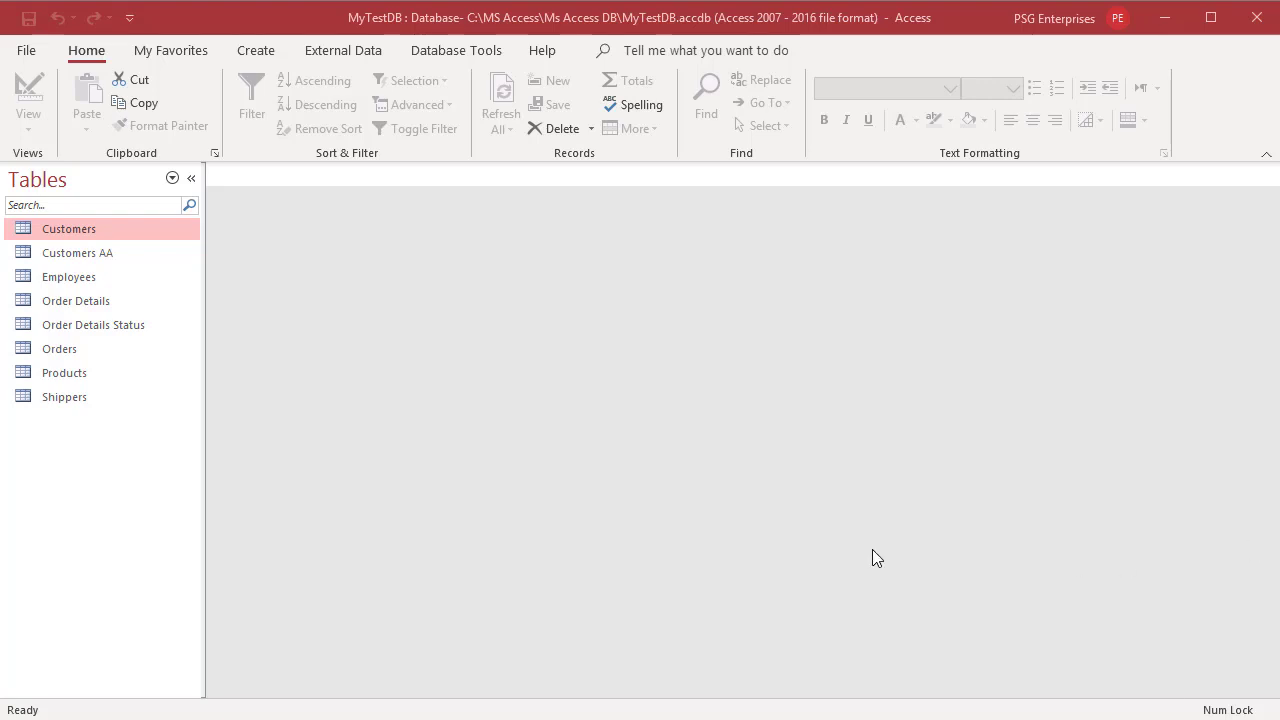
{"action": "mouse_move", "coordinate": [135, 525]}
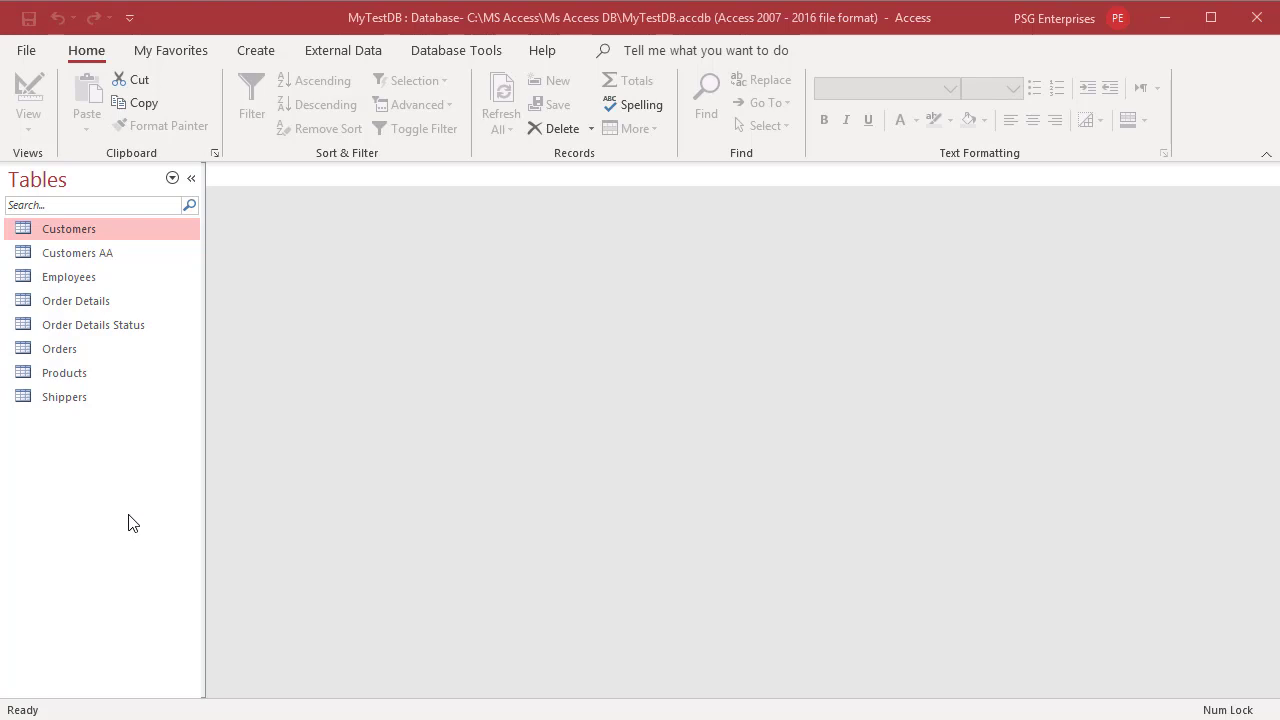
Step: Show export options for Customers AA, then the extra formats under External Data > More
{"action": "right_click", "coordinate": [77, 252]}
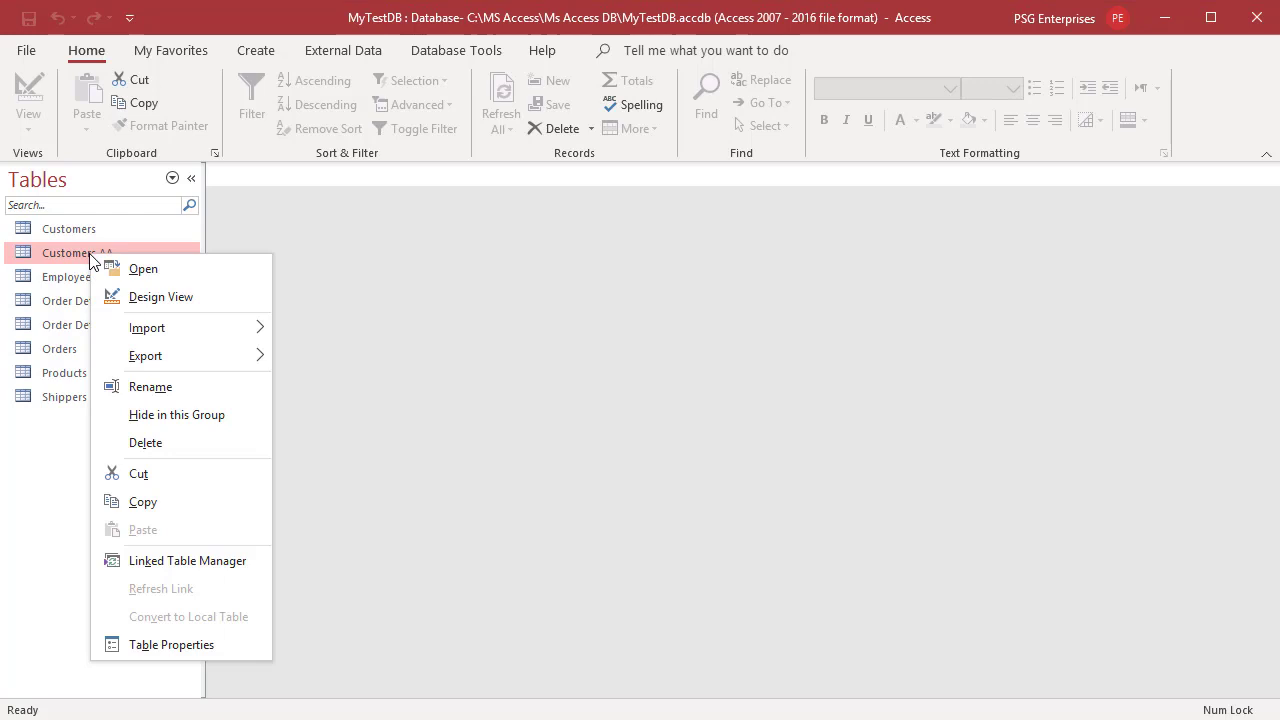
{"action": "mouse_move", "coordinate": [145, 355]}
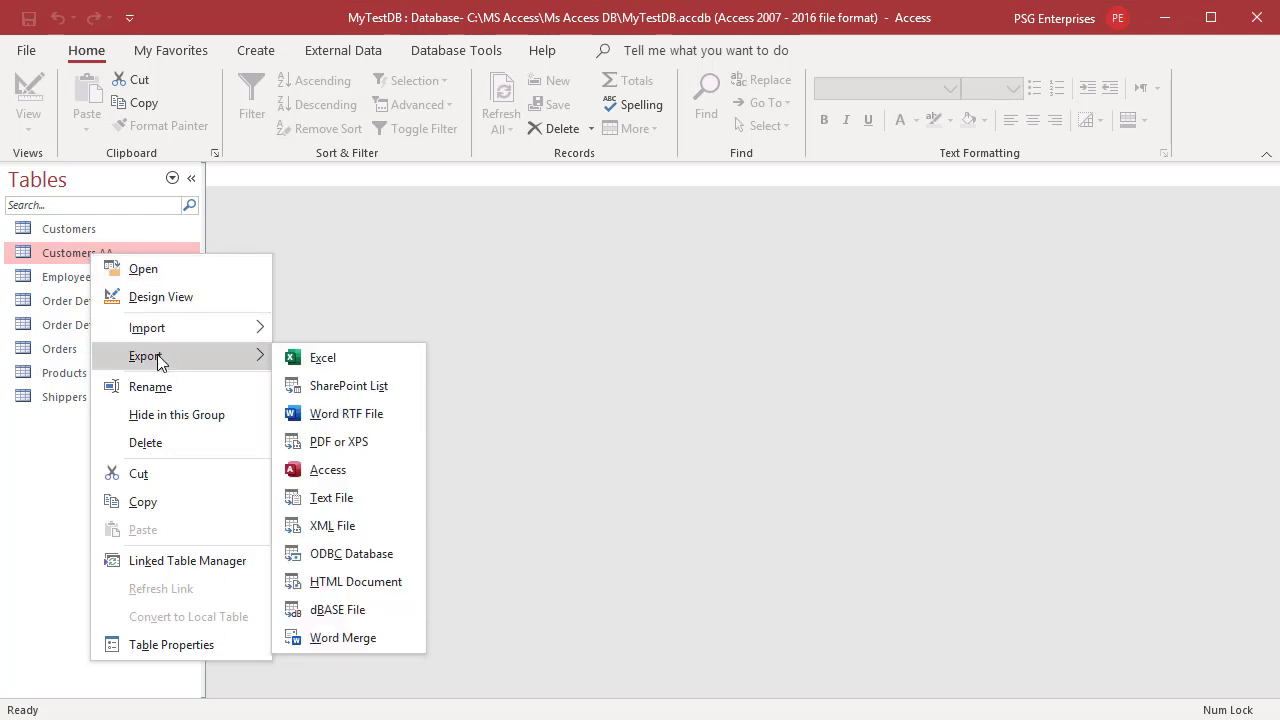
{"action": "mouse_move", "coordinate": [355, 581]}
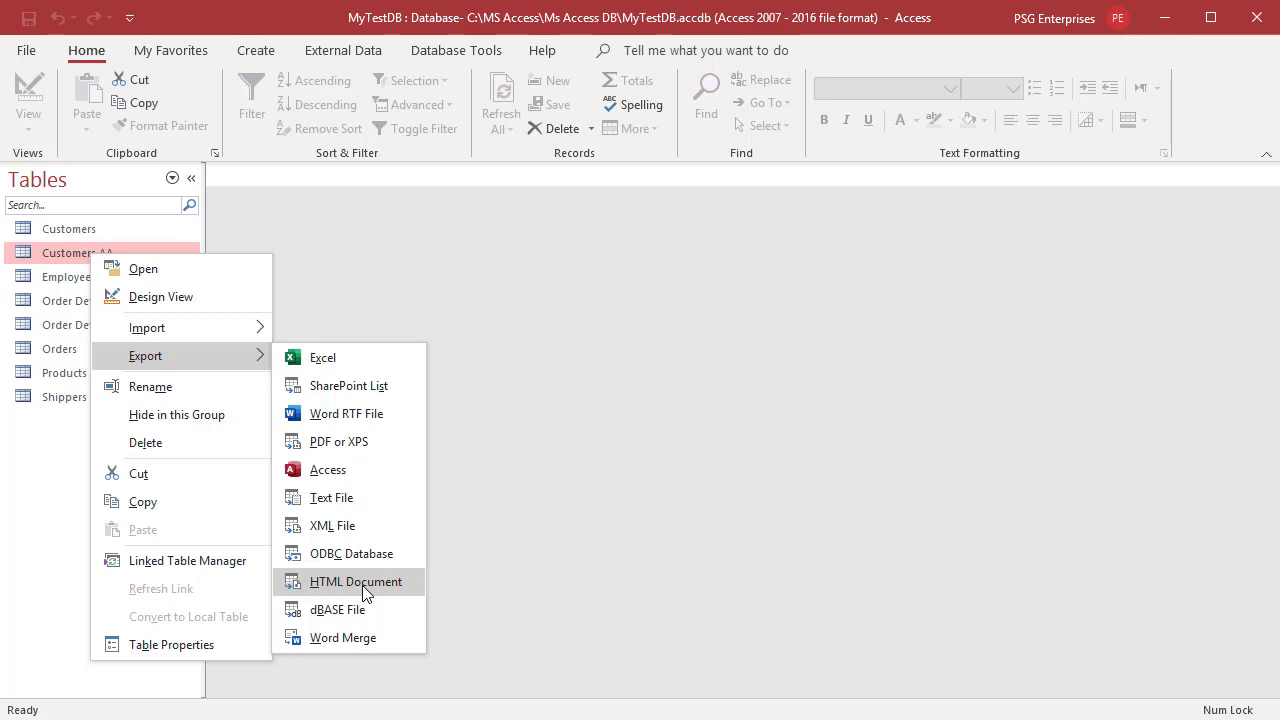
{"action": "mouse_move", "coordinate": [399, 272]}
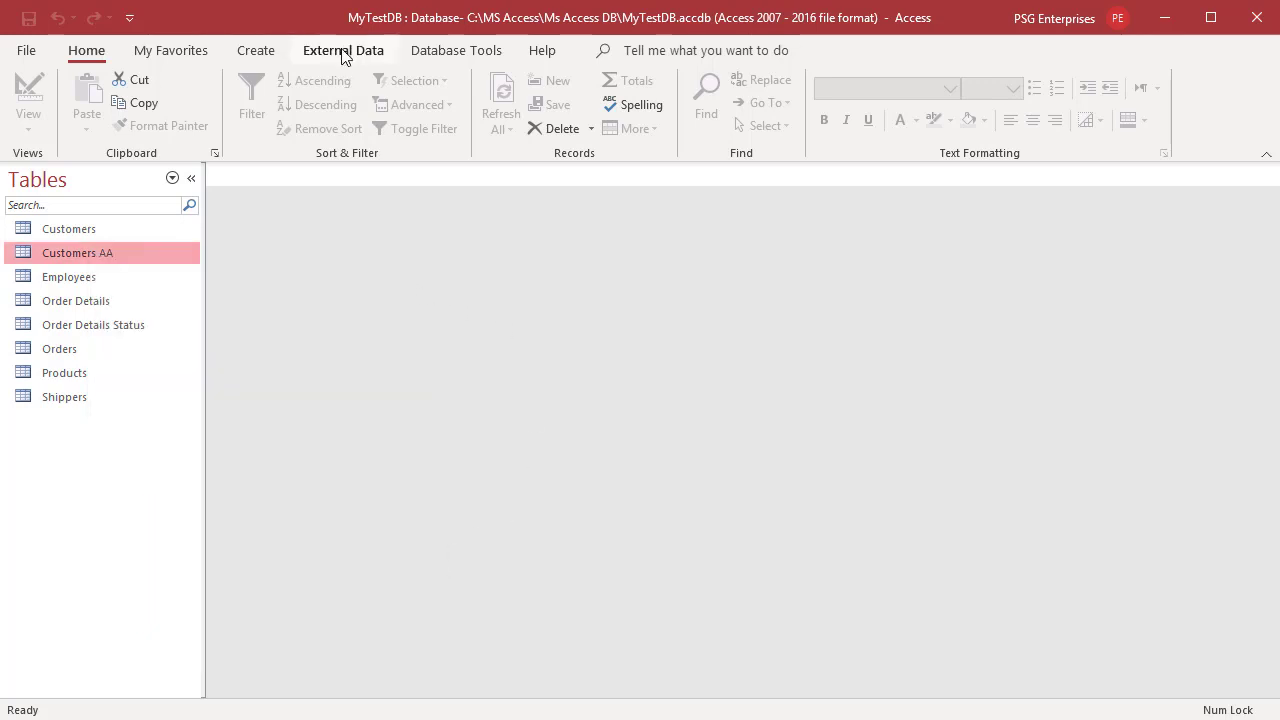
{"action": "left_click", "coordinate": [343, 50]}
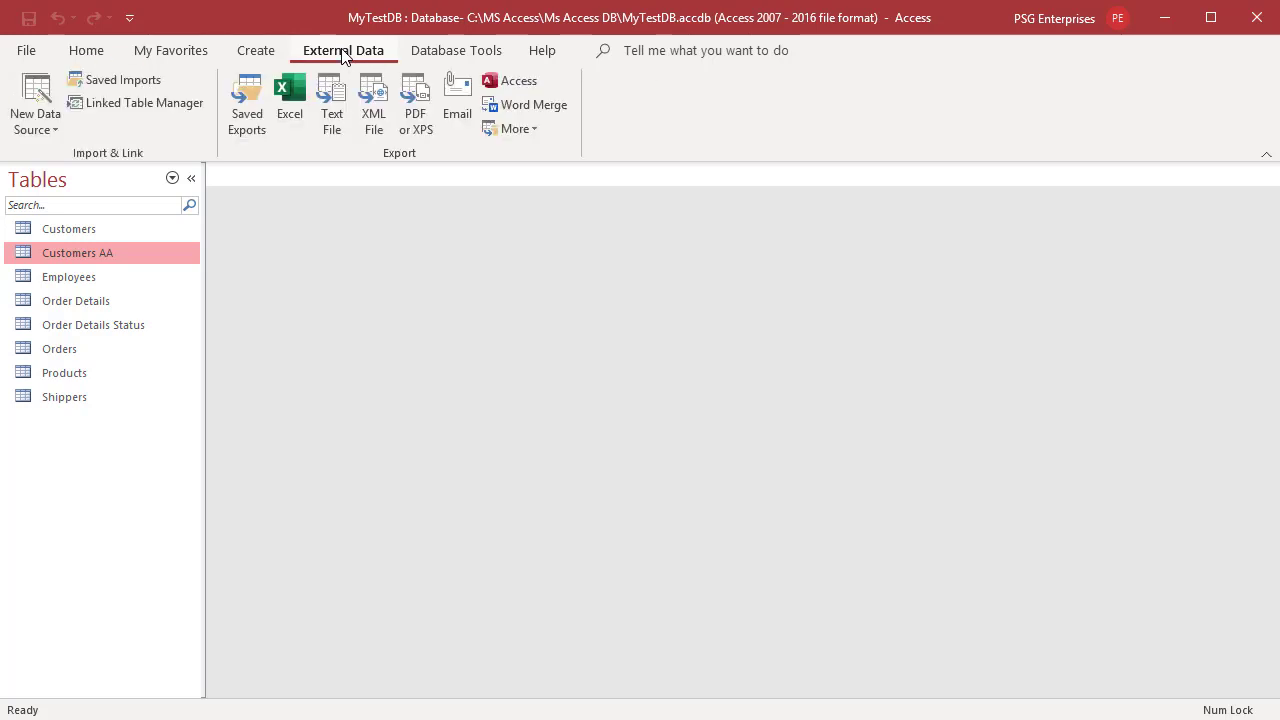
{"action": "mouse_move", "coordinate": [247, 100]}
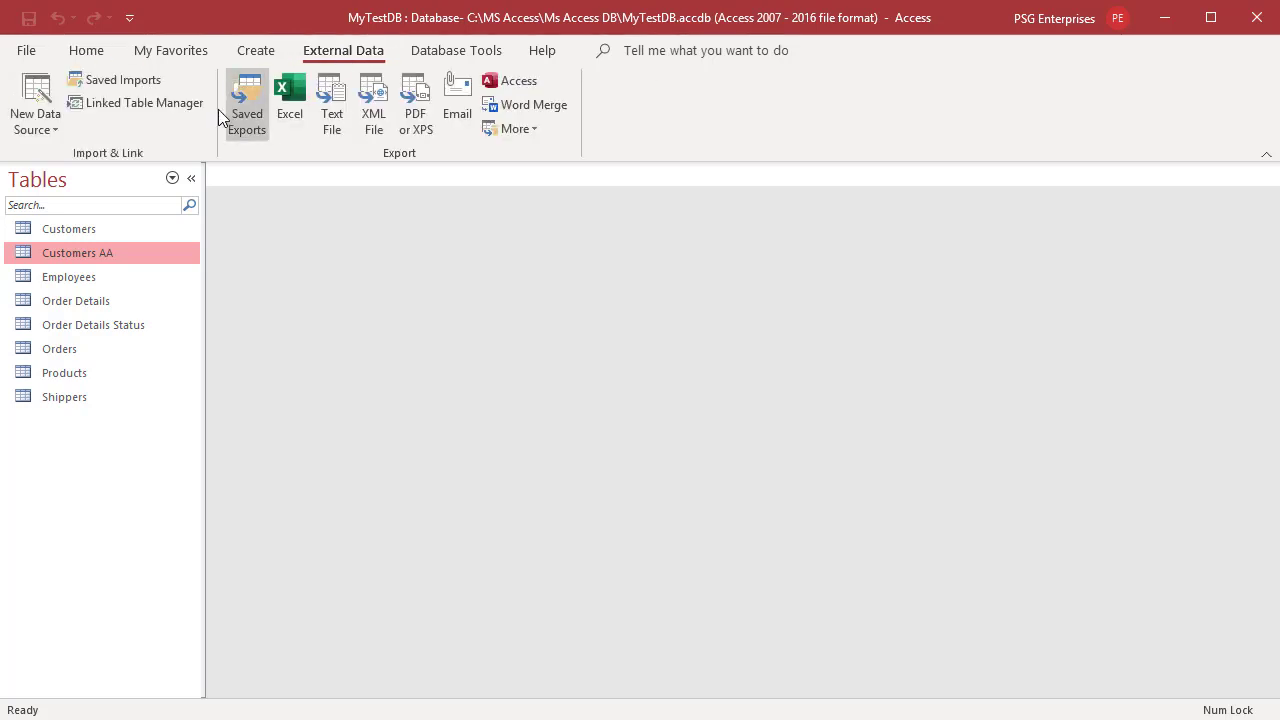
{"action": "mouse_move", "coordinate": [511, 128]}
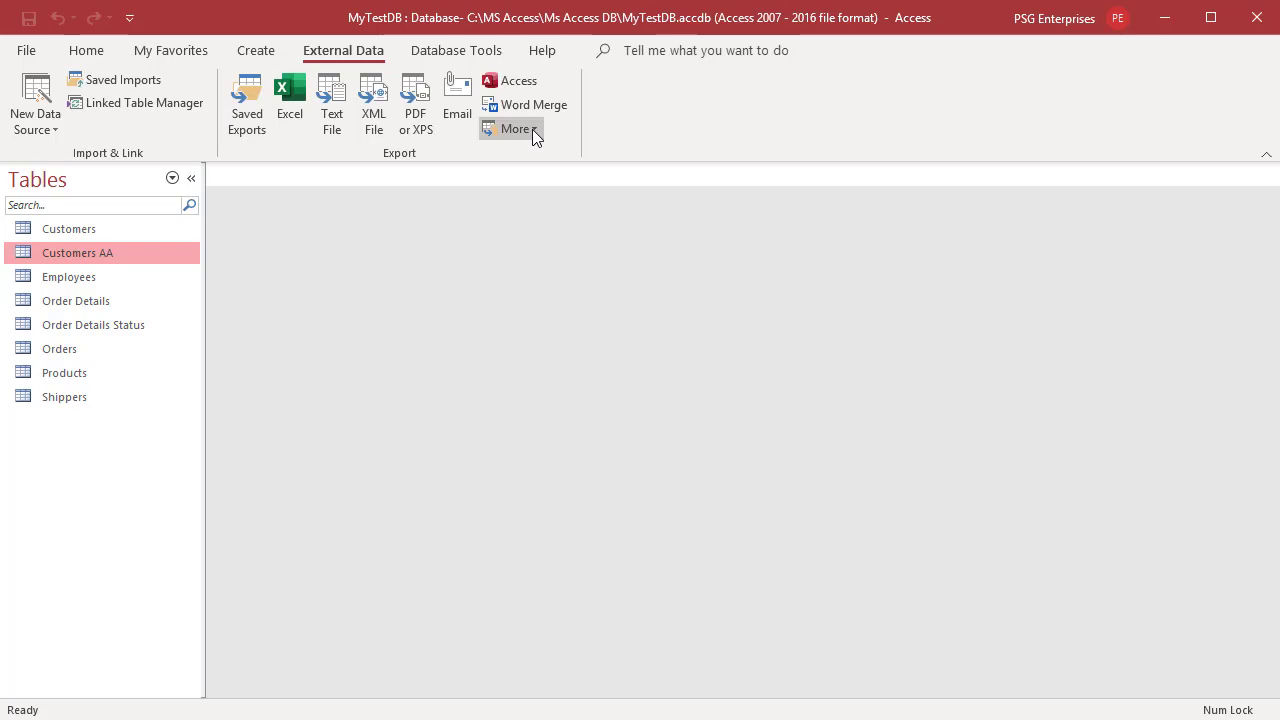
{"action": "left_click", "coordinate": [513, 128]}
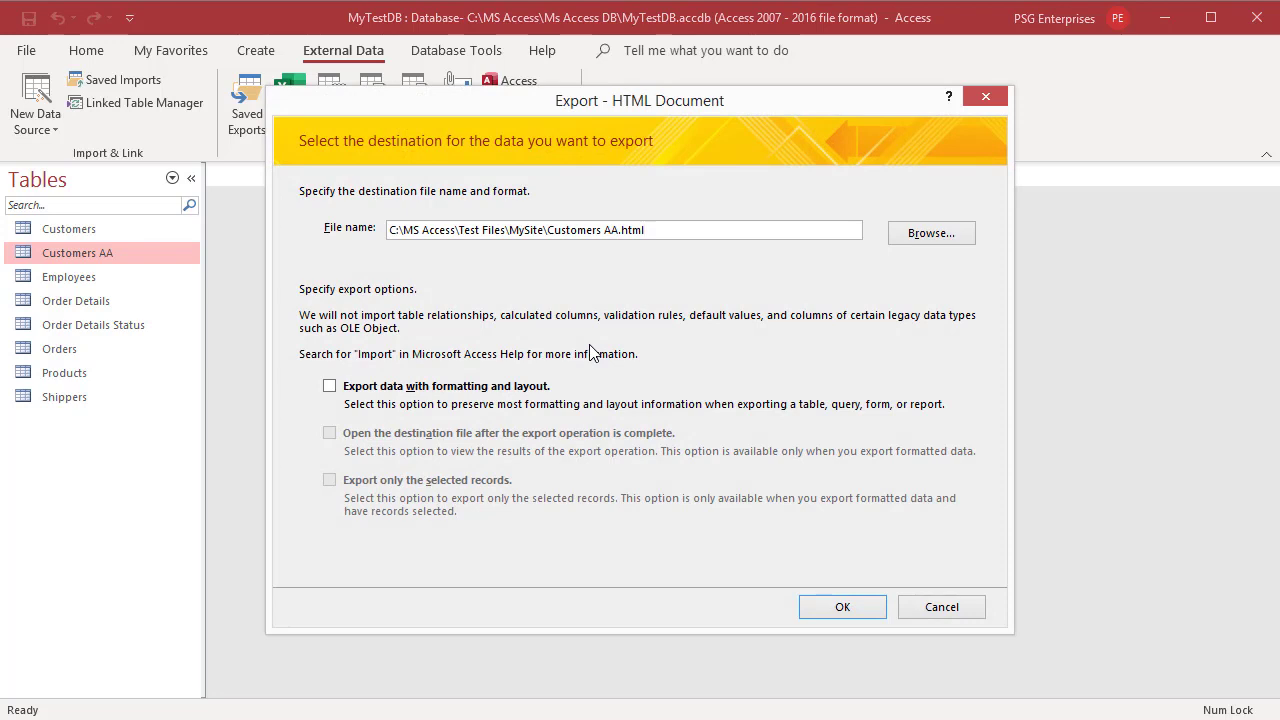
{"action": "mouse_move", "coordinate": [765, 135]}
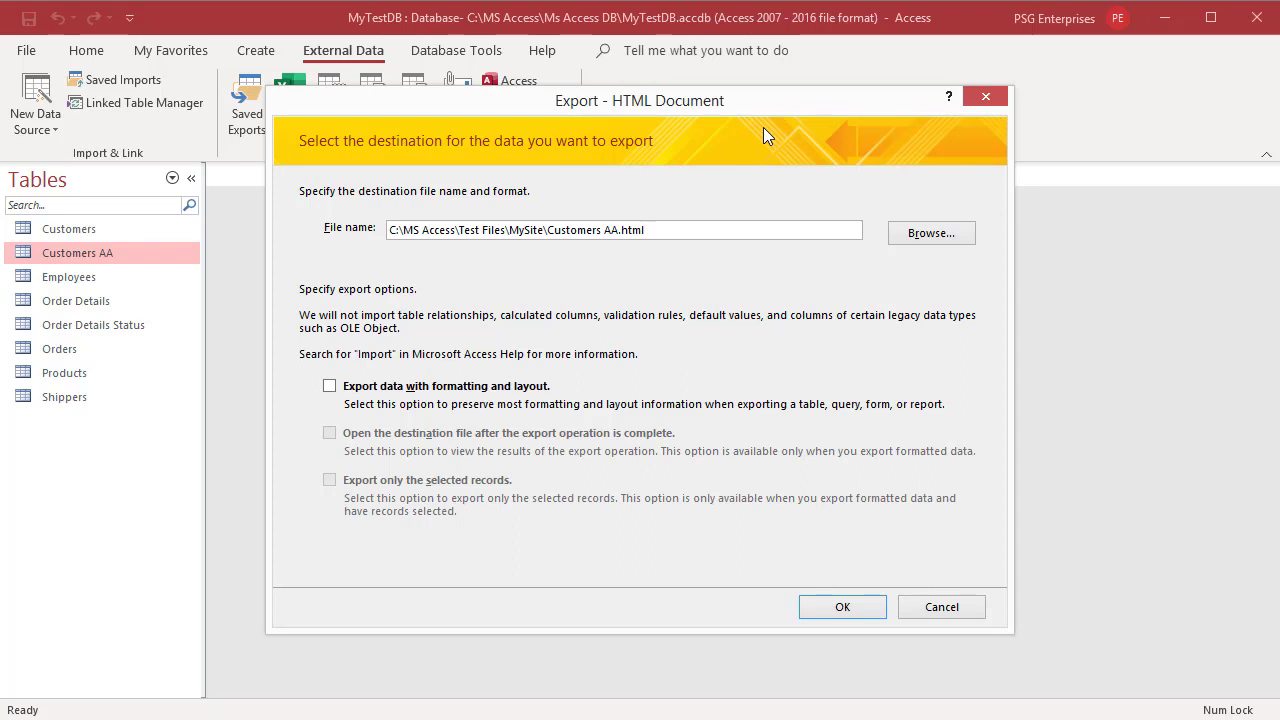
Step: Confirm the MySite\Customers AA.html destination path and export the table to HTML
{"action": "left_click", "coordinate": [646, 229]}
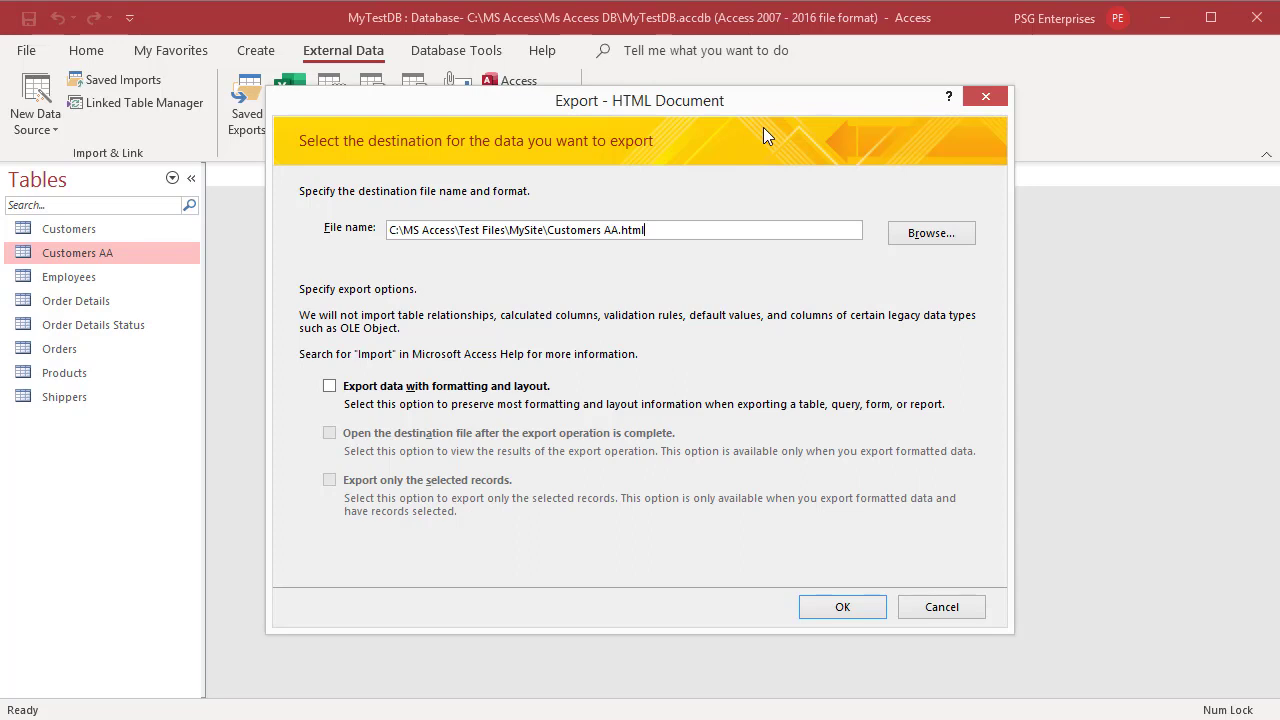
{"action": "mouse_move", "coordinate": [655, 257]}
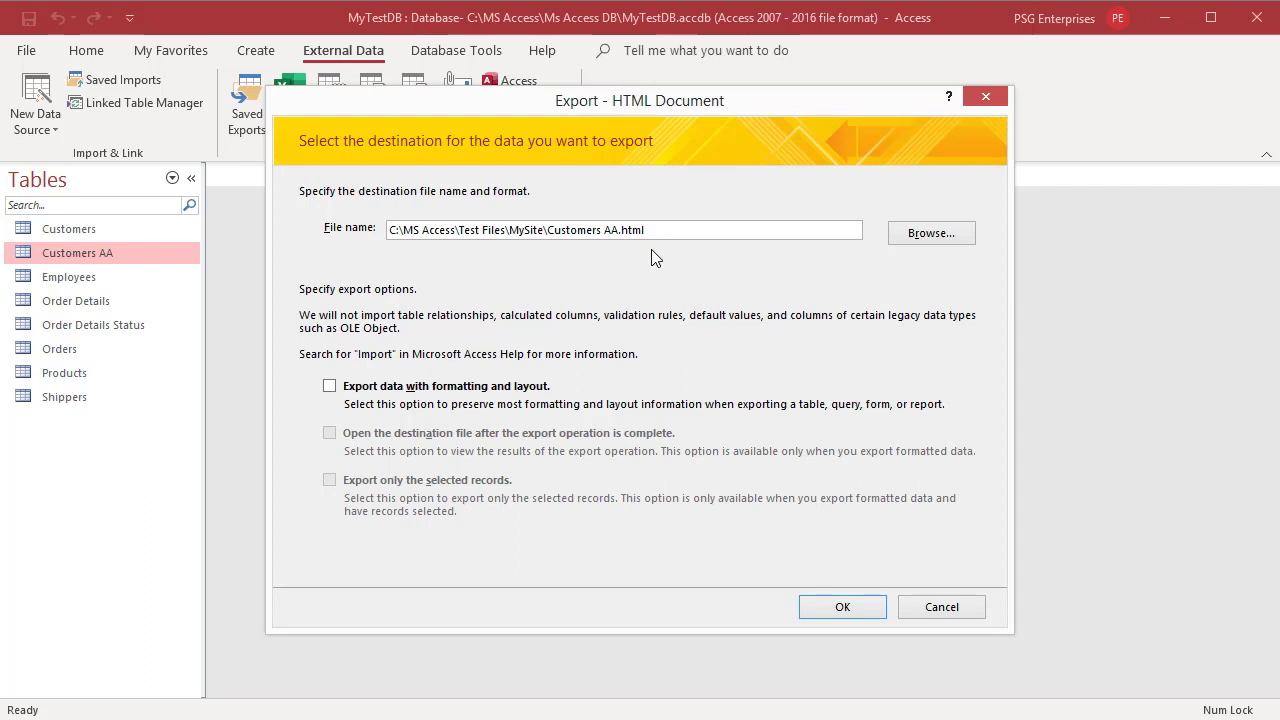
{"action": "mouse_move", "coordinate": [868, 281]}
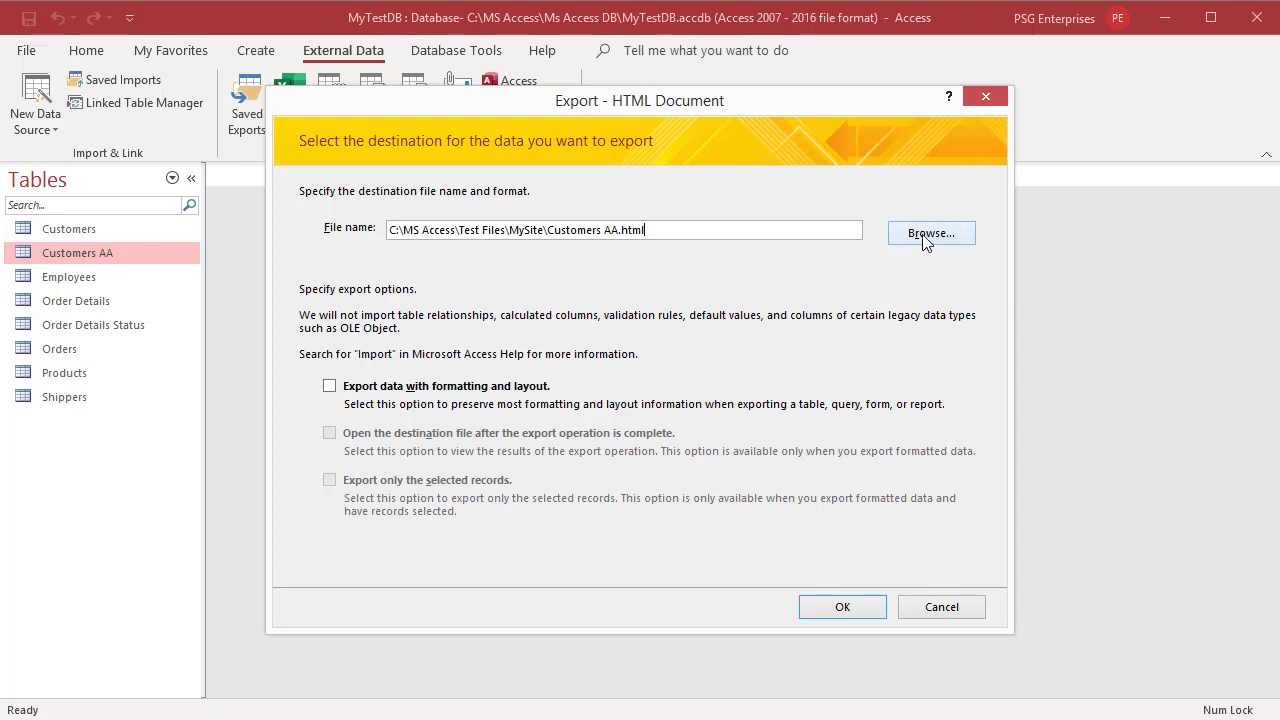
{"action": "left_click", "coordinate": [841, 606]}
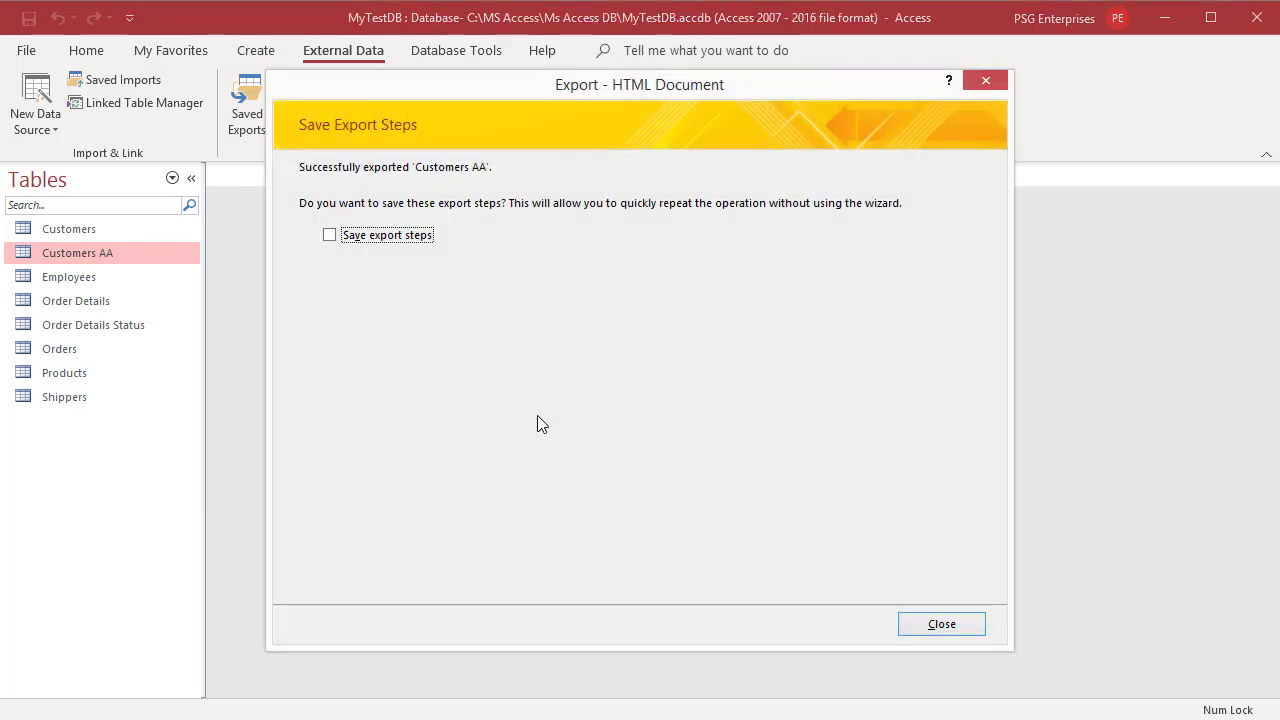
{"action": "mouse_move", "coordinate": [350, 260]}
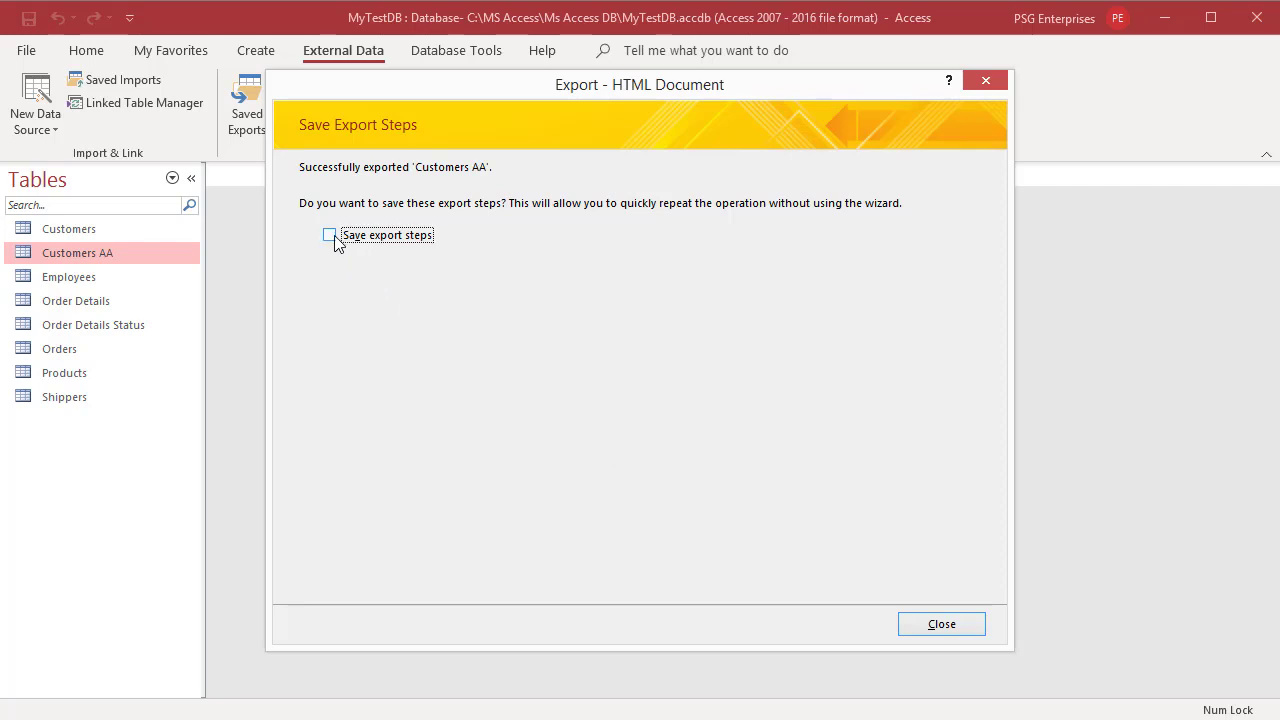
{"action": "mouse_move", "coordinate": [490, 260]}
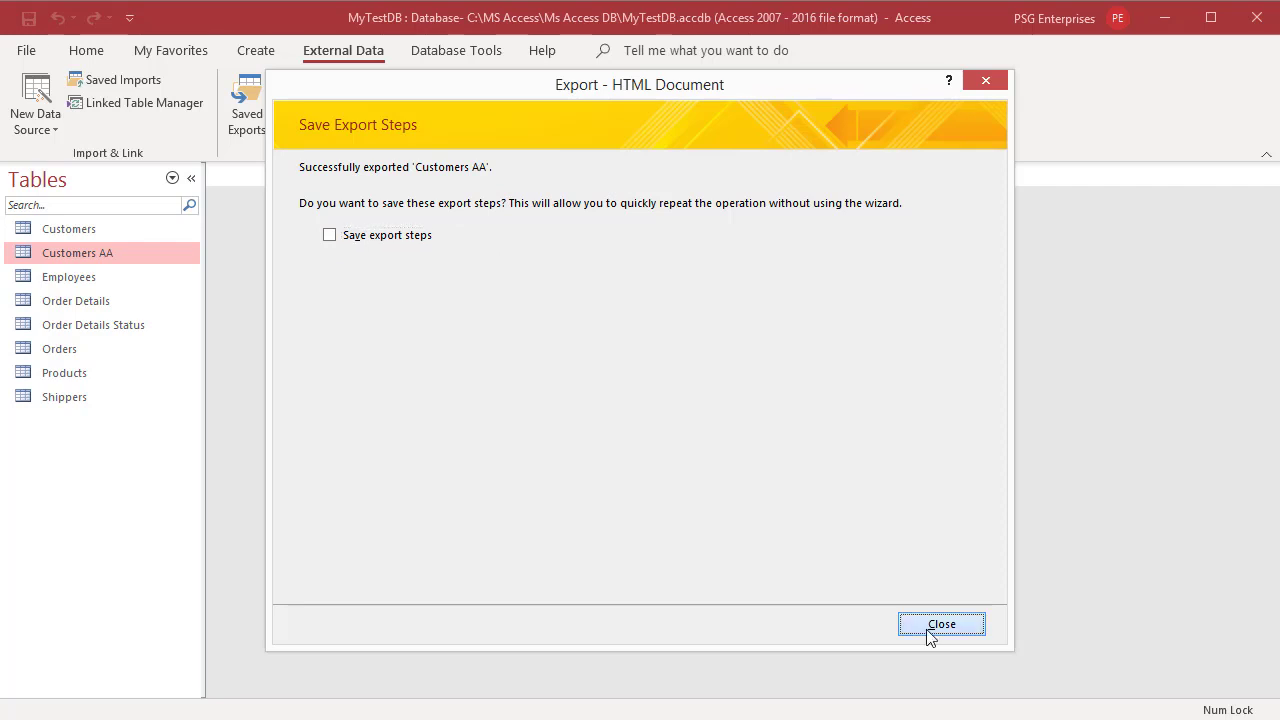
Step: Close the export wizard with Save export steps left unchecked
{"action": "left_click", "coordinate": [940, 623]}
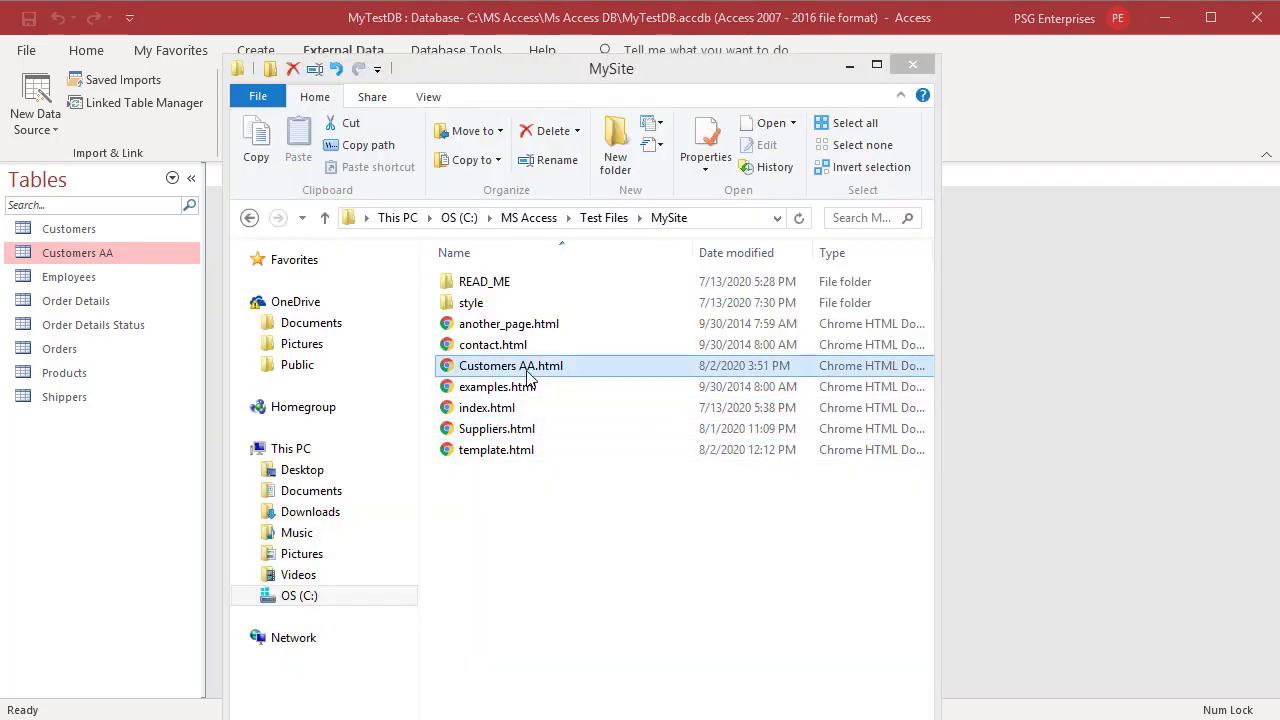
Step: Open Customers AA.html, then bring up its Open with choices including Notepad
{"action": "double_click", "coordinate": [511, 365]}
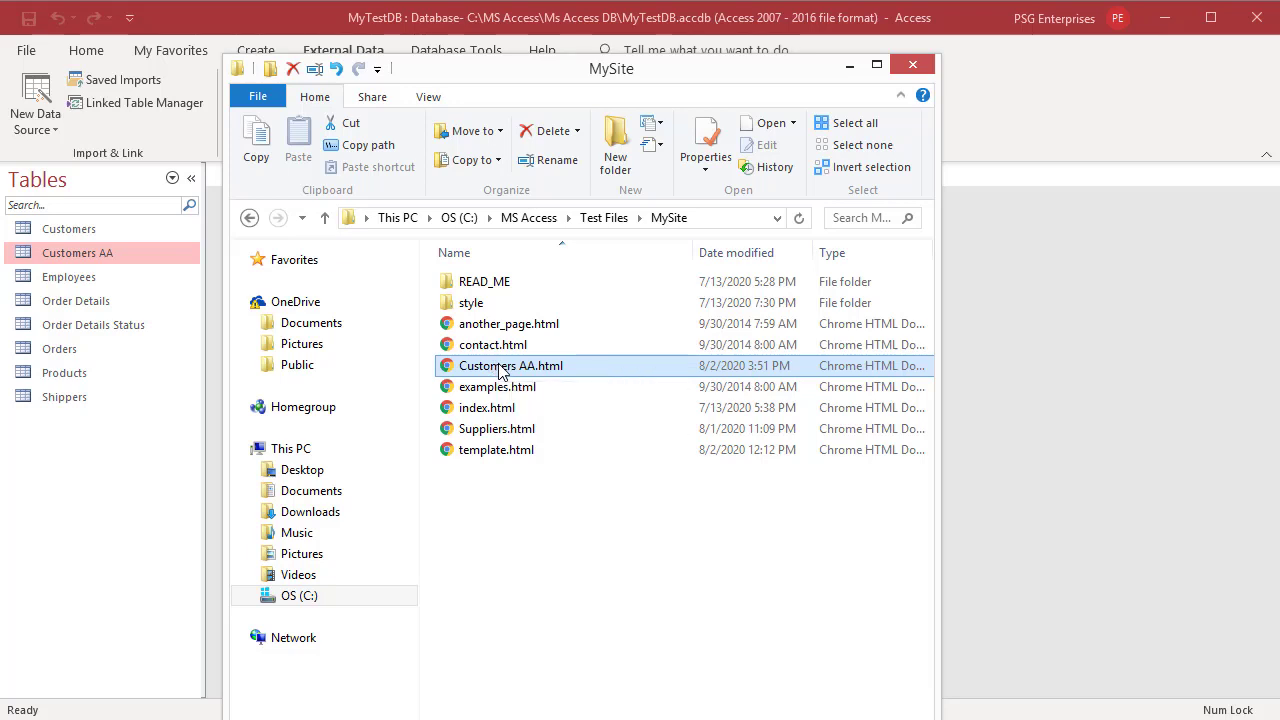
{"action": "right_click", "coordinate": [511, 365]}
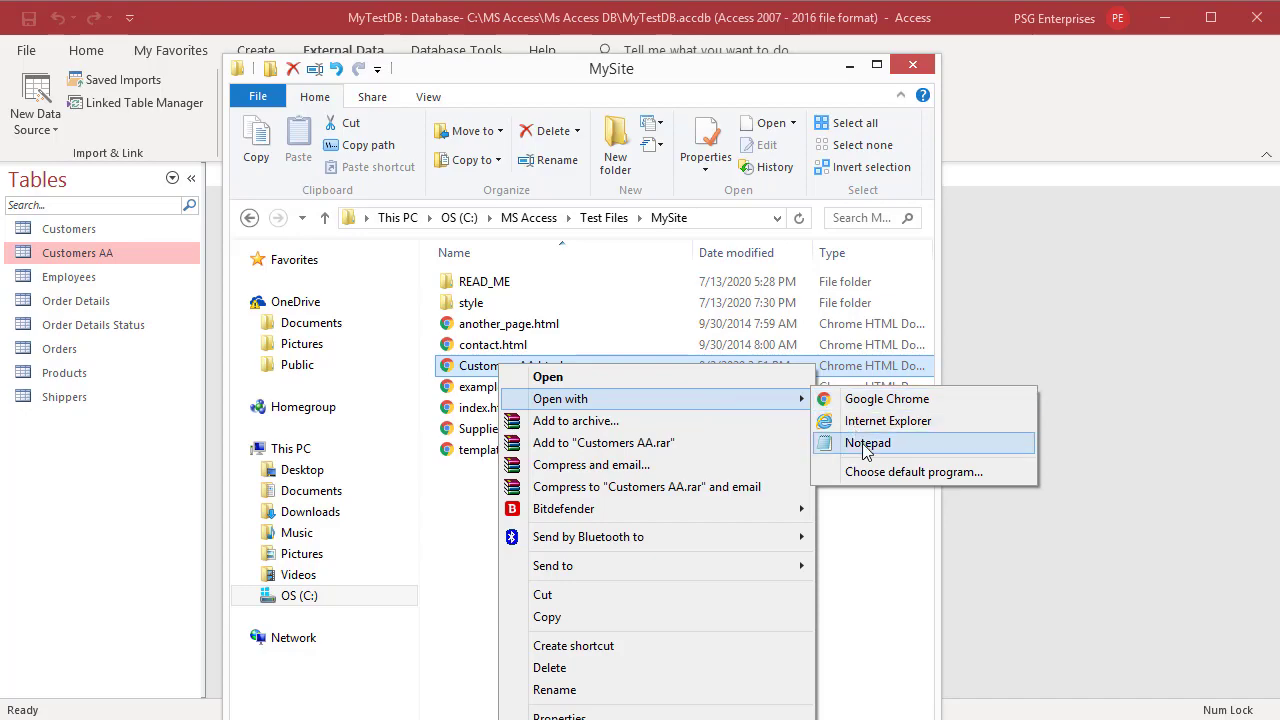
Step: Open Customers AA.html in Notepad, scroll through its table markup, and close it
{"action": "left_click", "coordinate": [866, 442]}
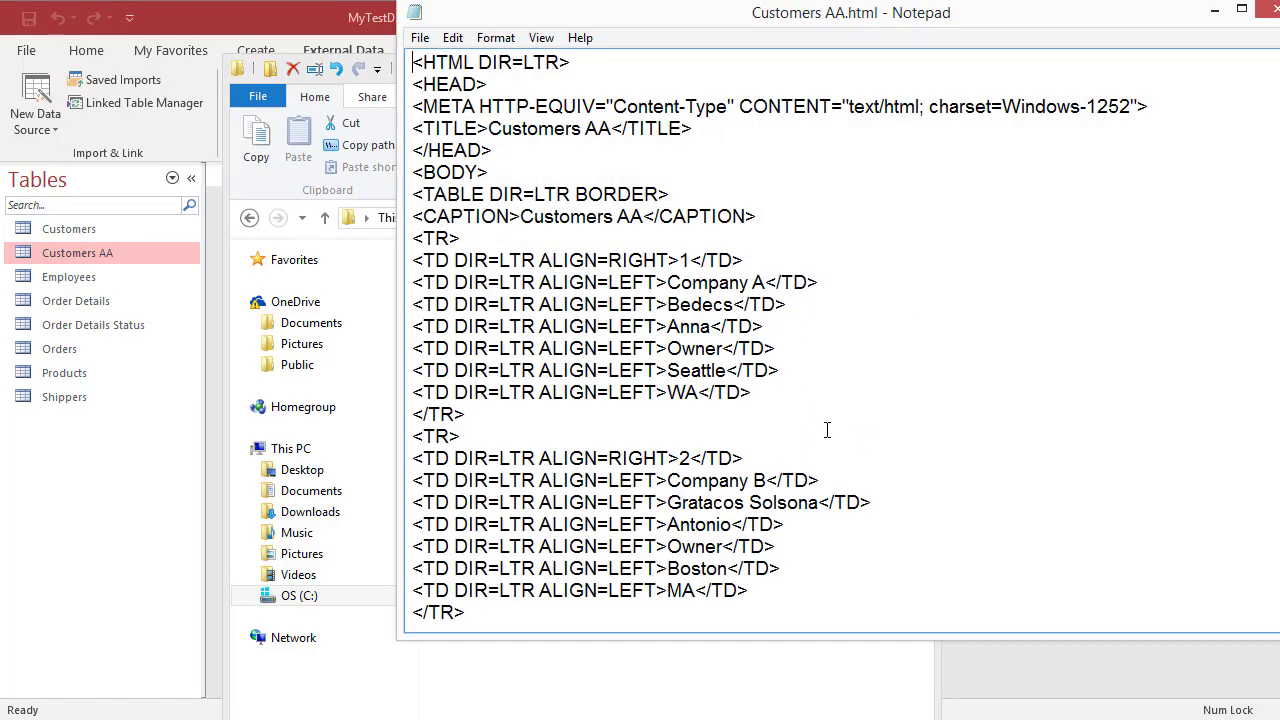
{"action": "scroll", "scroll_direction": "down", "scroll_amount": 3}
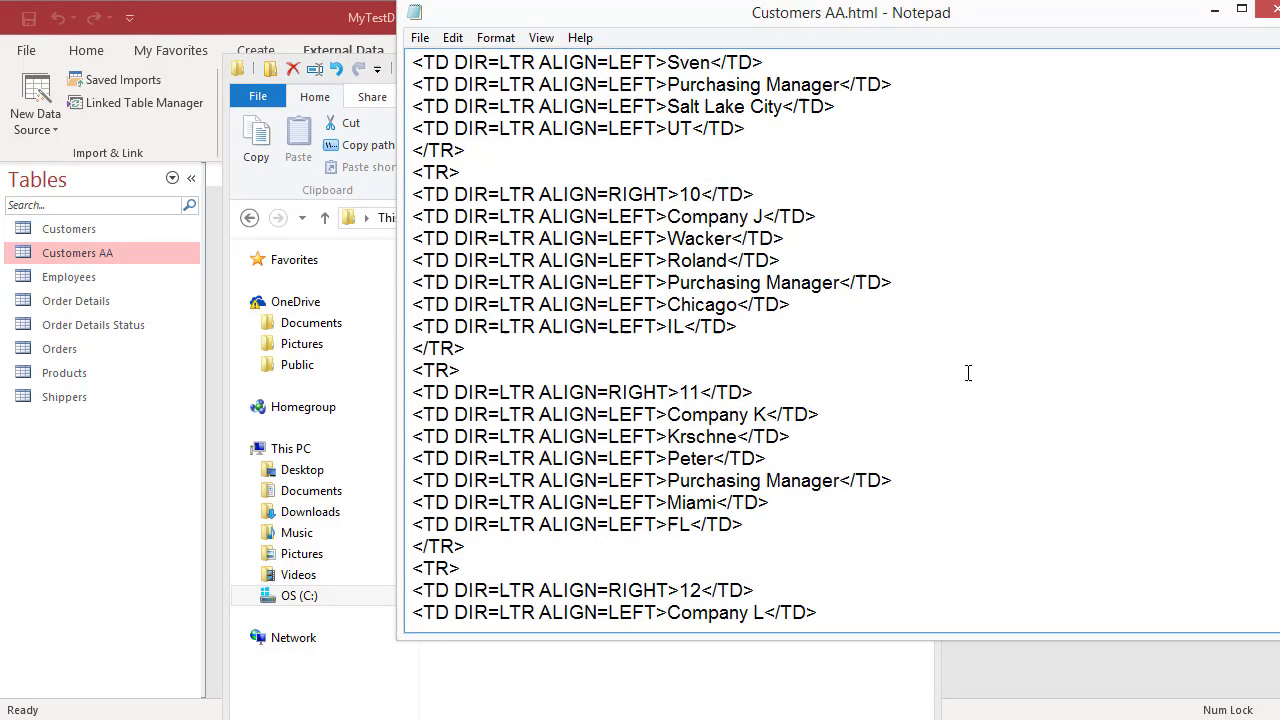
{"action": "scroll", "scroll_direction": "up", "scroll_amount": 3}
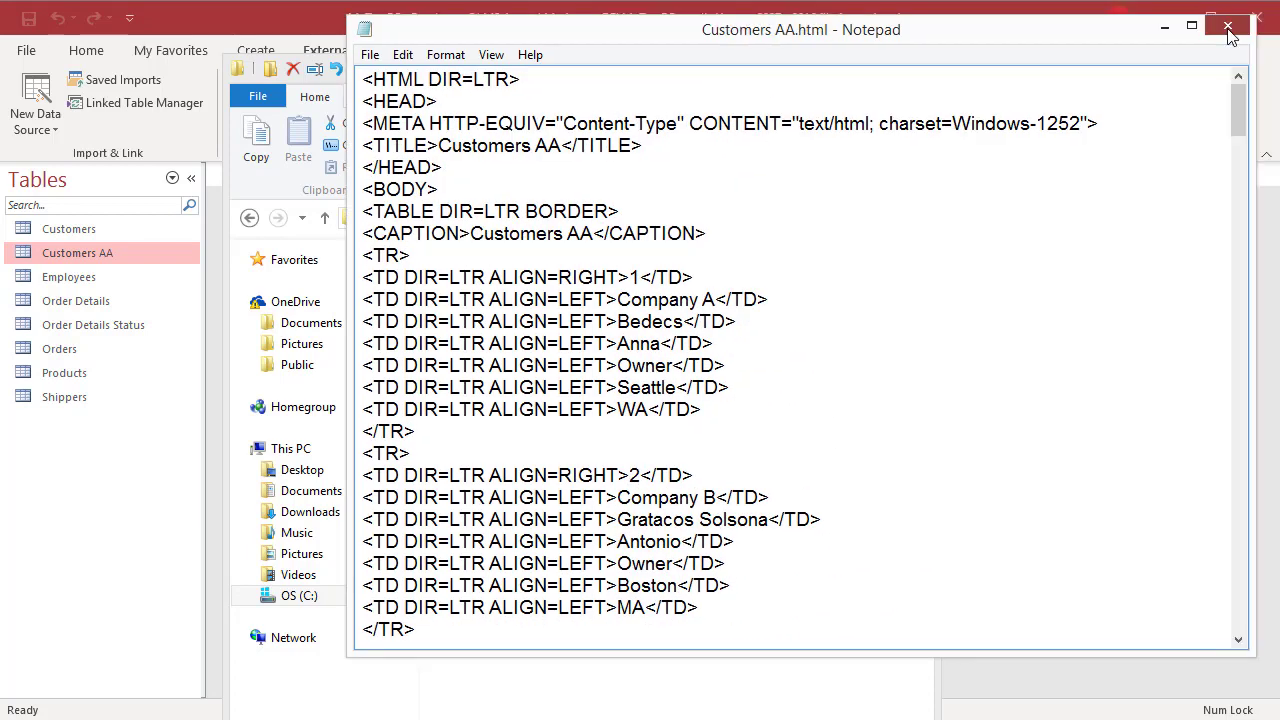
{"action": "left_click", "coordinate": [1228, 26]}
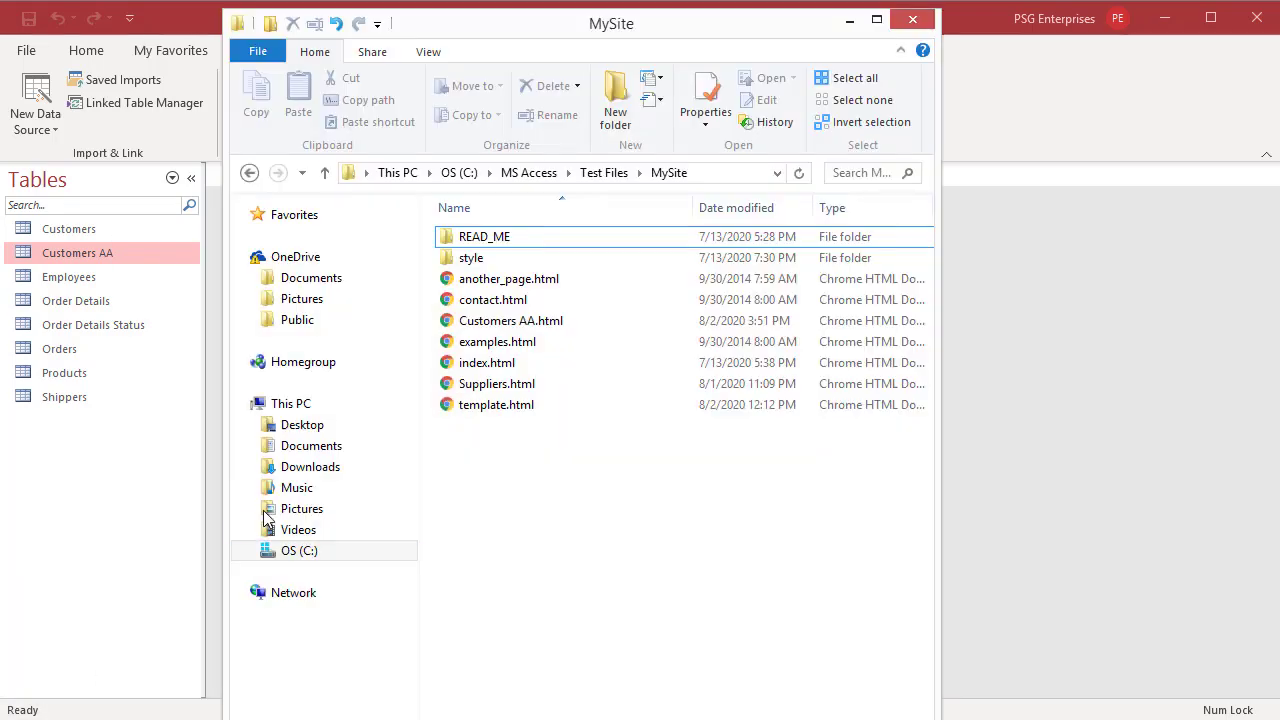
{"action": "mouse_move", "coordinate": [496, 404]}
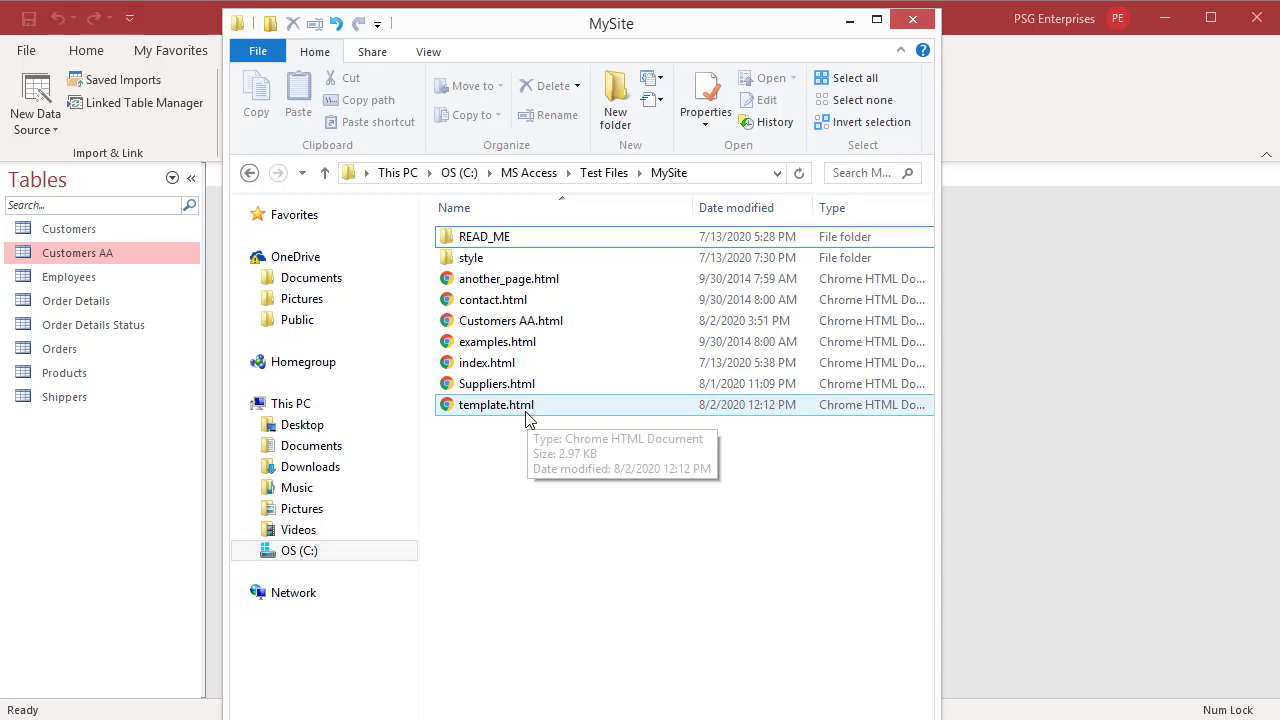
{"action": "mouse_move", "coordinate": [529, 483]}
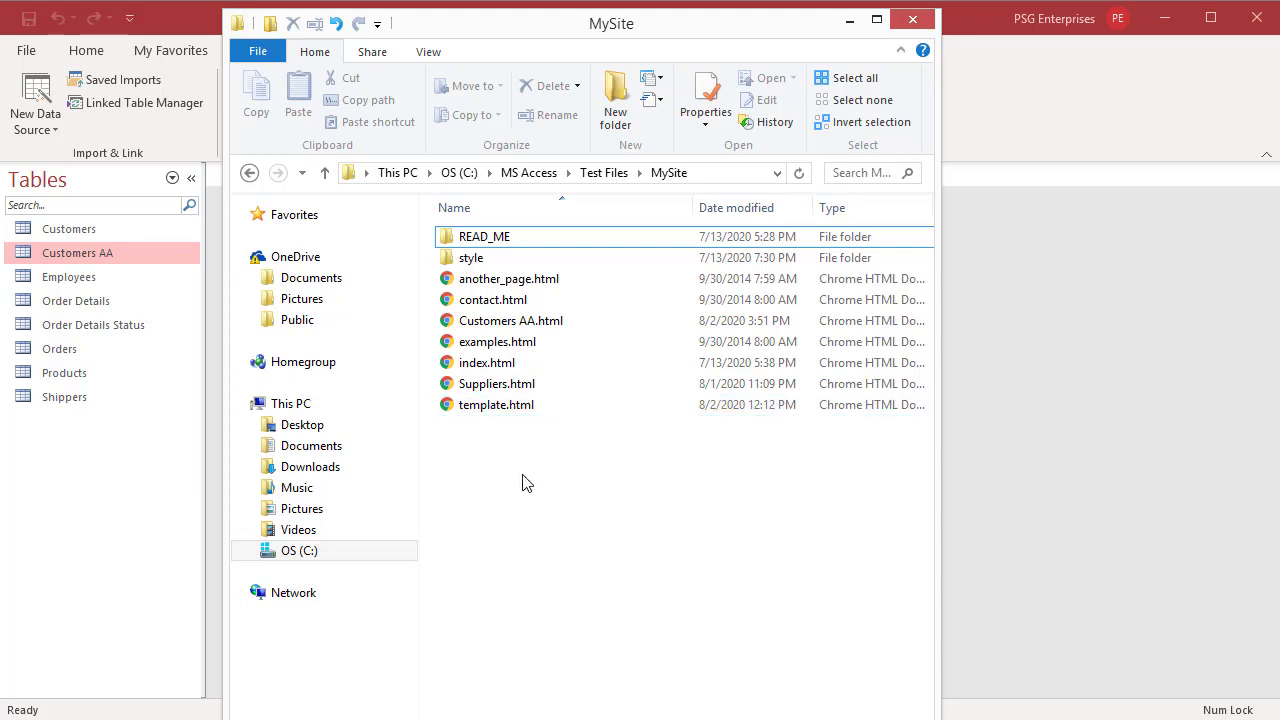
{"action": "mouse_move", "coordinate": [487, 441]}
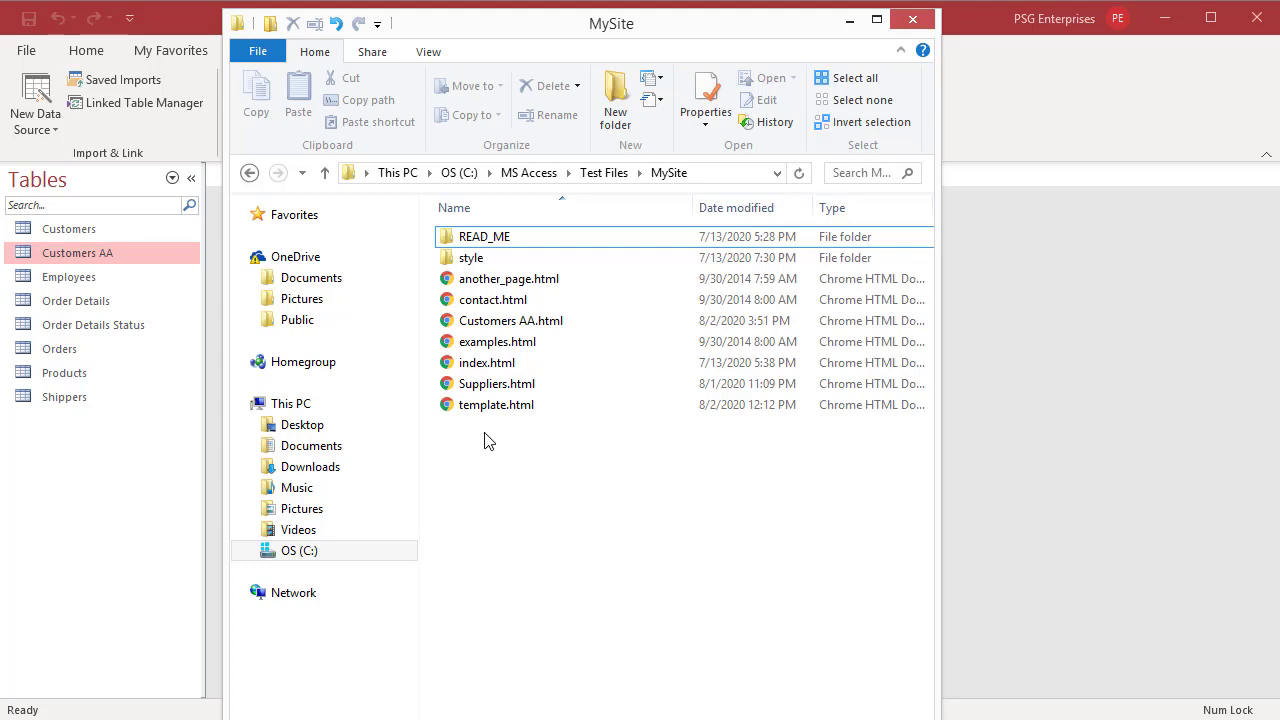
{"action": "mouse_move", "coordinate": [496, 404]}
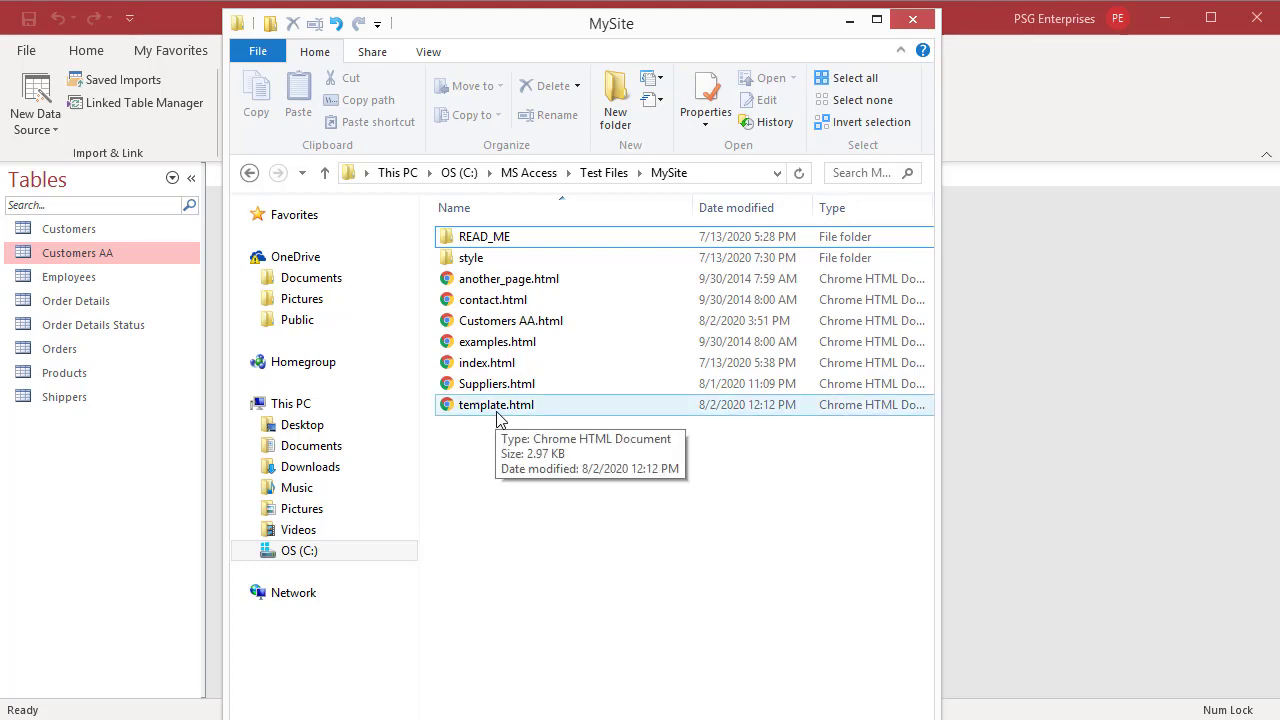
Step: Open template.html from MySite to show the Test Company page in Chrome
{"action": "double_click", "coordinate": [496, 404]}
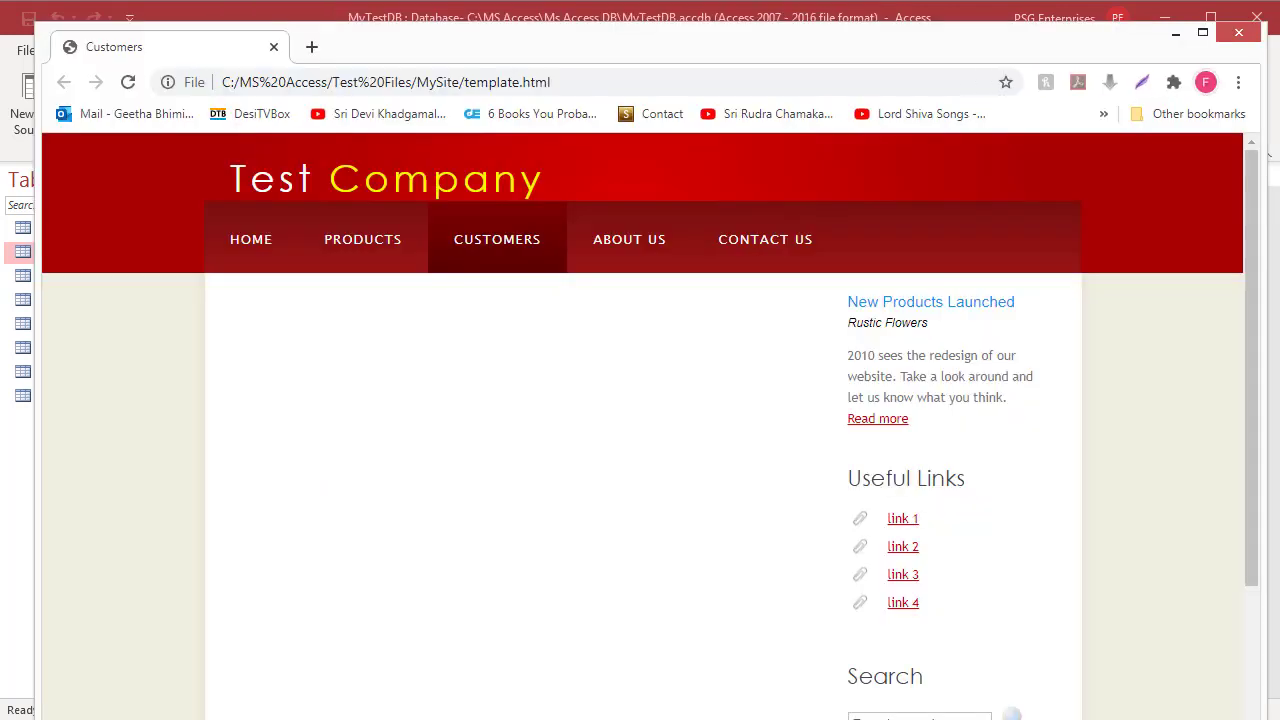
{"action": "mouse_move", "coordinate": [335, 535]}
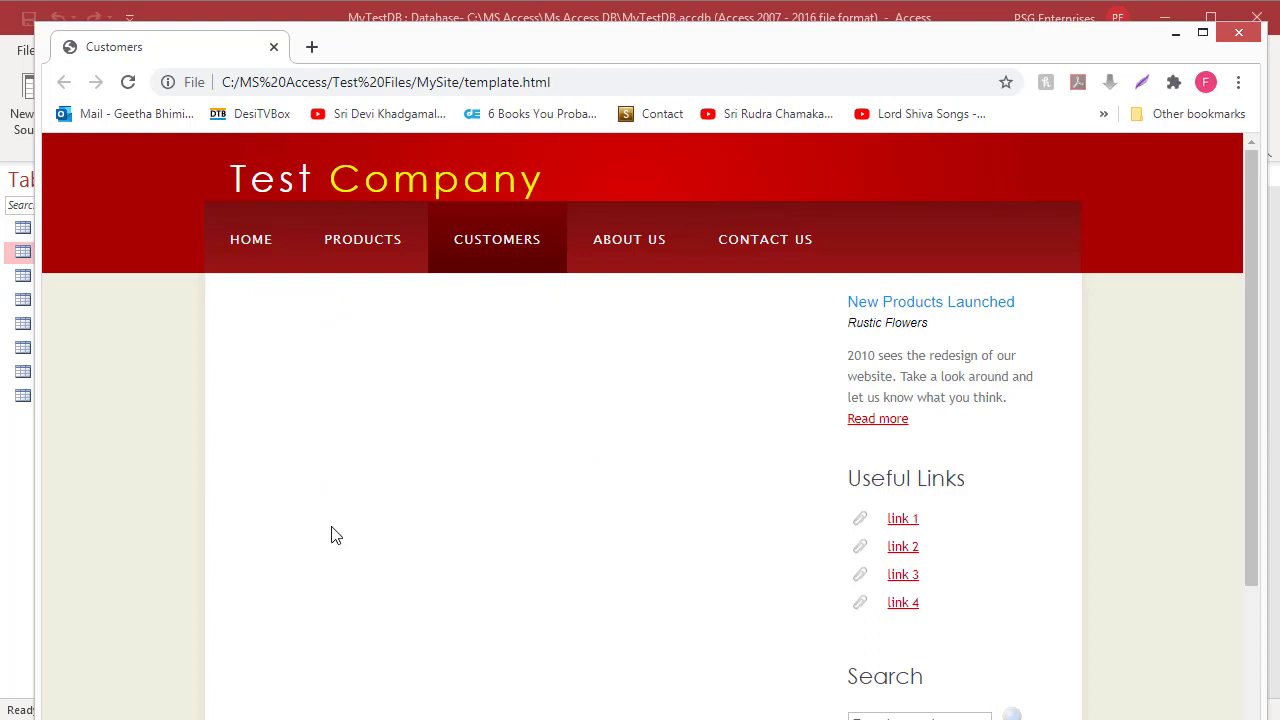
{"action": "mouse_move", "coordinate": [508, 471]}
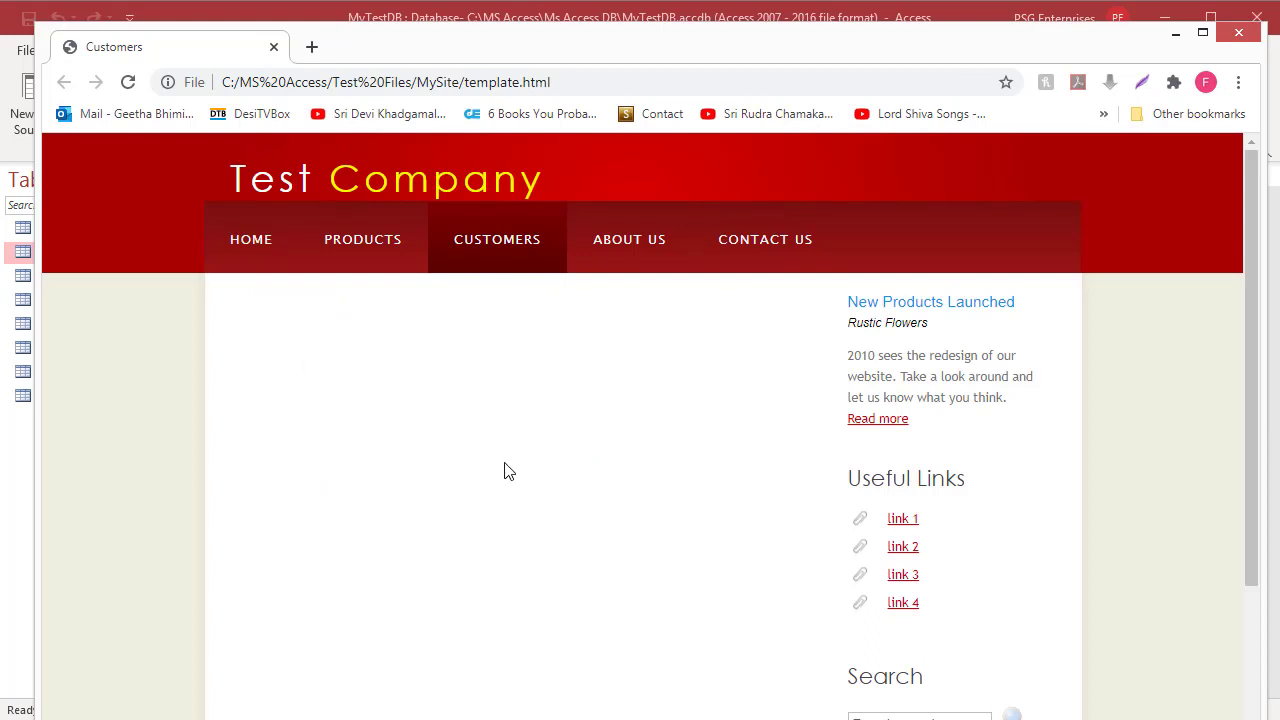
{"action": "mouse_move", "coordinate": [475, 539]}
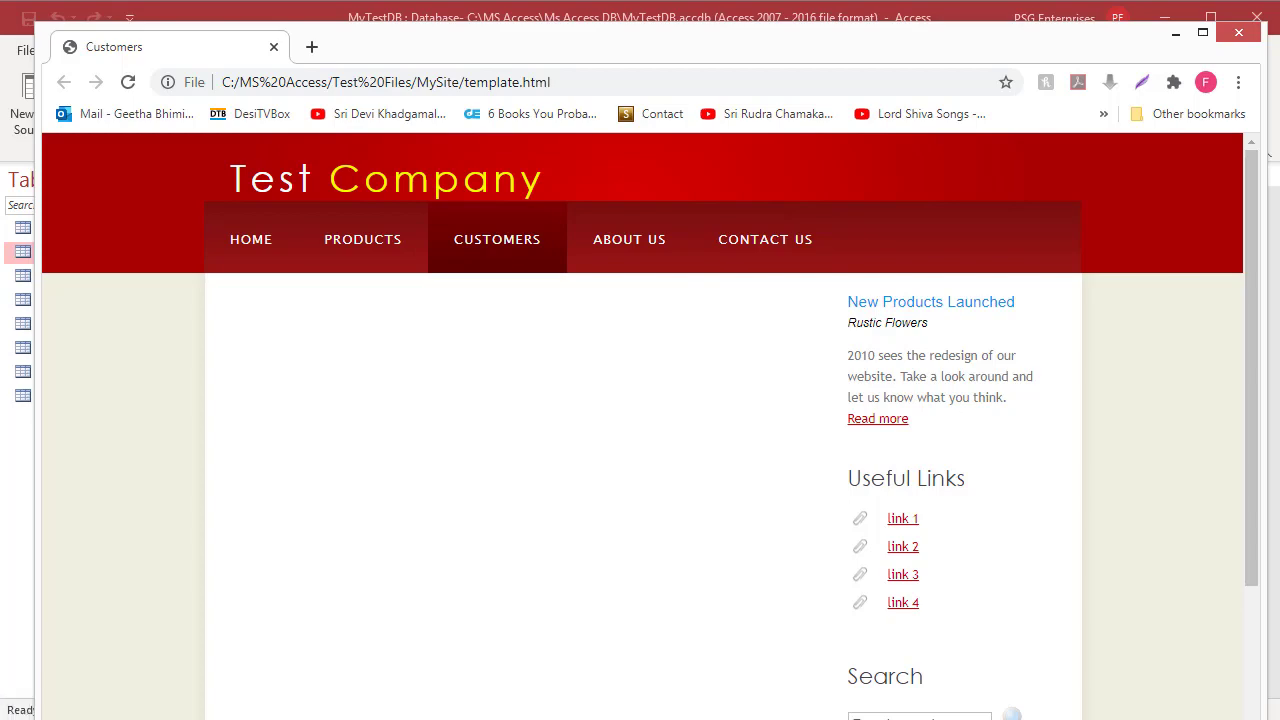
{"action": "right_click", "coordinate": [496, 404]}
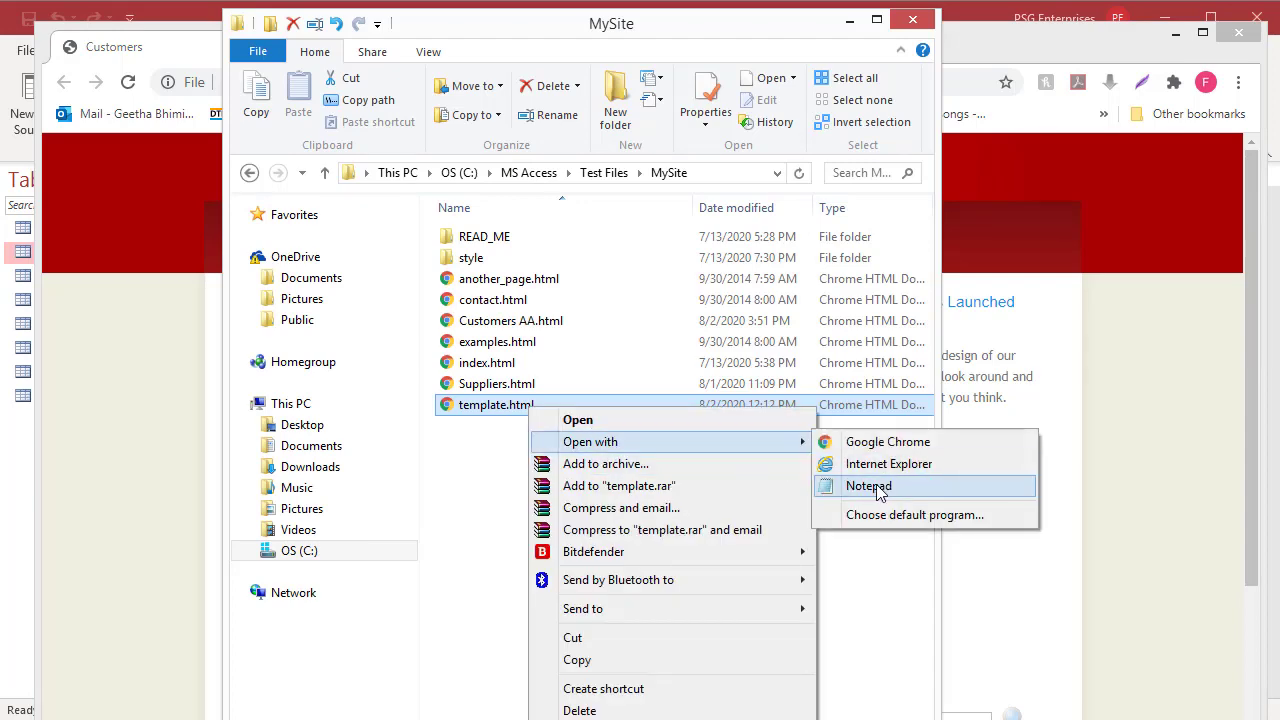
Step: Read template.html's source in Notepad, then open the Customers table in Access
{"action": "left_click", "coordinate": [868, 485]}
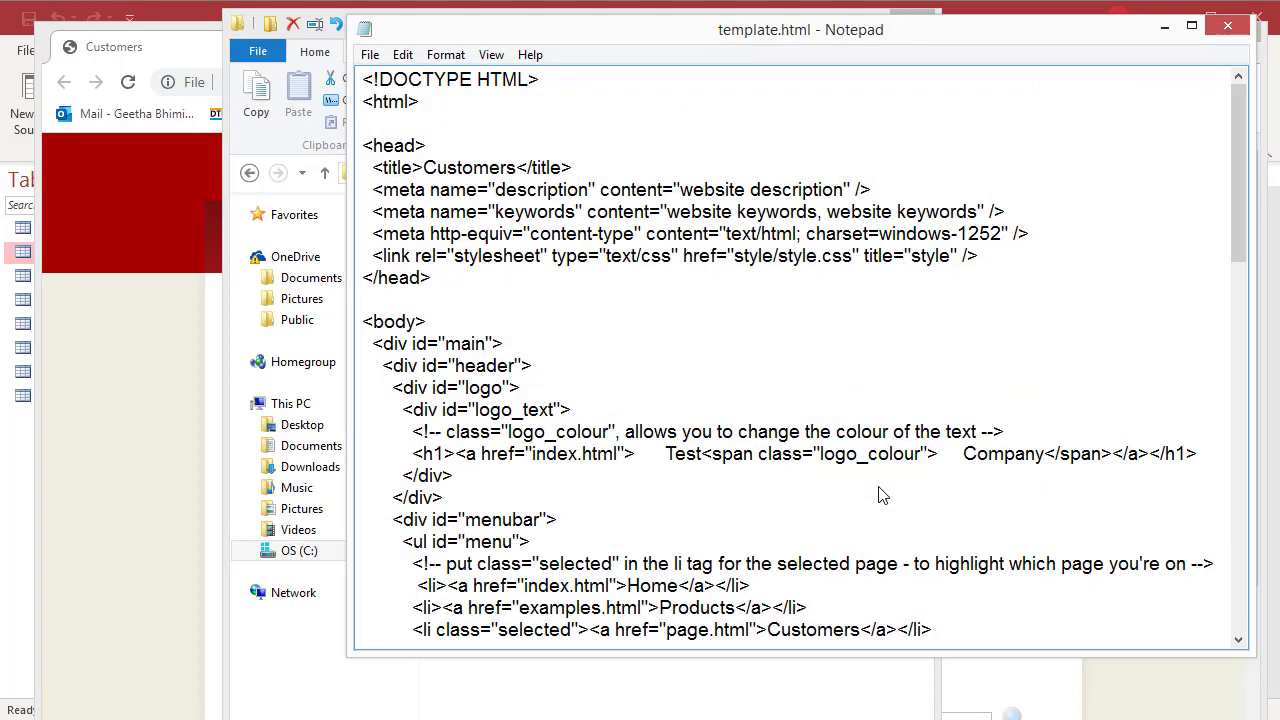
{"action": "scroll", "scroll_direction": "down", "scroll_amount": 3}
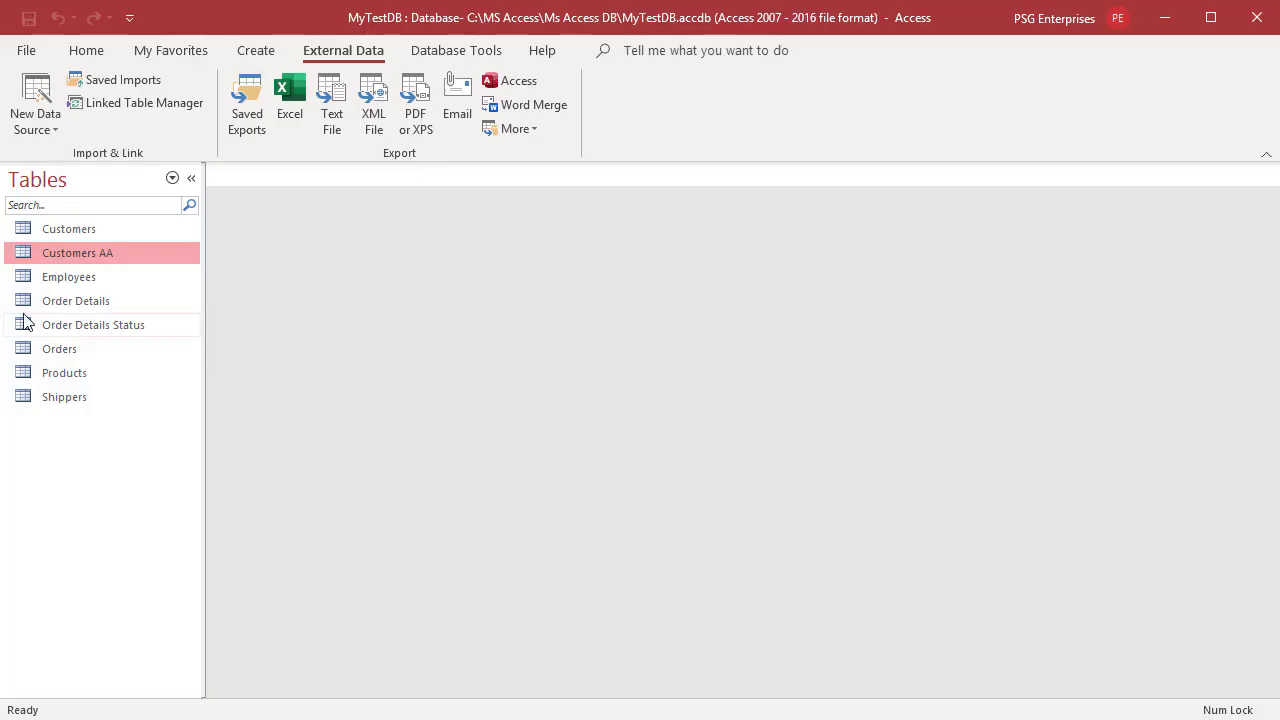
{"action": "double_click", "coordinate": [68, 228]}
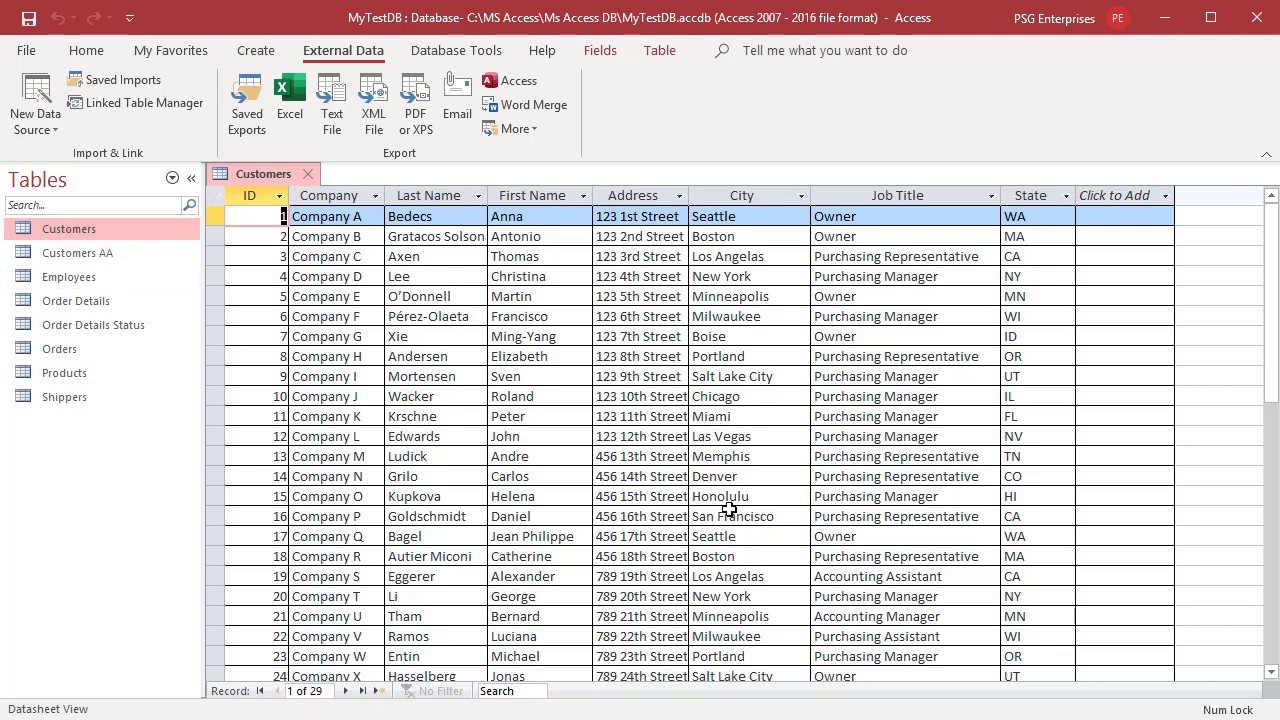
{"action": "mouse_move", "coordinate": [712, 431]}
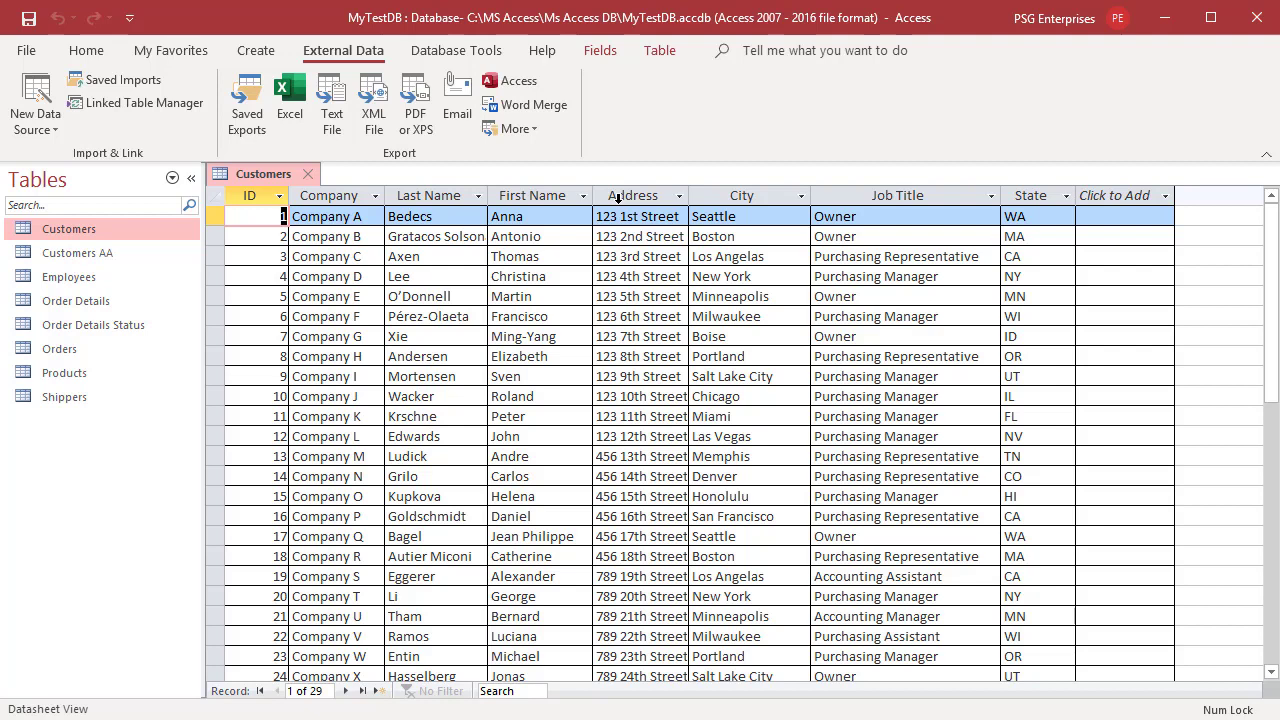
{"action": "mouse_move", "coordinate": [886, 196]}
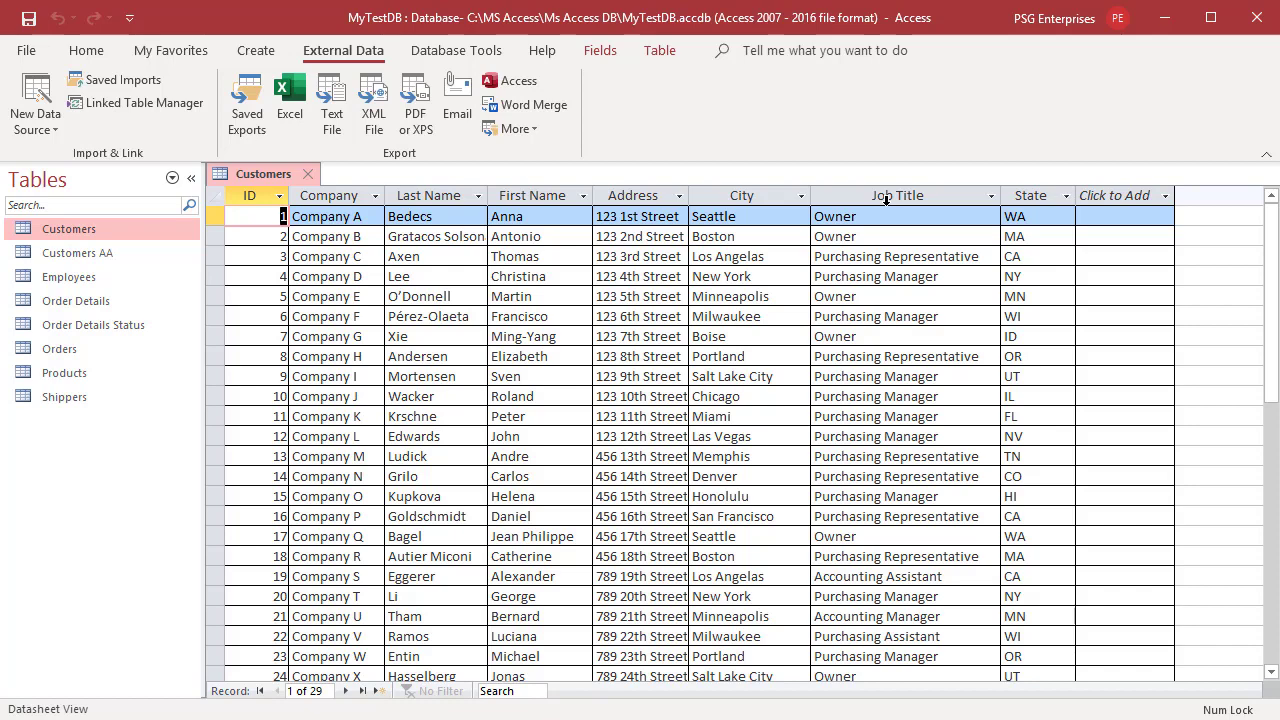
Step: Remove the Address column from the Customers datasheet and select Job Title
{"action": "left_click", "coordinate": [632, 195]}
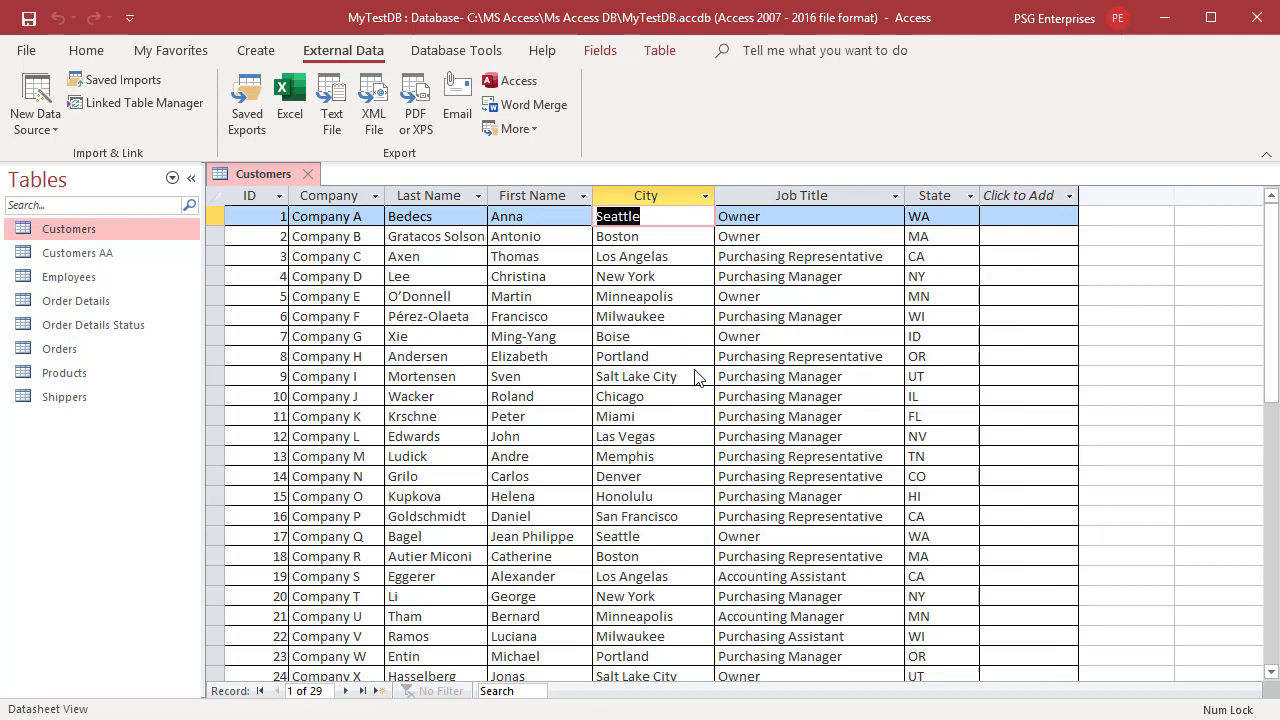
{"action": "left_click", "coordinate": [801, 195]}
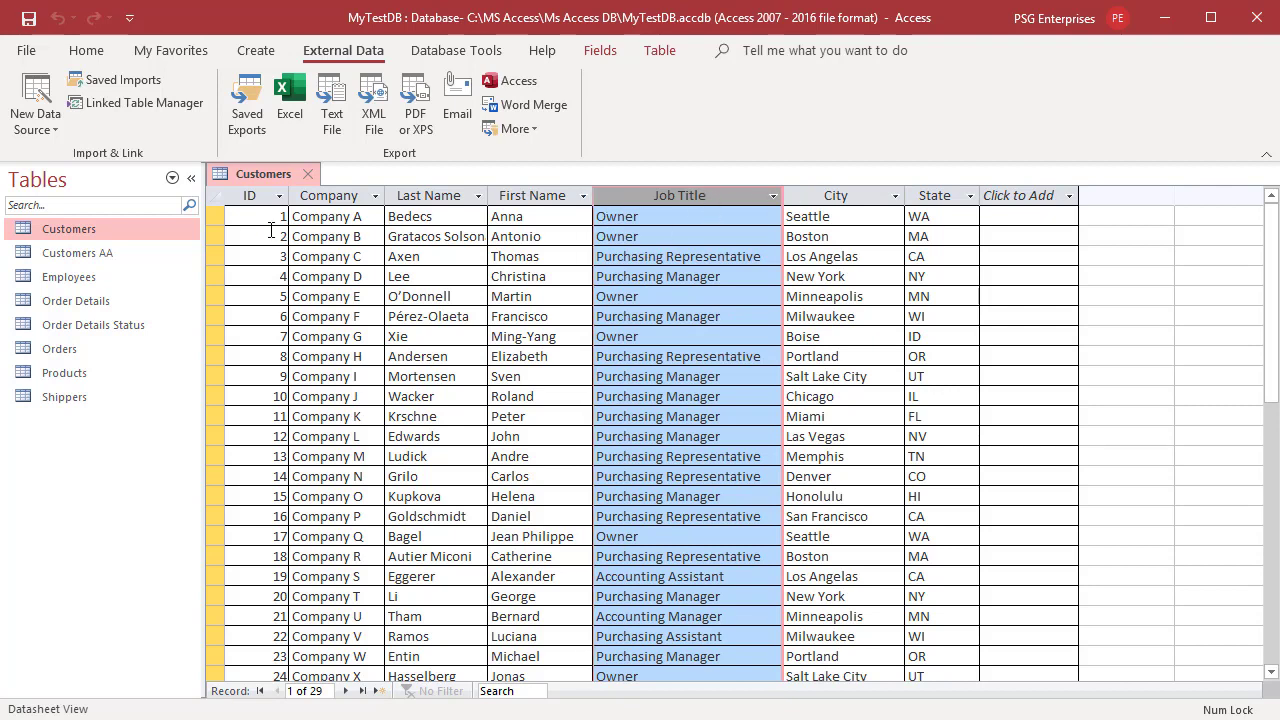
Step: Filter the Customers table to records with ID less than or equal to 25
{"action": "right_click", "coordinate": [282, 216]}
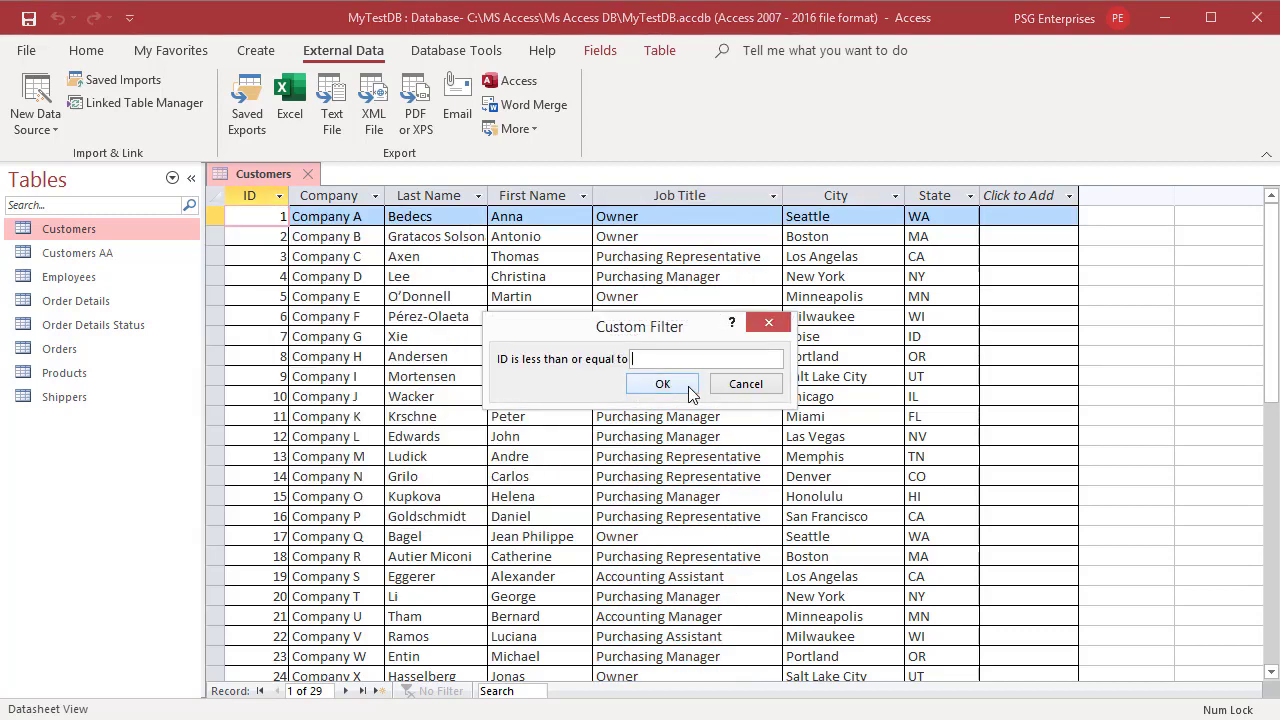
{"action": "type", "text": "25"}
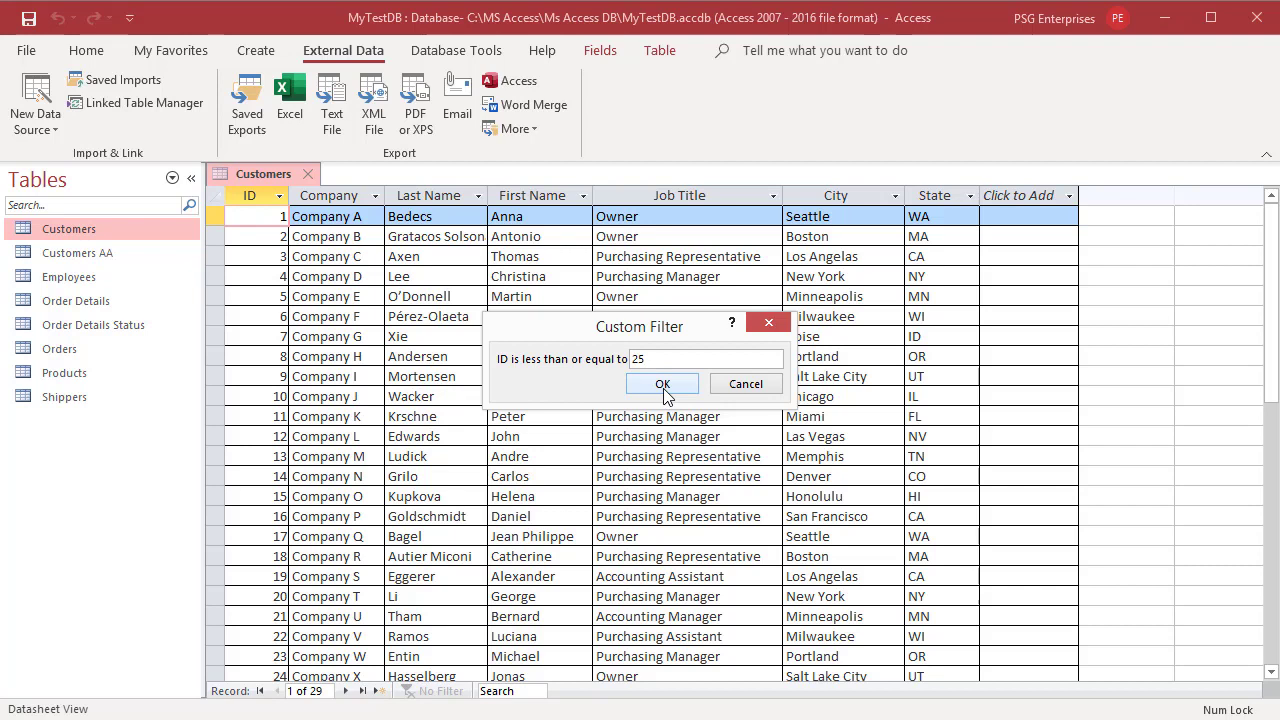
{"action": "left_click", "coordinate": [662, 384]}
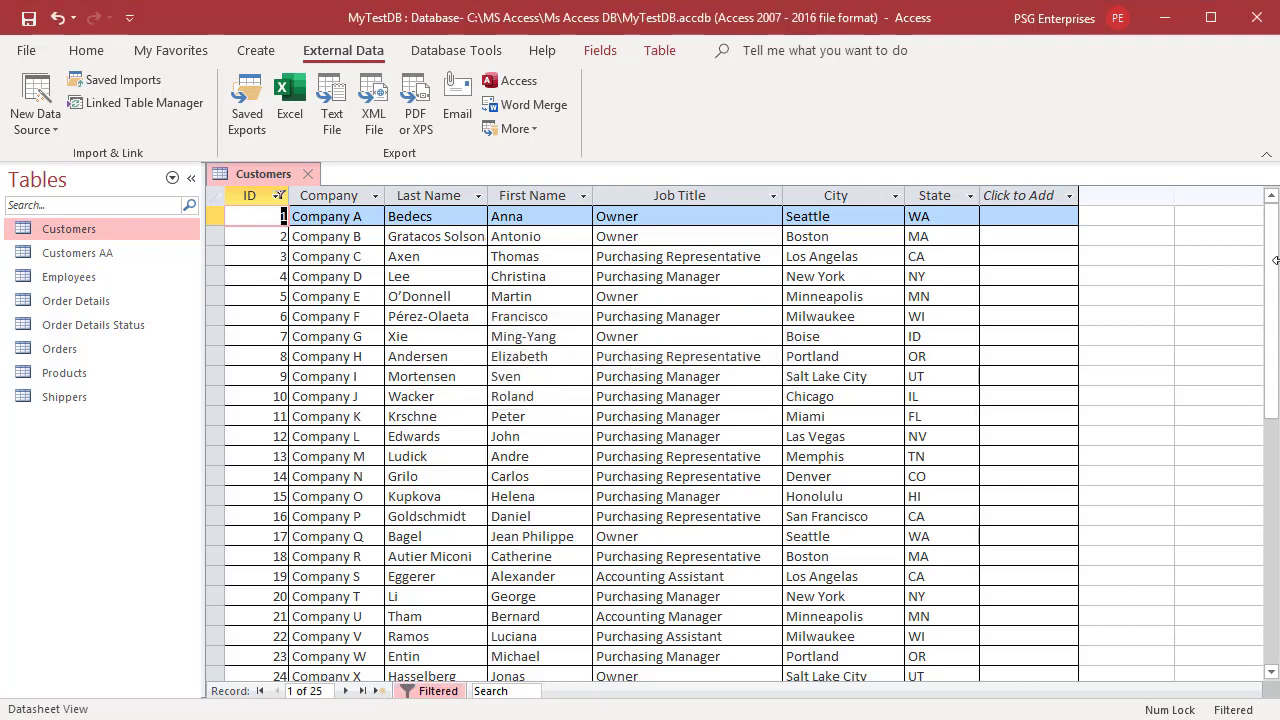
Step: Fill the Customers datasheet with orange, then show the Customers table's export options
{"action": "left_click", "coordinate": [86, 50]}
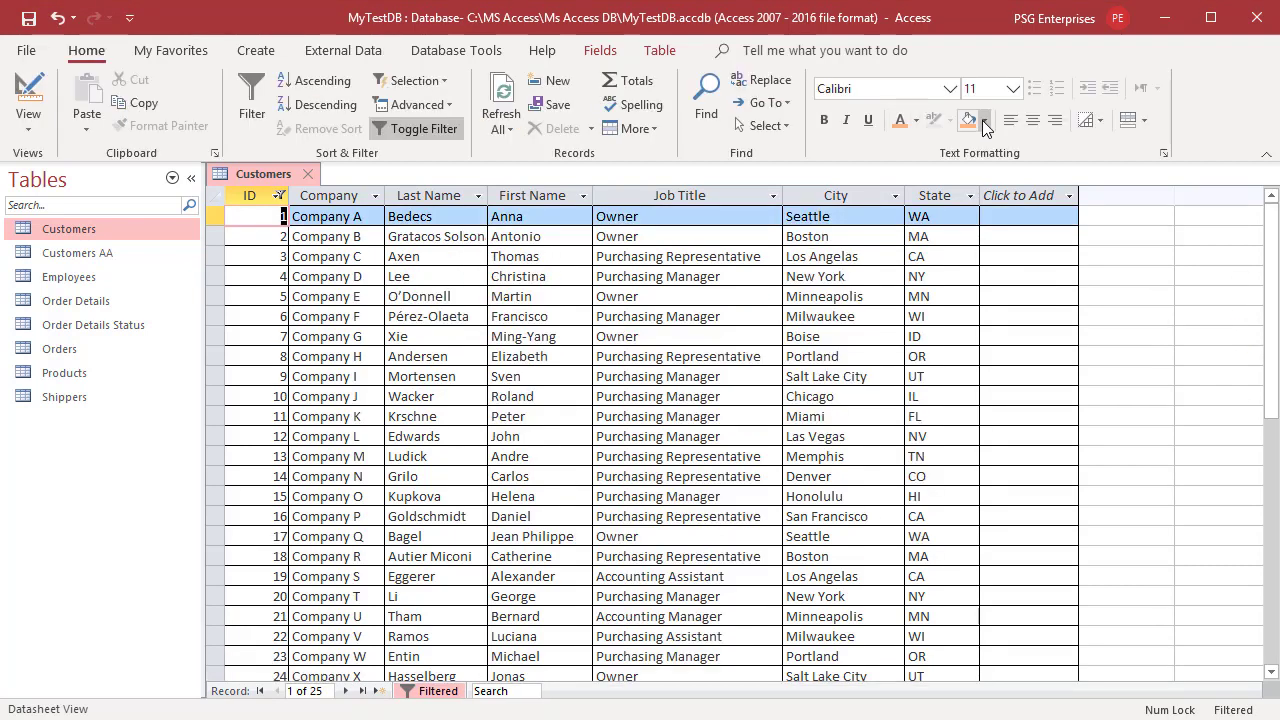
{"action": "left_click", "coordinate": [983, 120]}
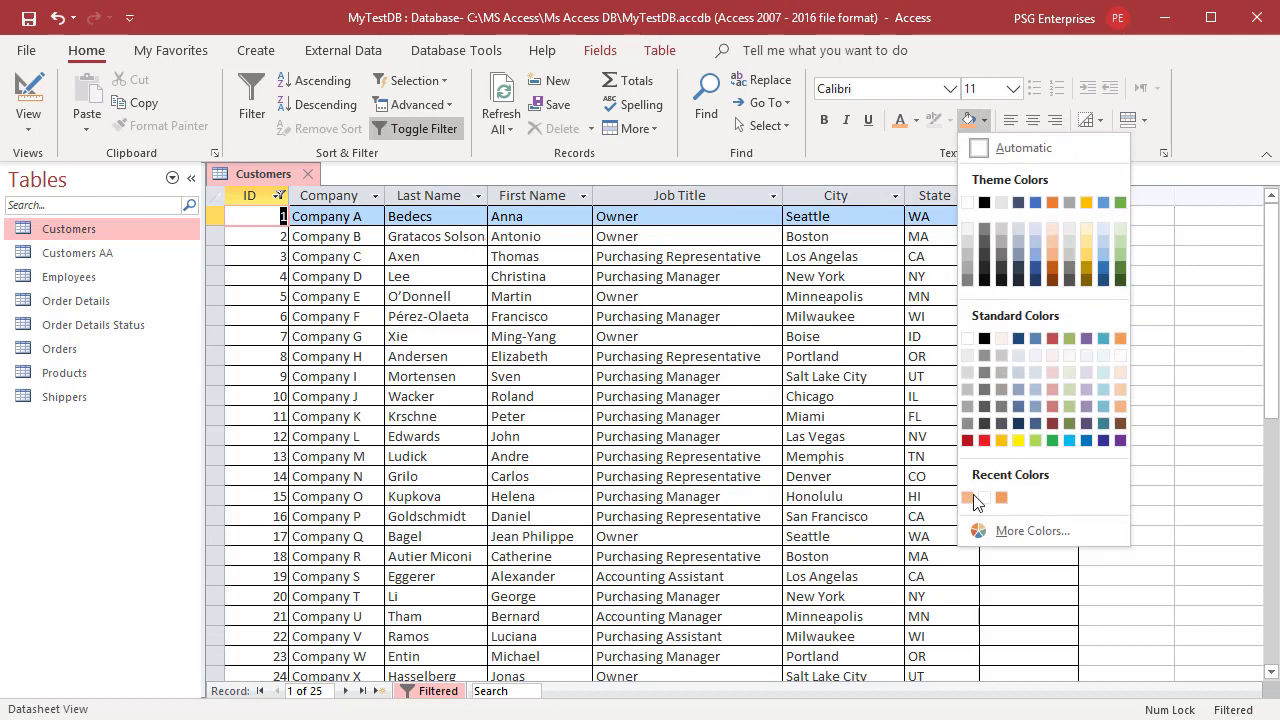
{"action": "left_click", "coordinate": [977, 497]}
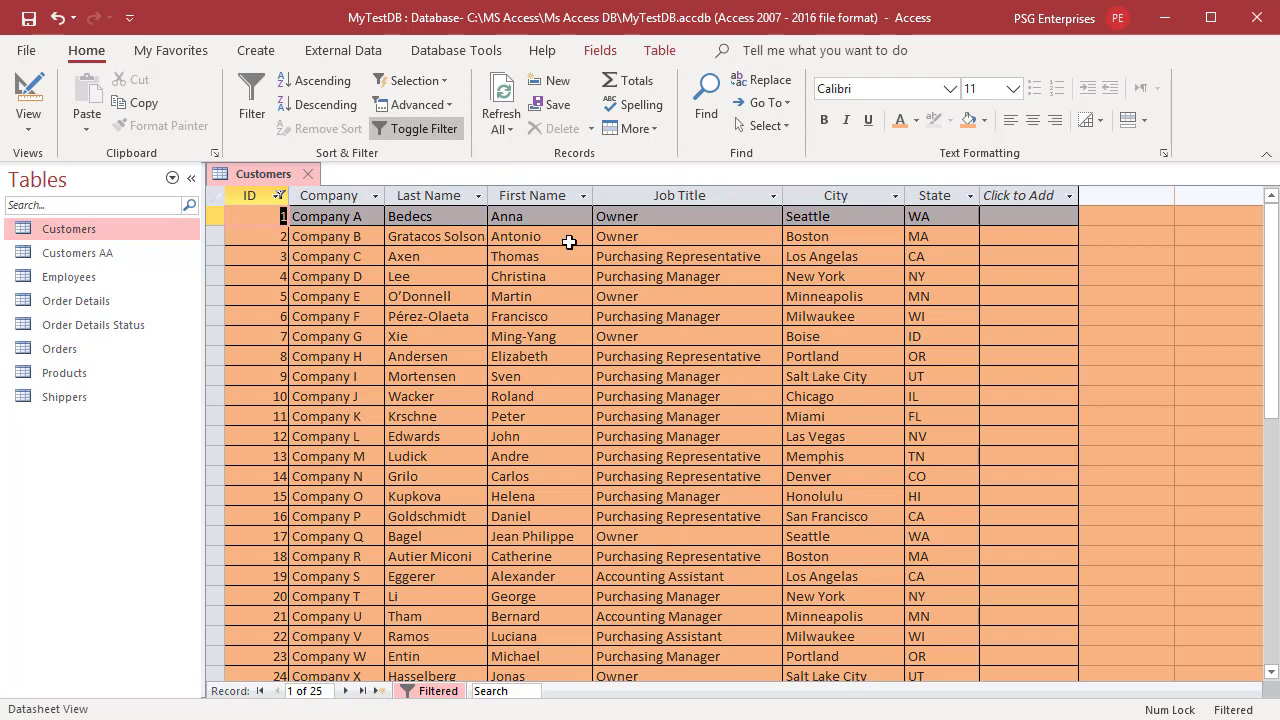
{"action": "mouse_move", "coordinate": [824, 119]}
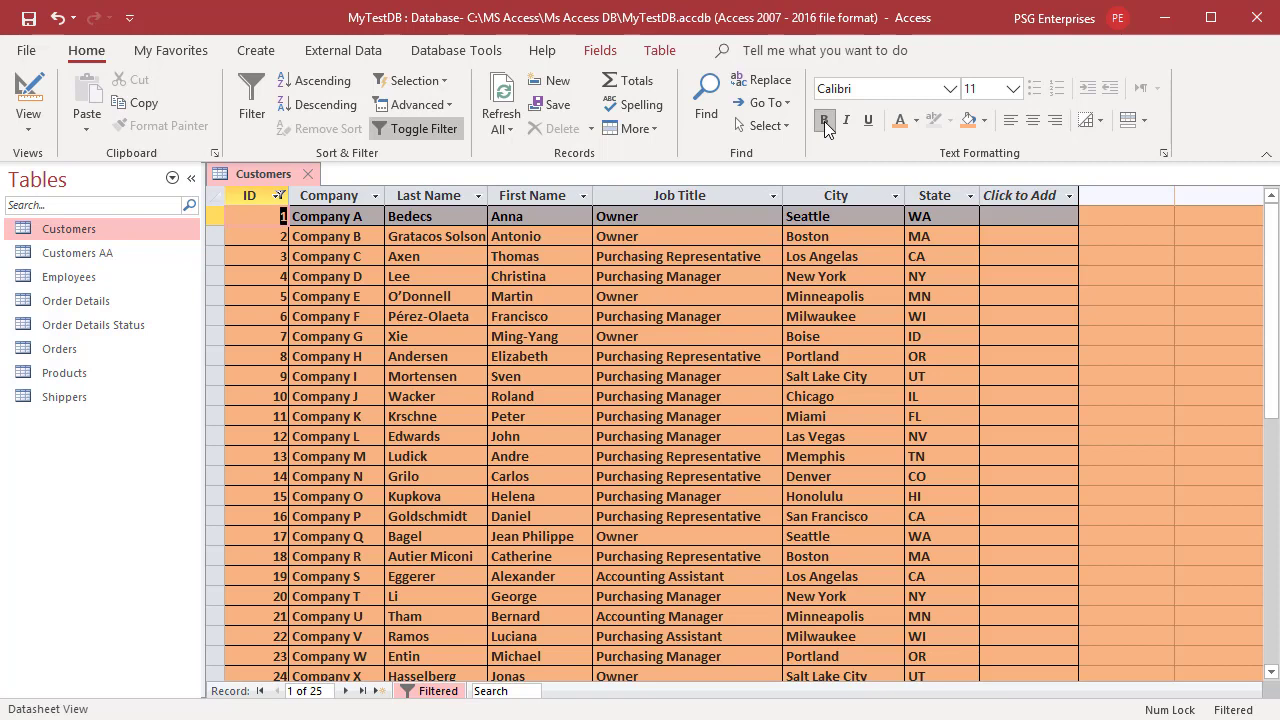
{"action": "right_click", "coordinate": [69, 228]}
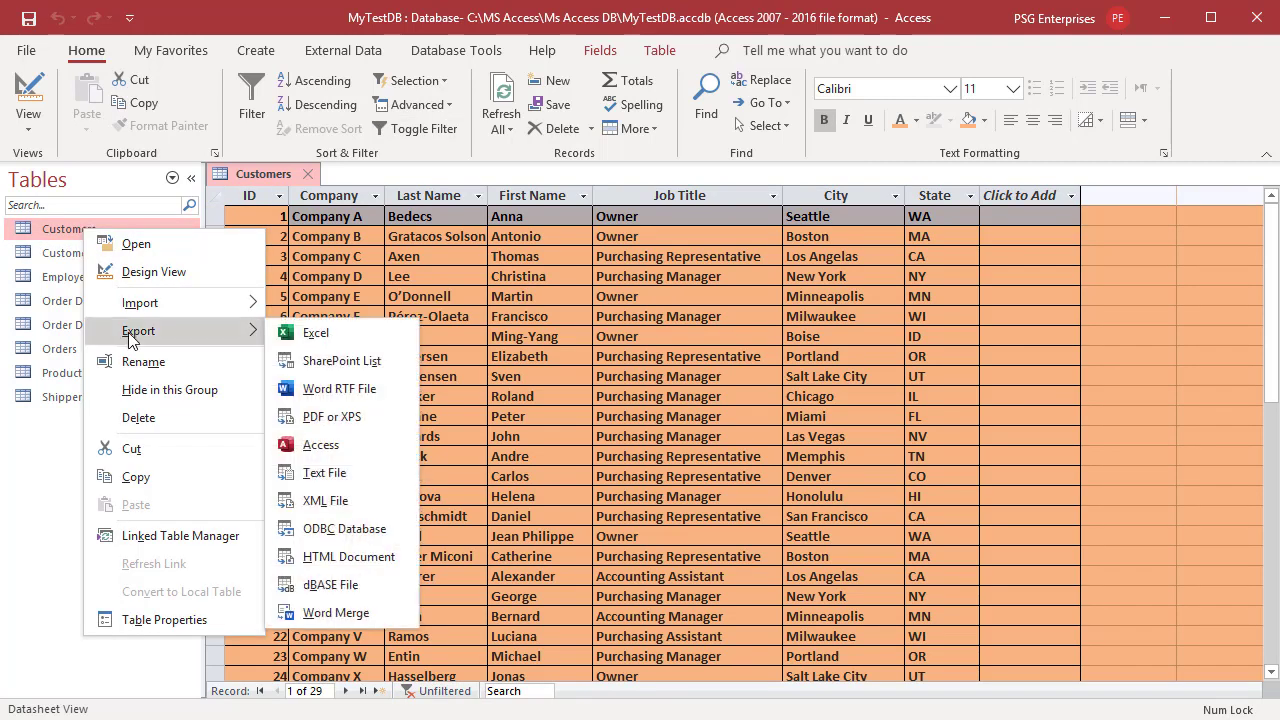
{"action": "mouse_move", "coordinate": [348, 556]}
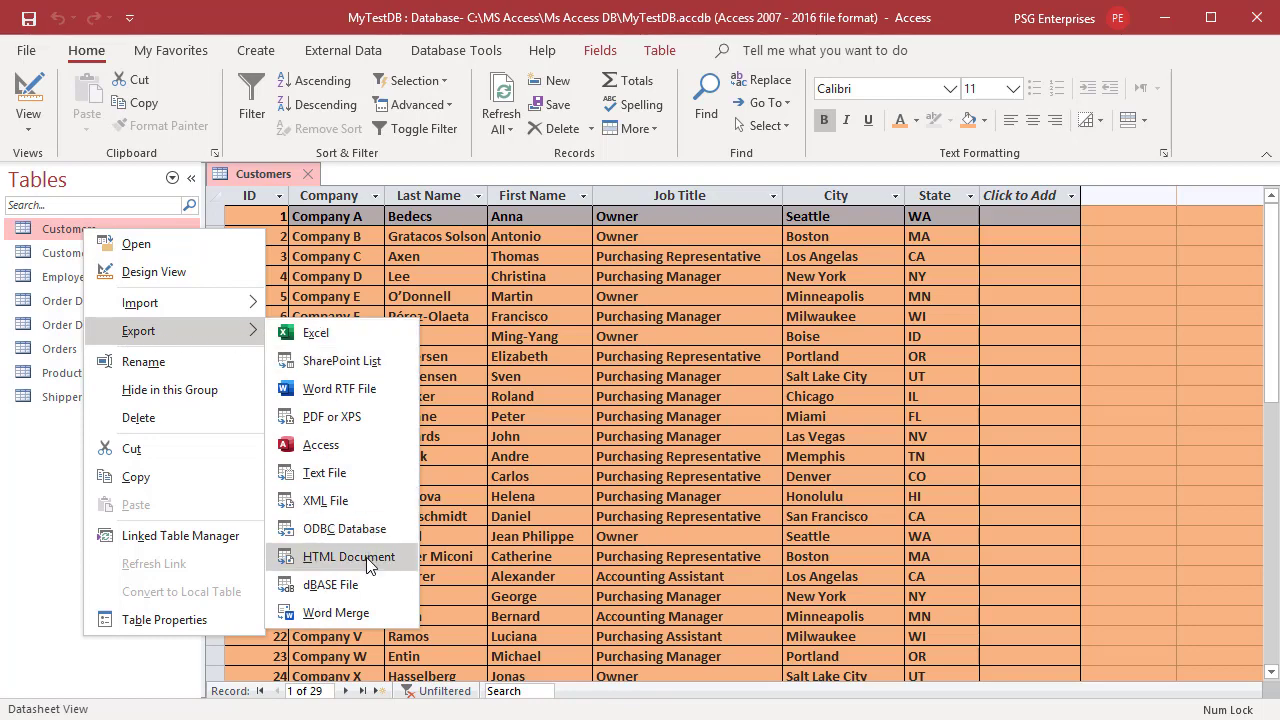
Step: Start an HTML Document export of Customers to MySite, keeping formatting and layout
{"action": "left_click", "coordinate": [348, 556]}
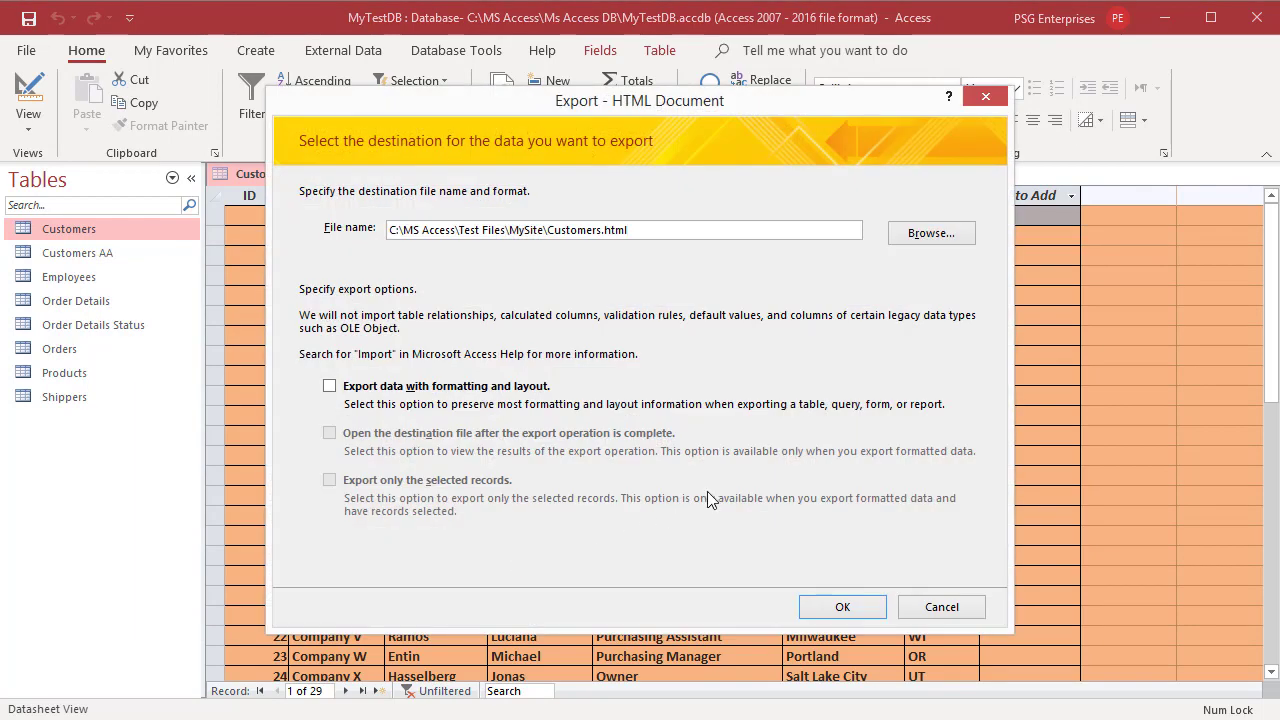
{"action": "mouse_move", "coordinate": [730, 490]}
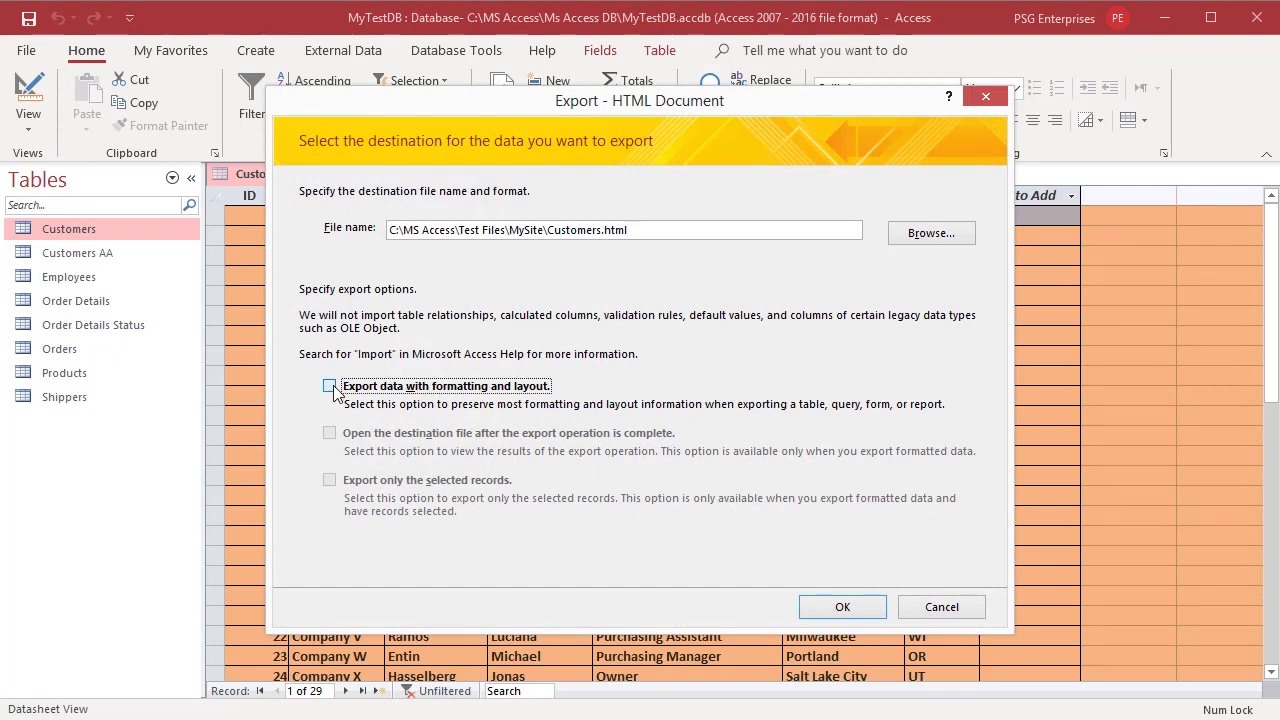
{"action": "left_click", "coordinate": [329, 386]}
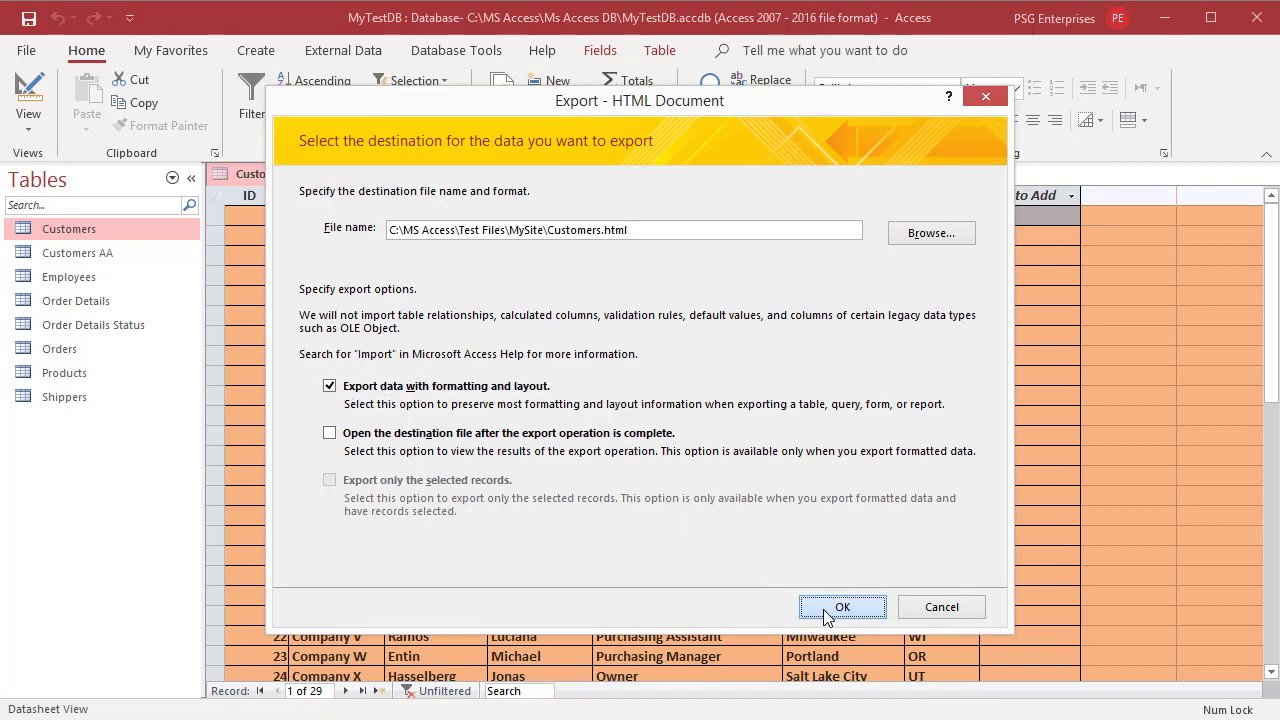
Step: Enable an HTML template for the export and browse to MySite\template.html
{"action": "left_click", "coordinate": [841, 607]}
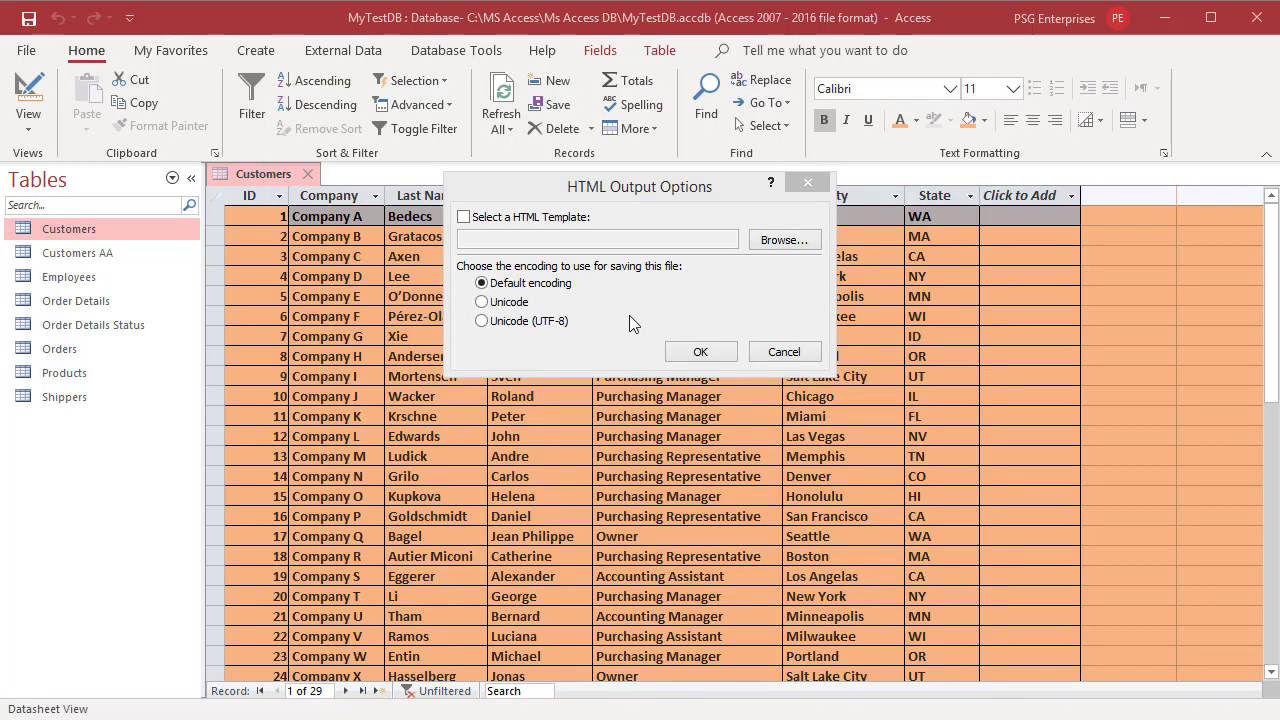
{"action": "mouse_move", "coordinate": [463, 217]}
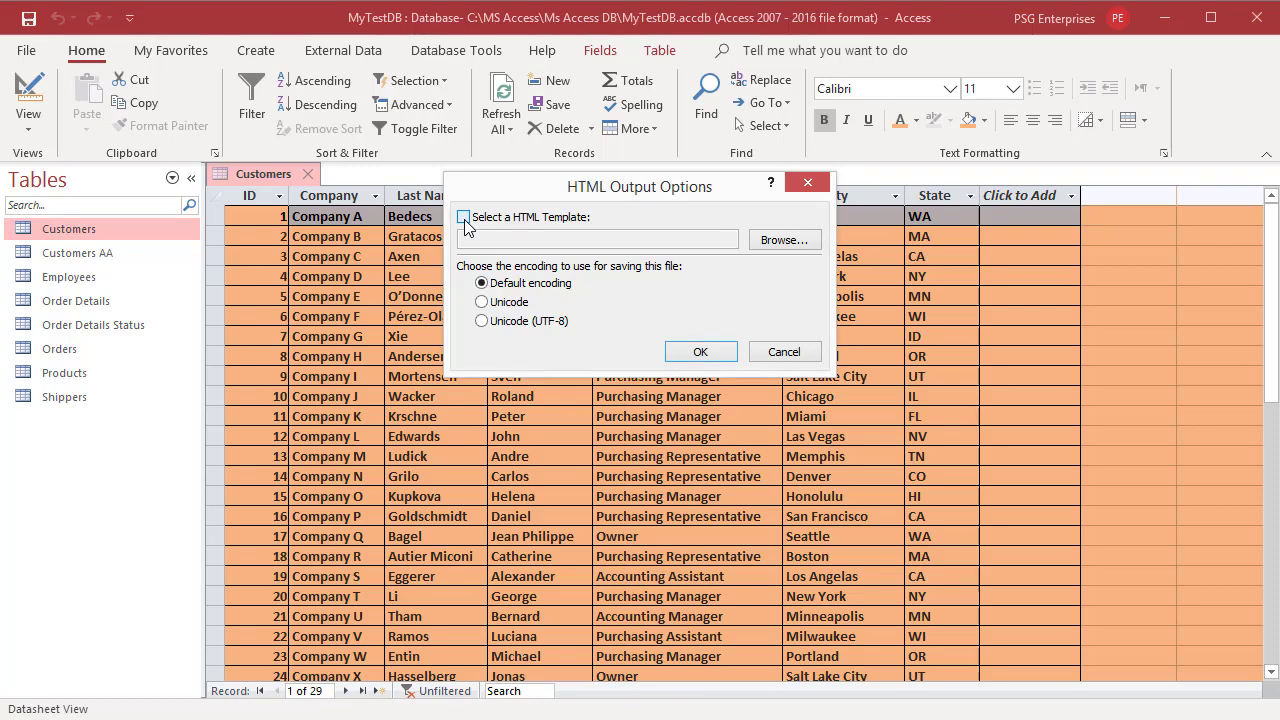
{"action": "left_click", "coordinate": [463, 217]}
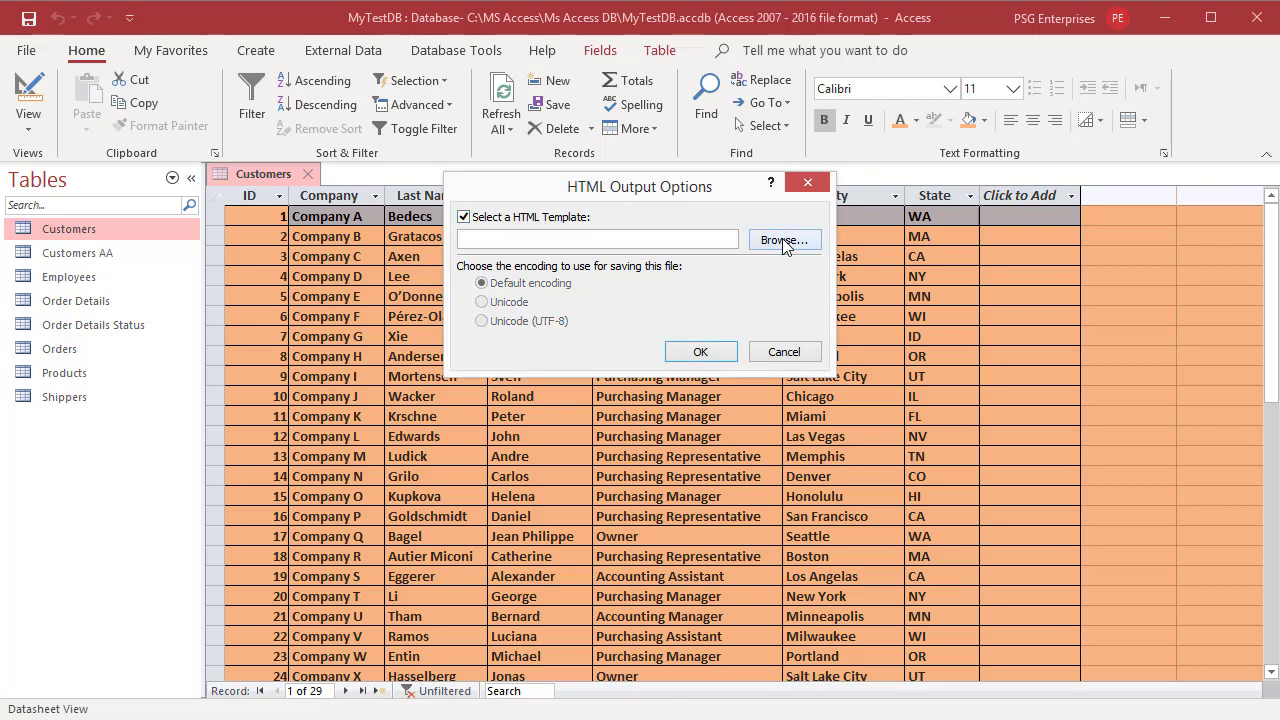
{"action": "left_click", "coordinate": [784, 241]}
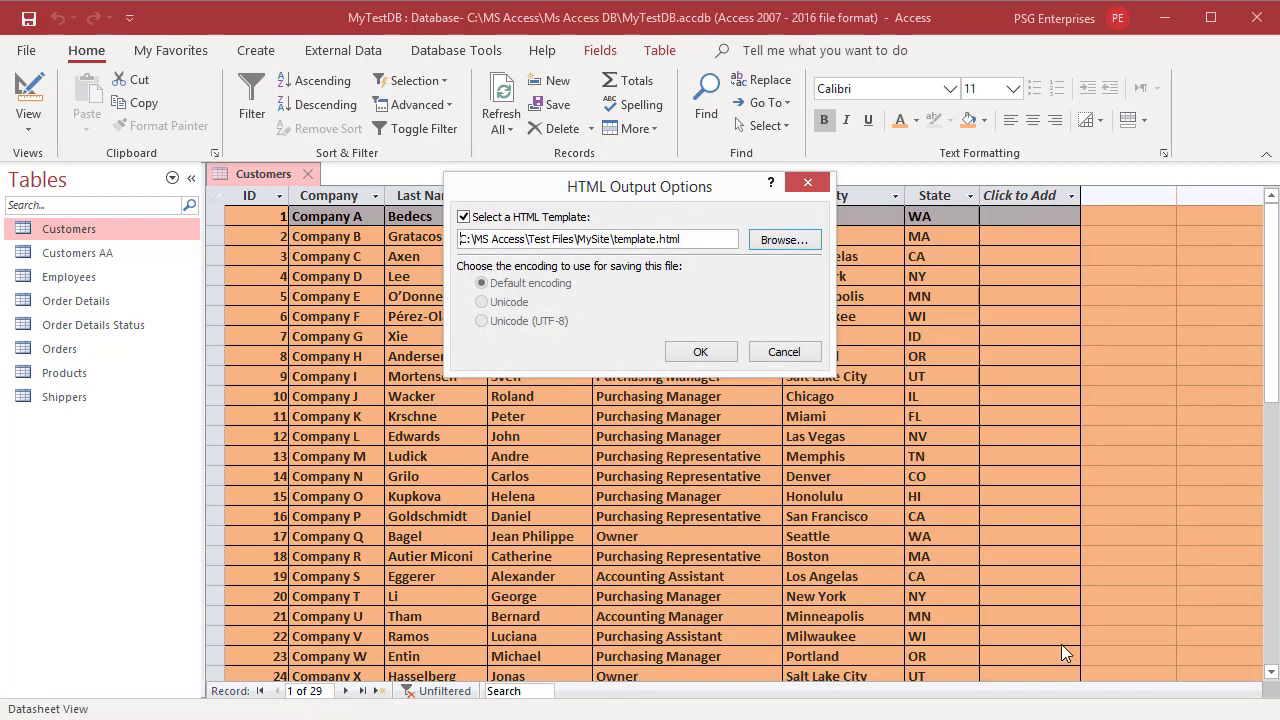
{"action": "mouse_move", "coordinate": [617, 476]}
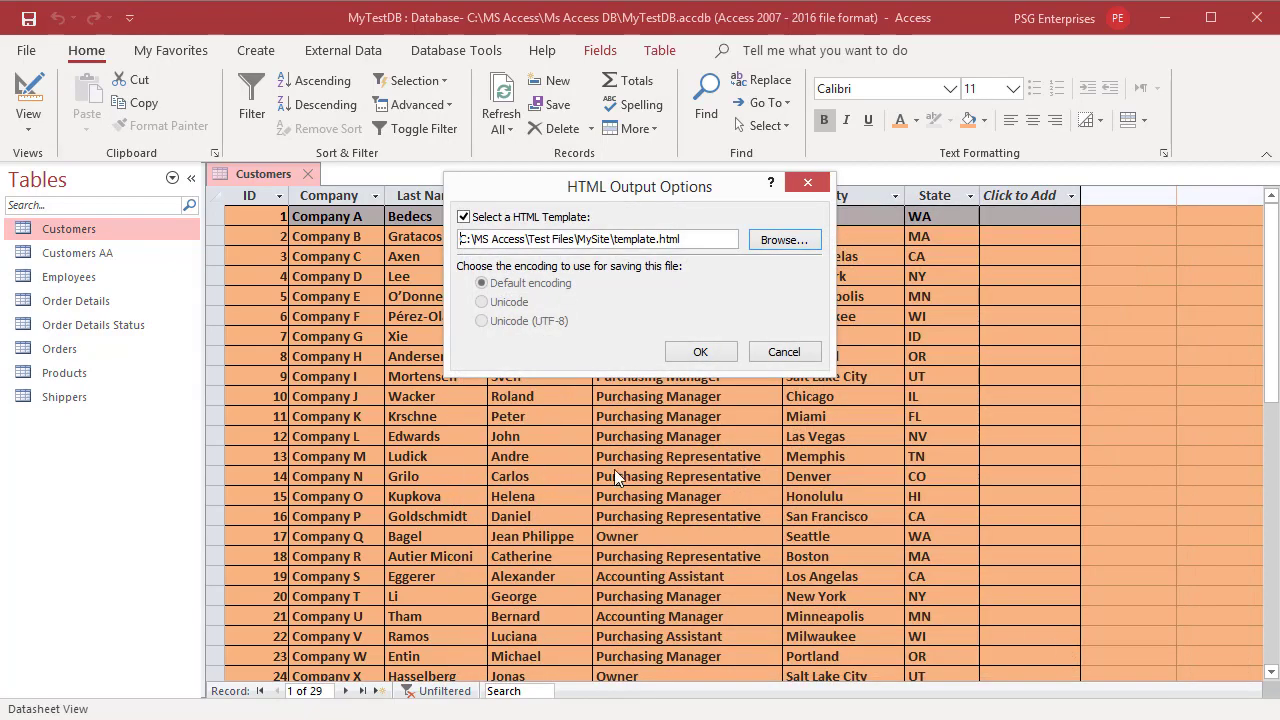
Step: Confirm the HTML output options so Customers exports to MySite\Customers.html
{"action": "left_click", "coordinate": [700, 351]}
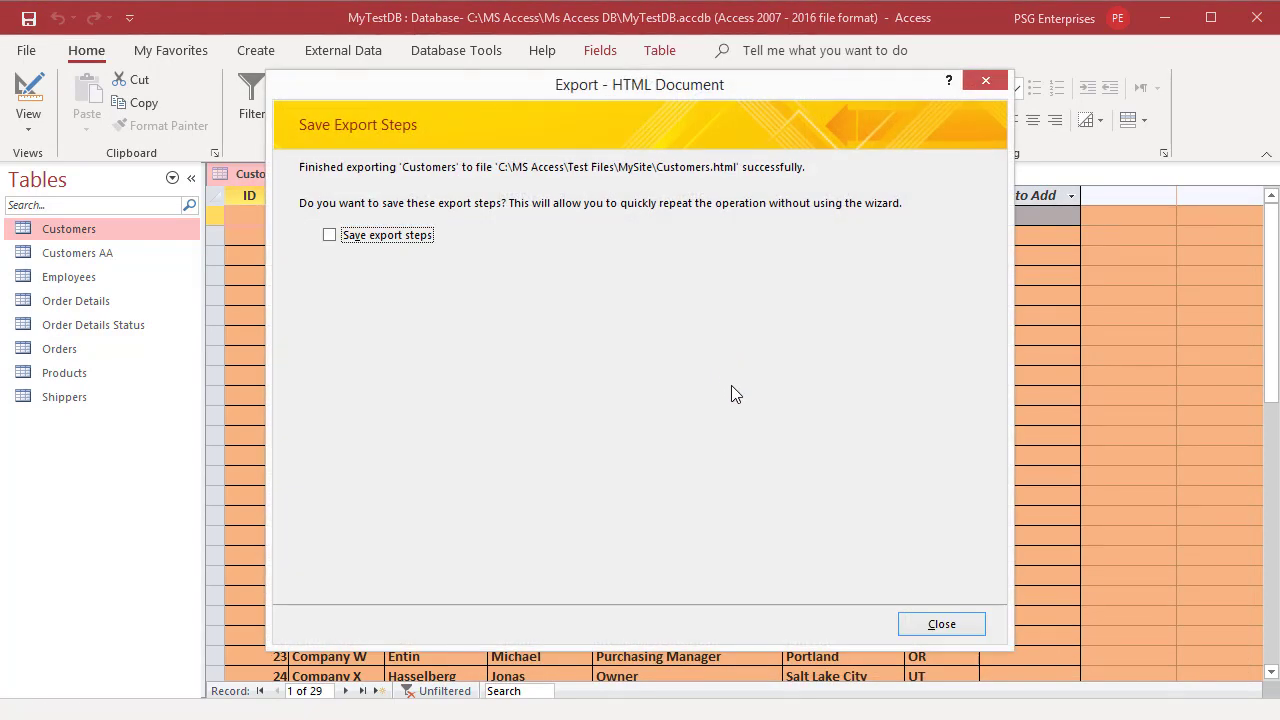
{"action": "mouse_move", "coordinate": [349, 269]}
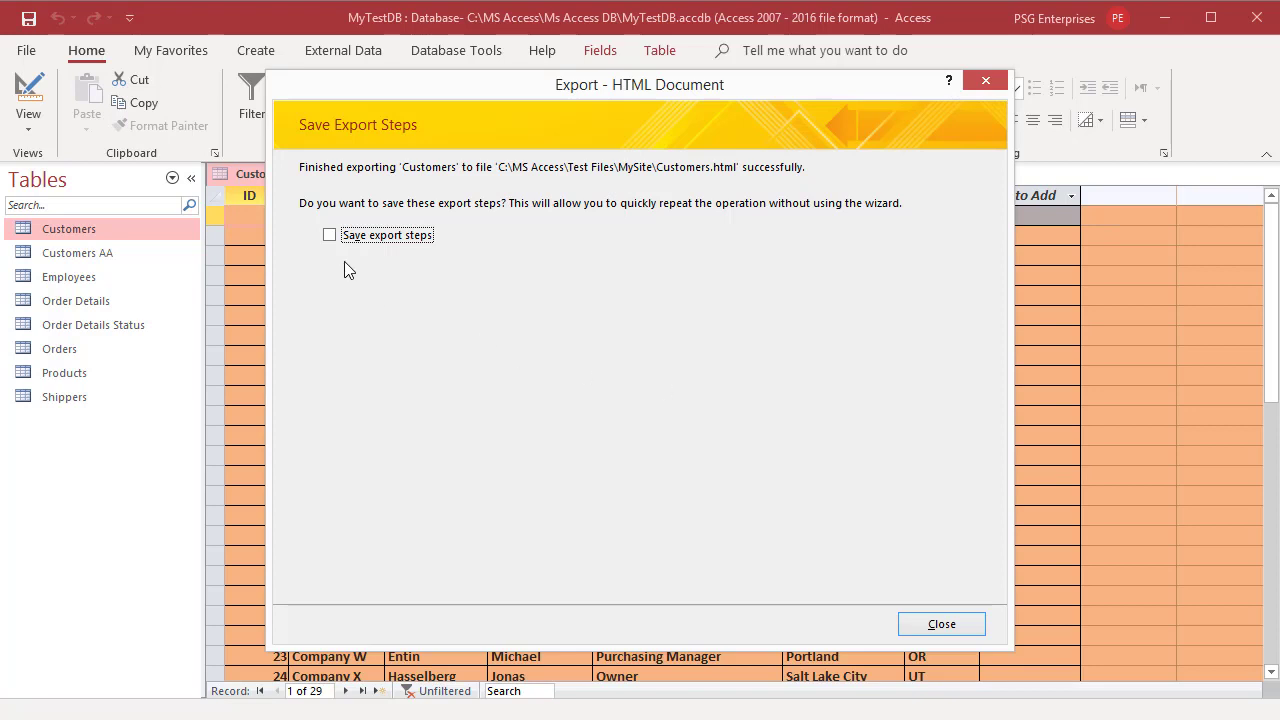
{"action": "mouse_move", "coordinate": [498, 271]}
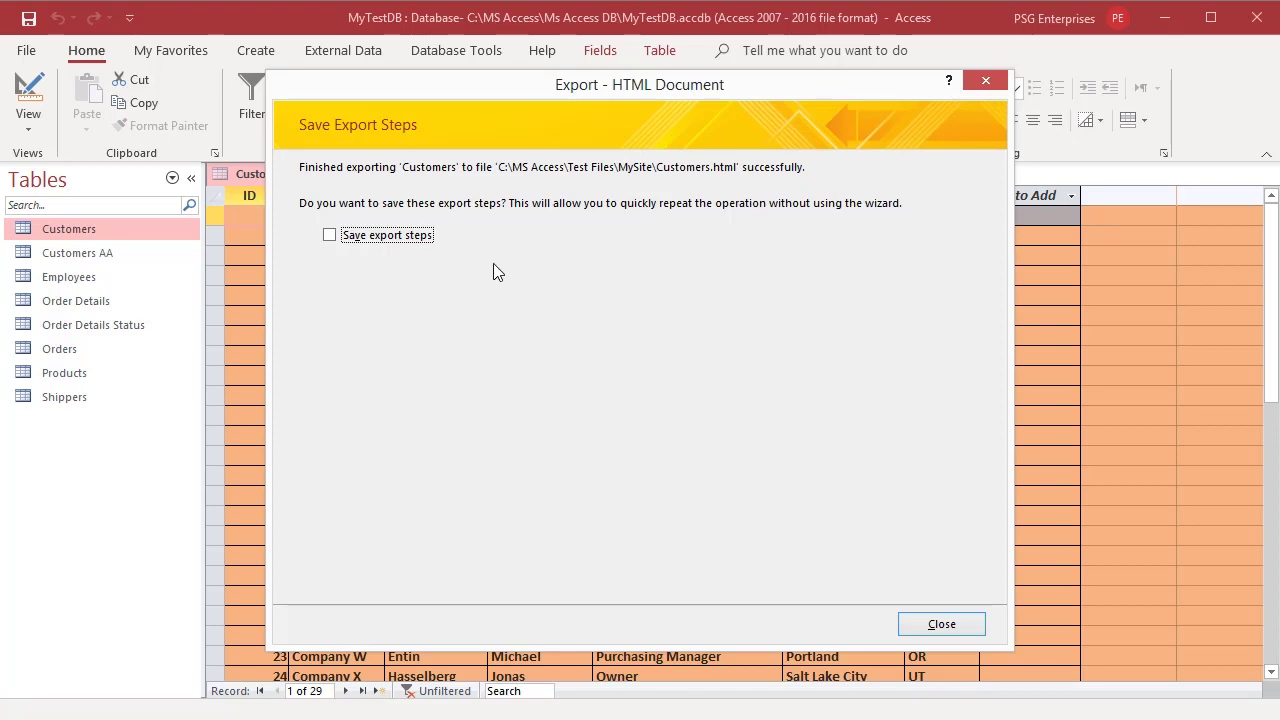
{"action": "mouse_move", "coordinate": [423, 290]}
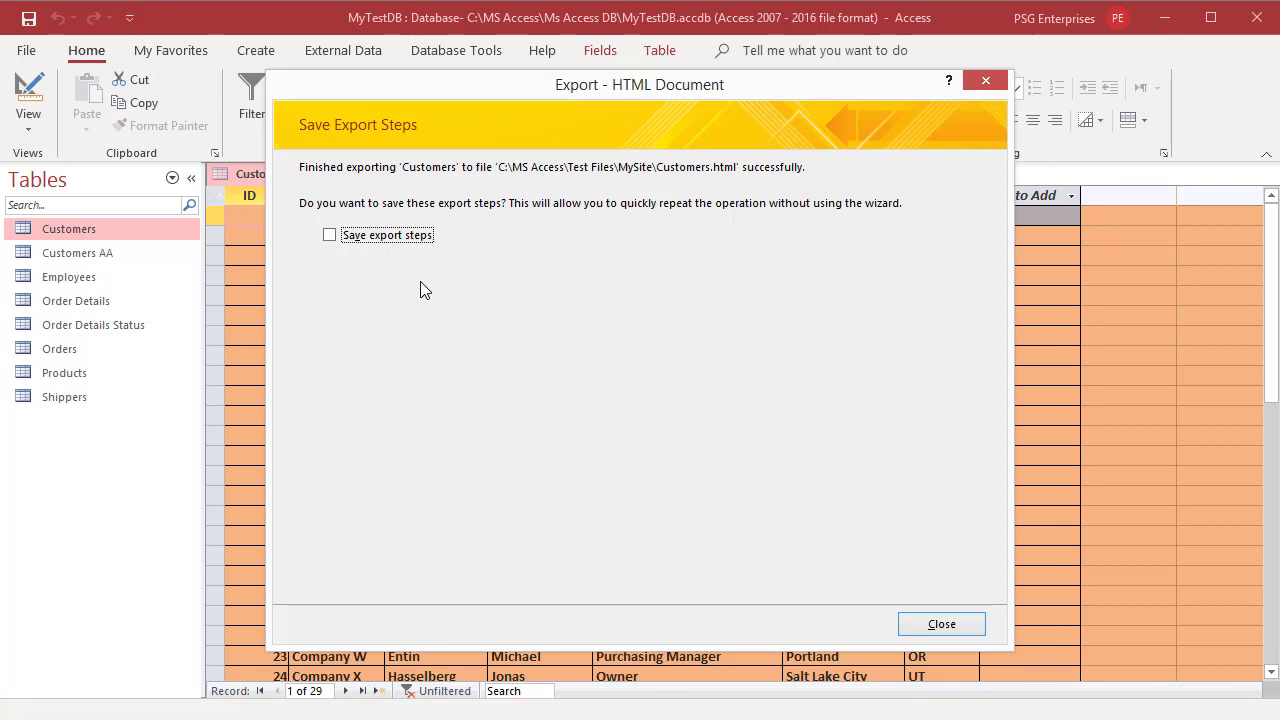
{"action": "mouse_move", "coordinate": [820, 533]}
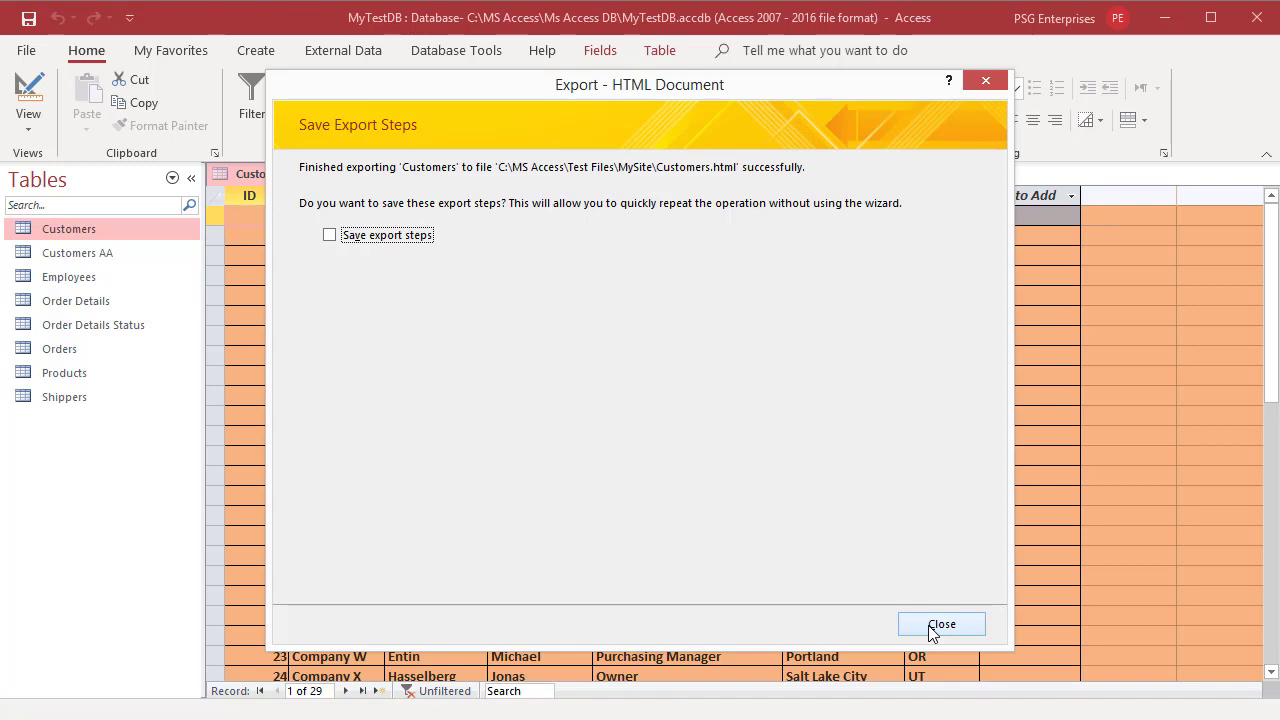
Step: Close the export wizard and show the Open with programs for Customers.html
{"action": "left_click", "coordinate": [941, 623]}
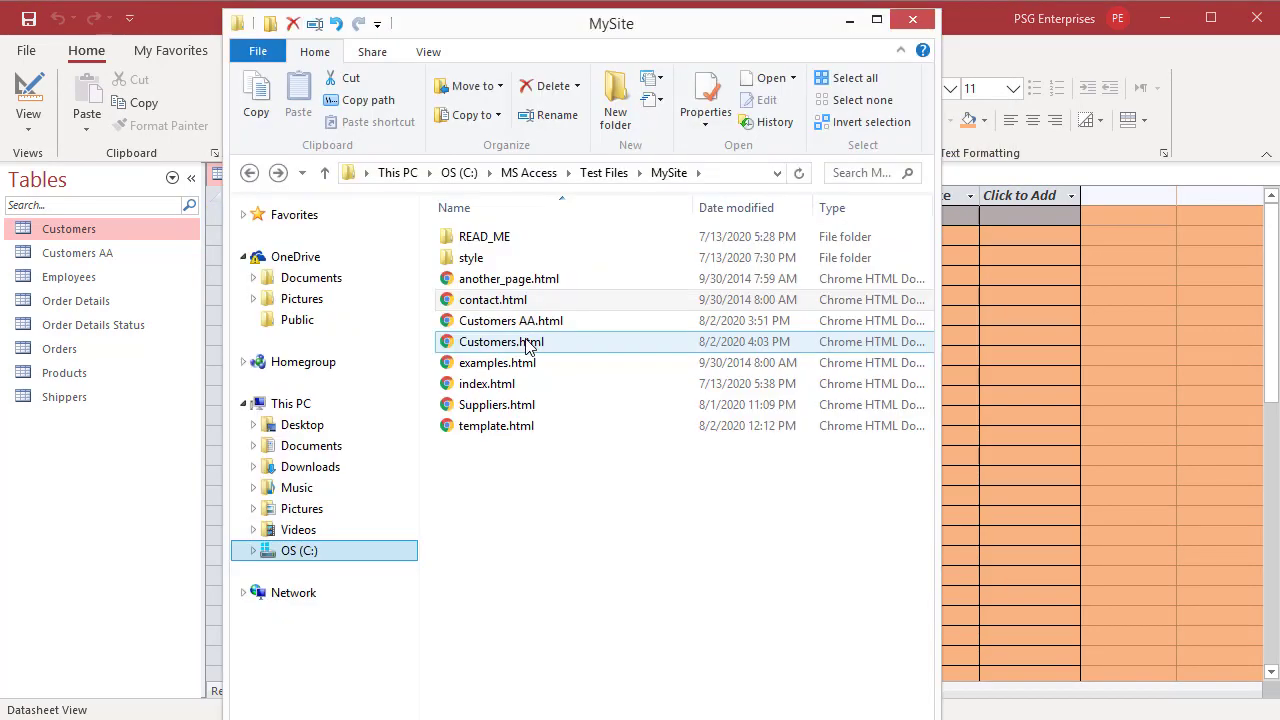
{"action": "mouse_move", "coordinate": [500, 341]}
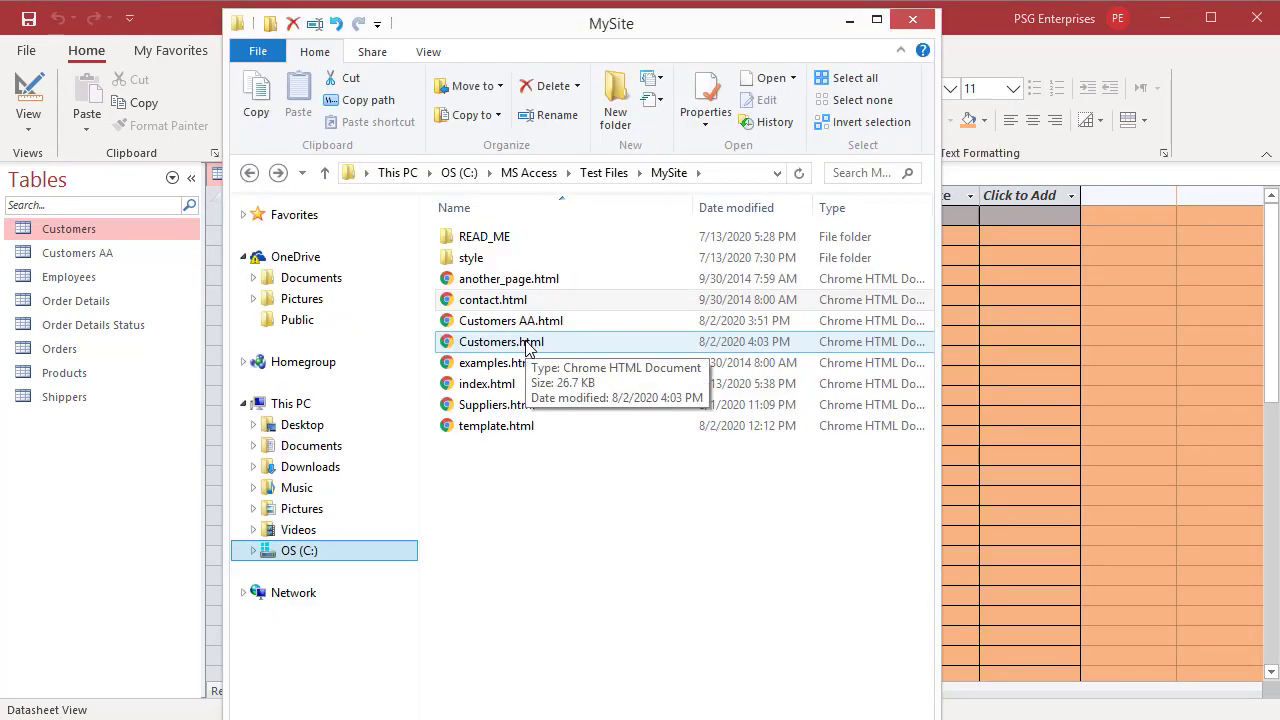
{"action": "right_click", "coordinate": [500, 341]}
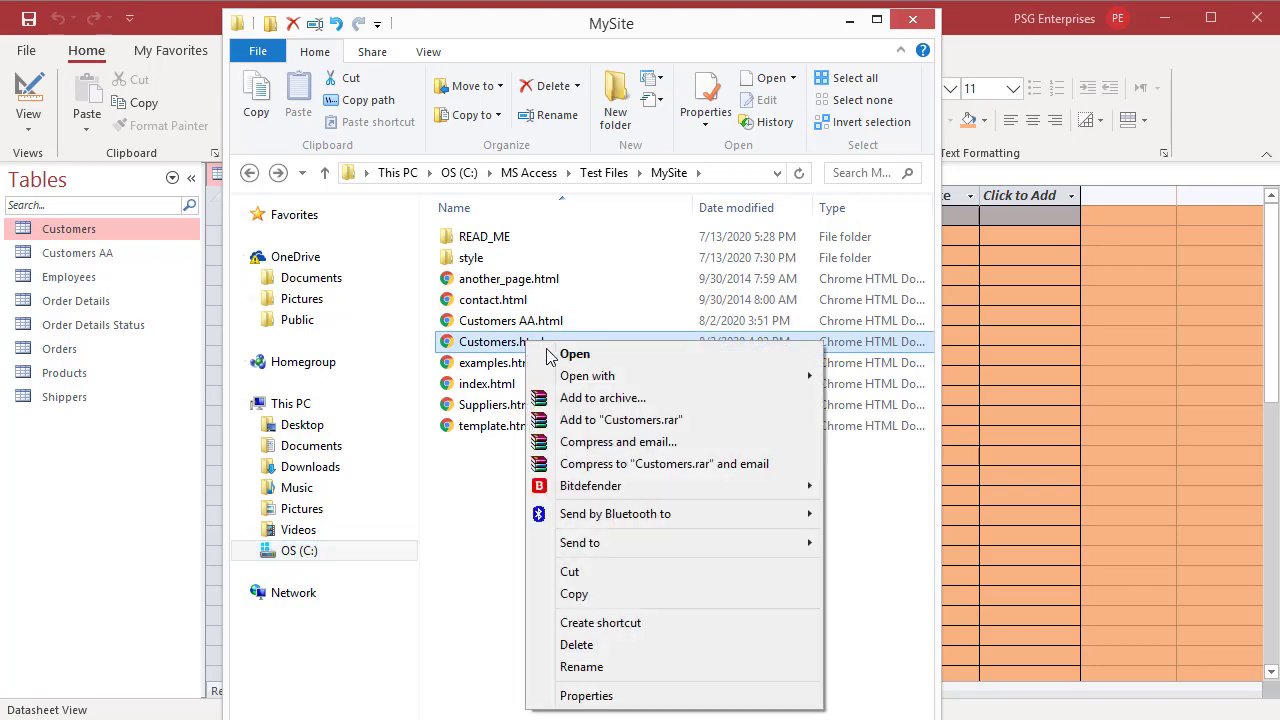
{"action": "left_click", "coordinate": [587, 375]}
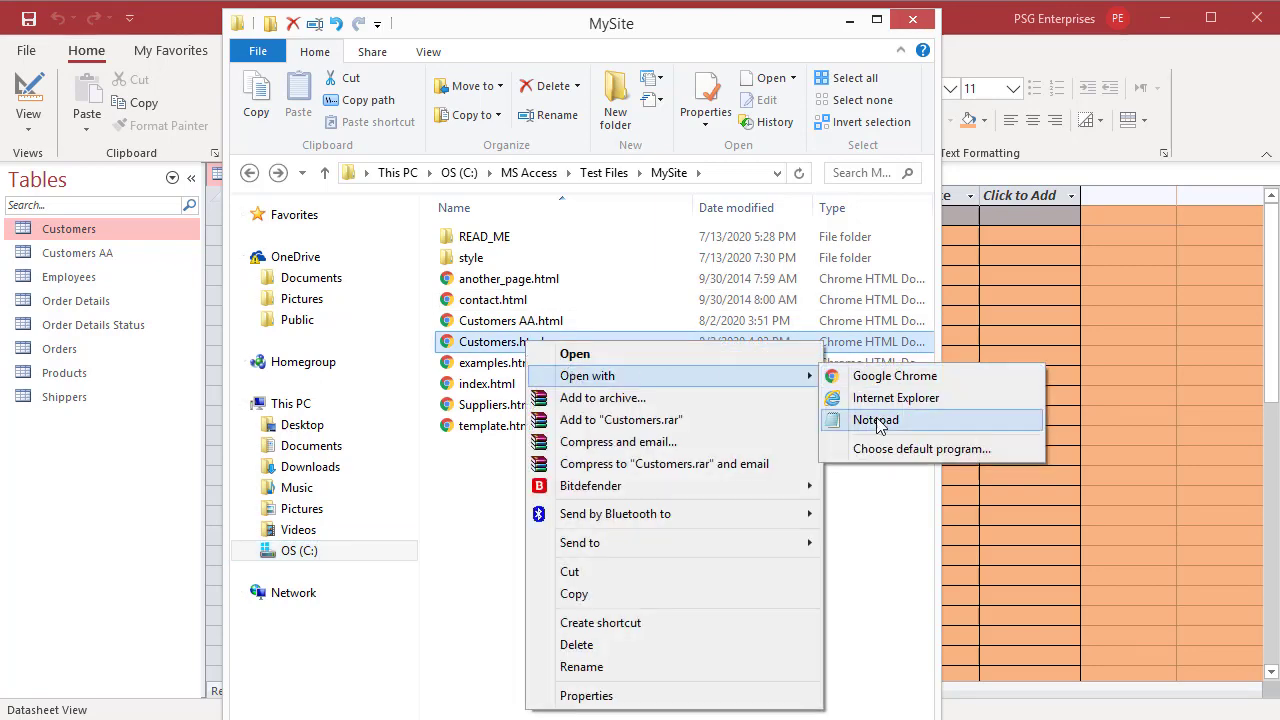
Step: View Customers.html in Notepad, scrolling down to the exported TABLE markup
{"action": "left_click", "coordinate": [875, 419]}
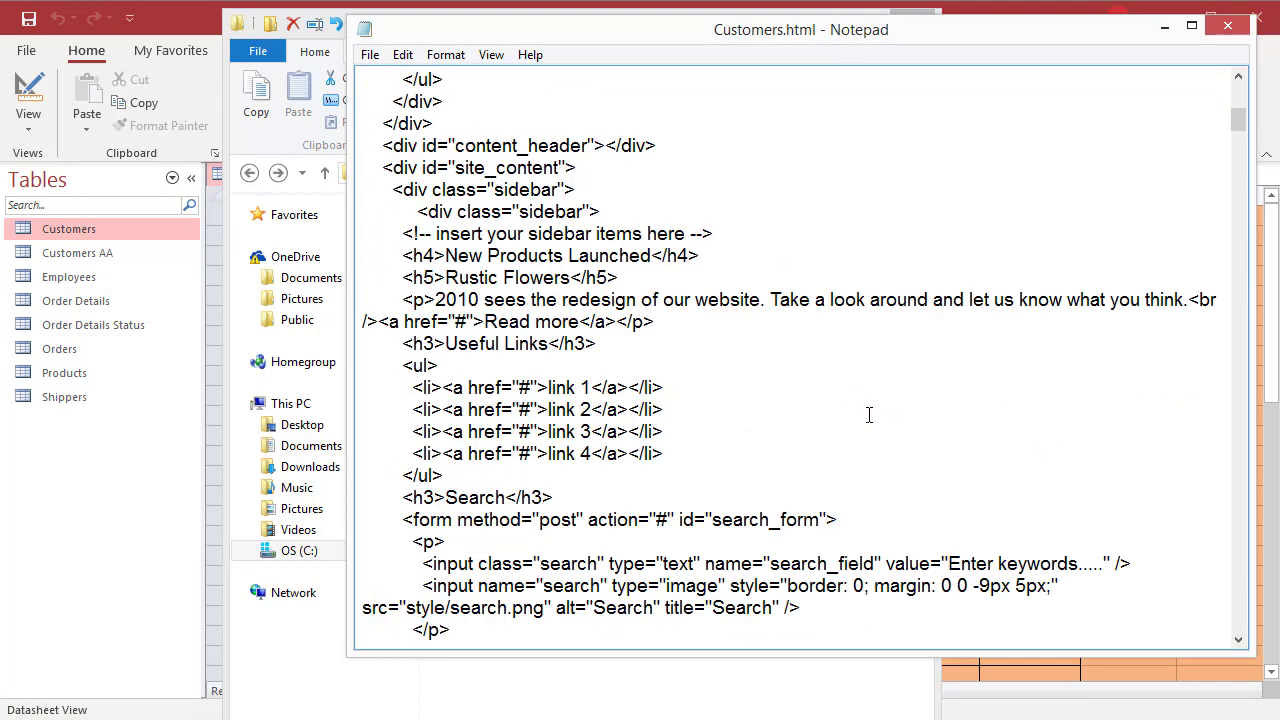
{"action": "scroll", "scroll_direction": "down", "scroll_amount": 3}
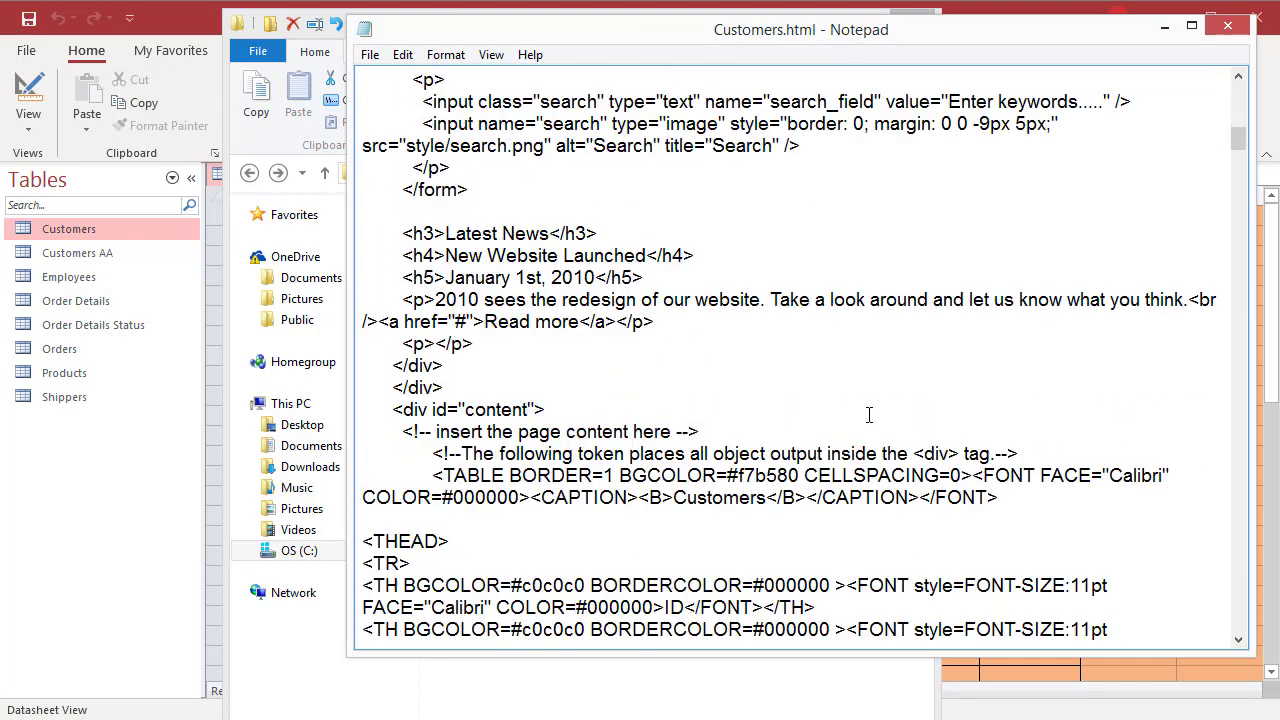
{"action": "scroll", "scroll_direction": "down", "scroll_amount": 3}
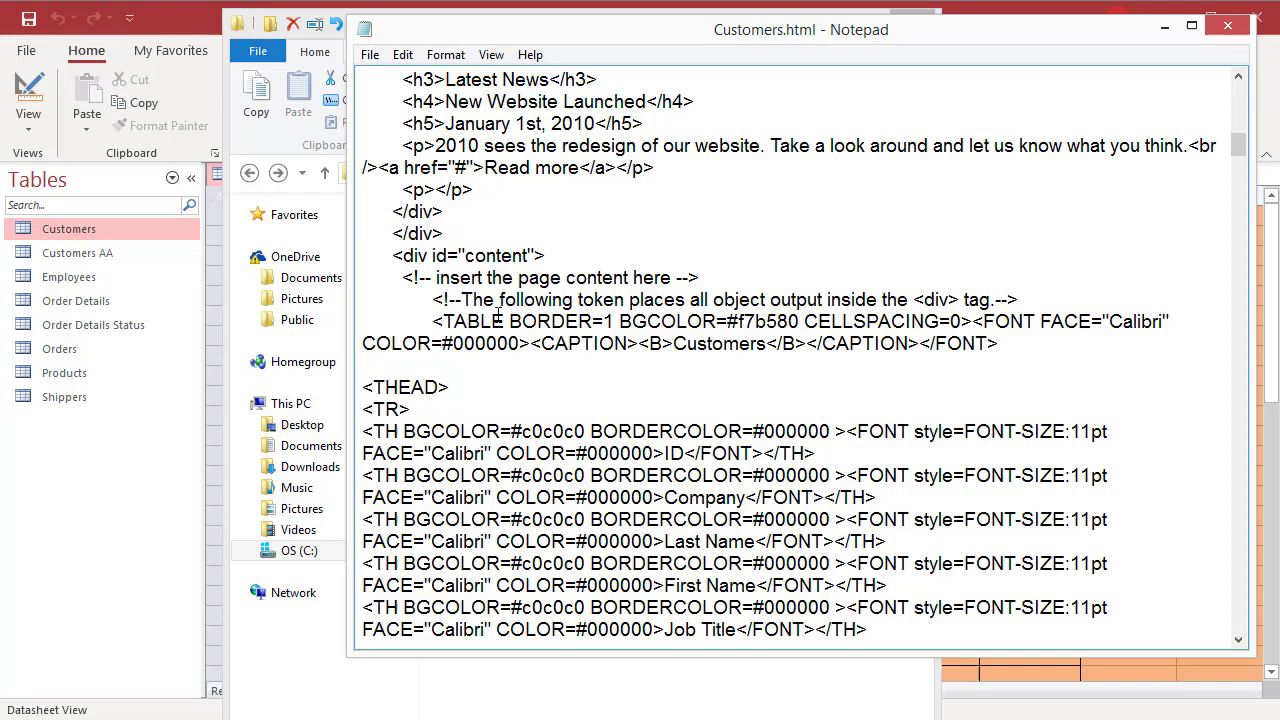
{"action": "mouse_move", "coordinate": [752, 408]}
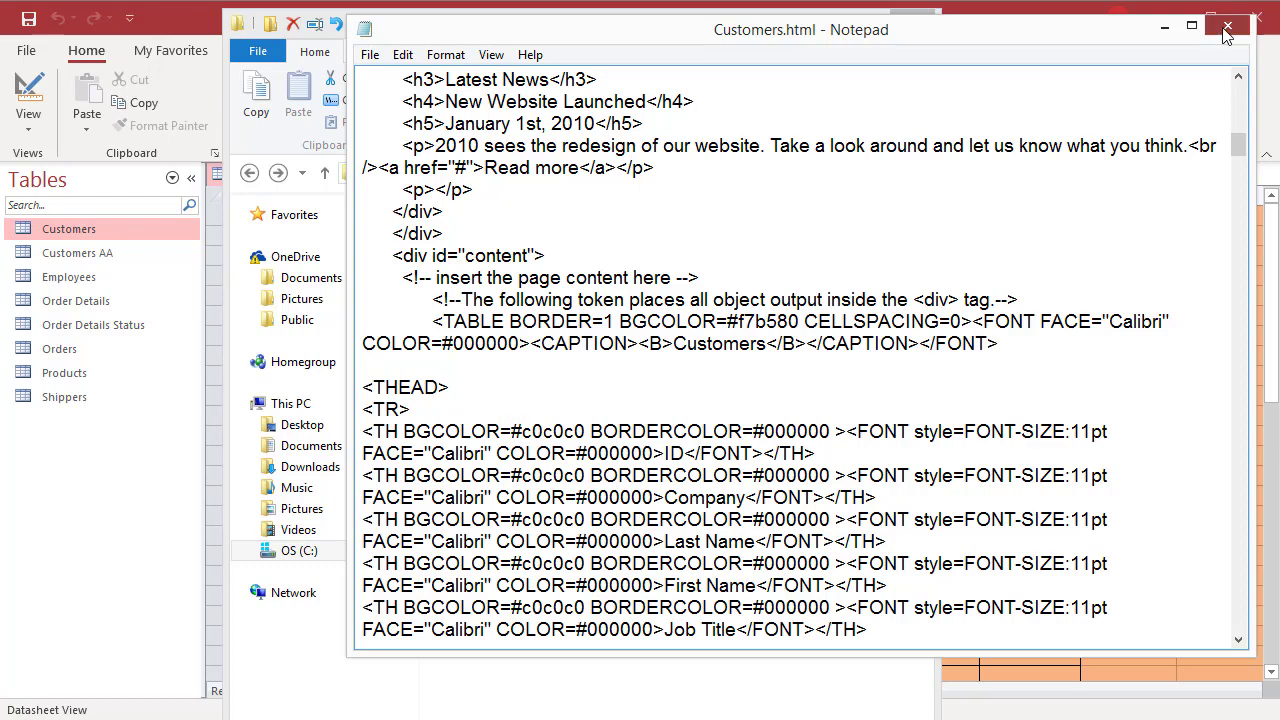
Step: Close Notepad and open Customers.html in Chrome
{"action": "left_click", "coordinate": [1228, 28]}
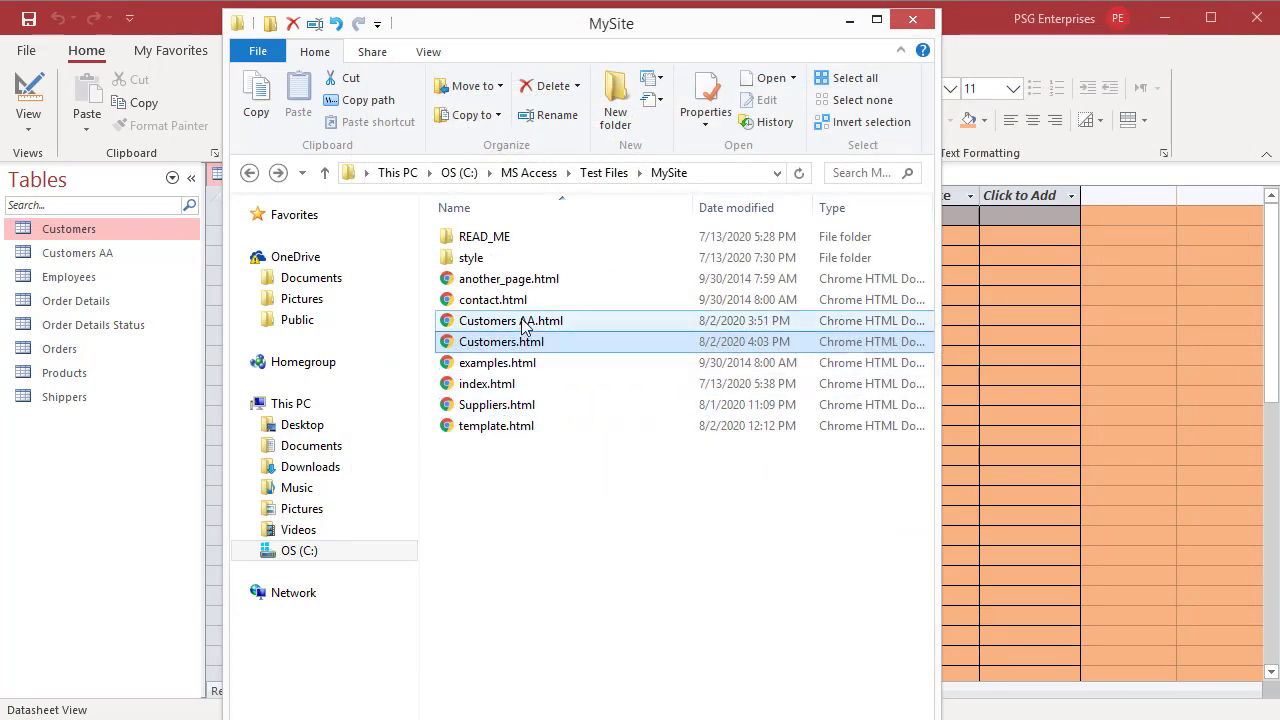
{"action": "left_click", "coordinate": [502, 341]}
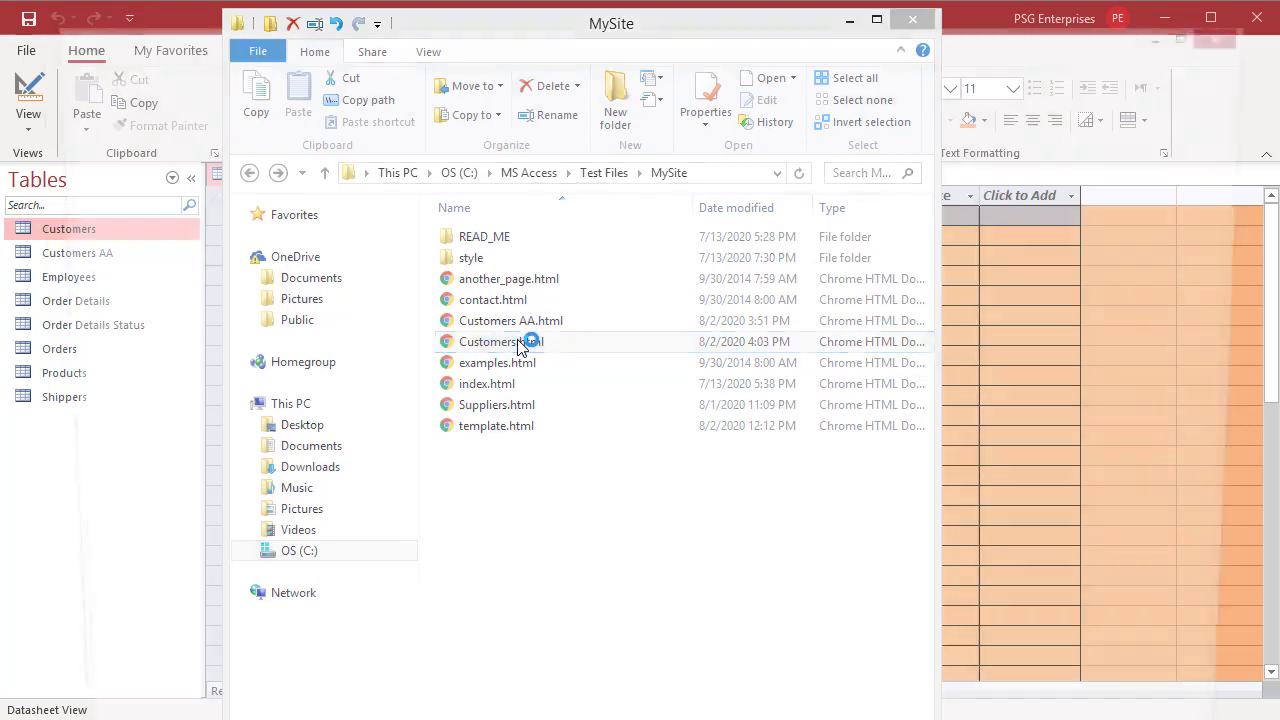
{"action": "double_click", "coordinate": [500, 341]}
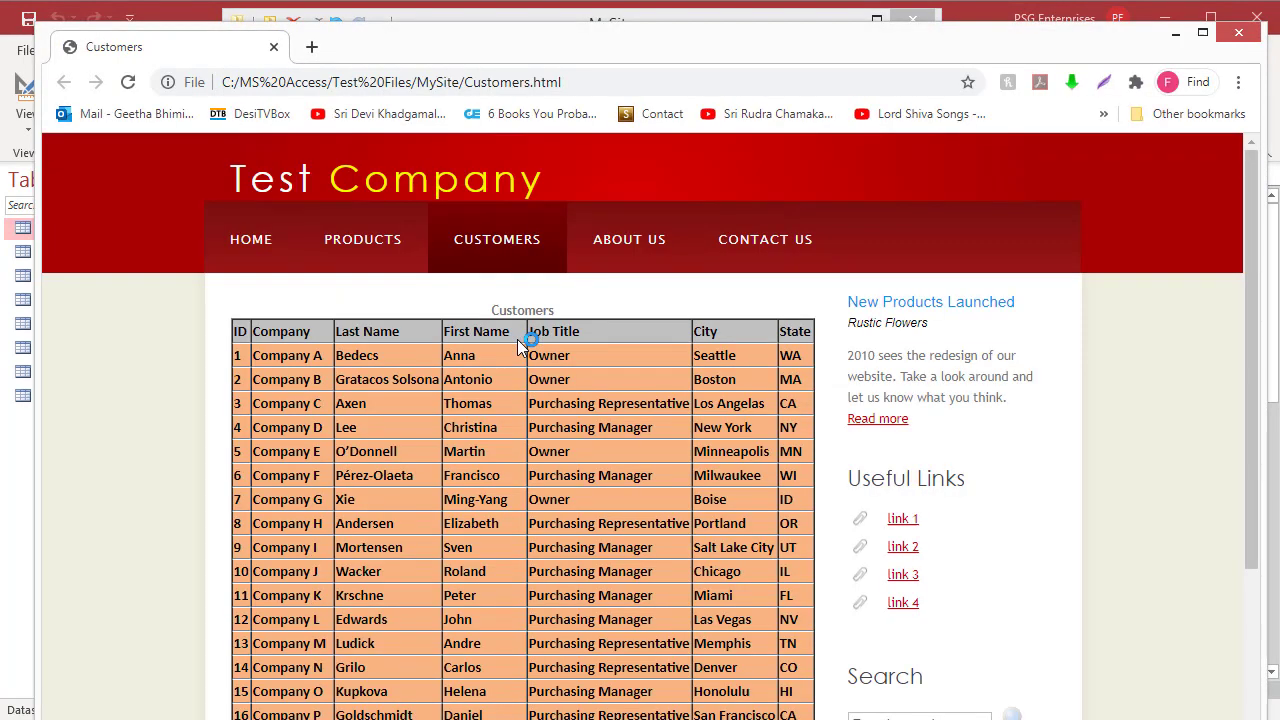
{"action": "mouse_move", "coordinate": [432, 571]}
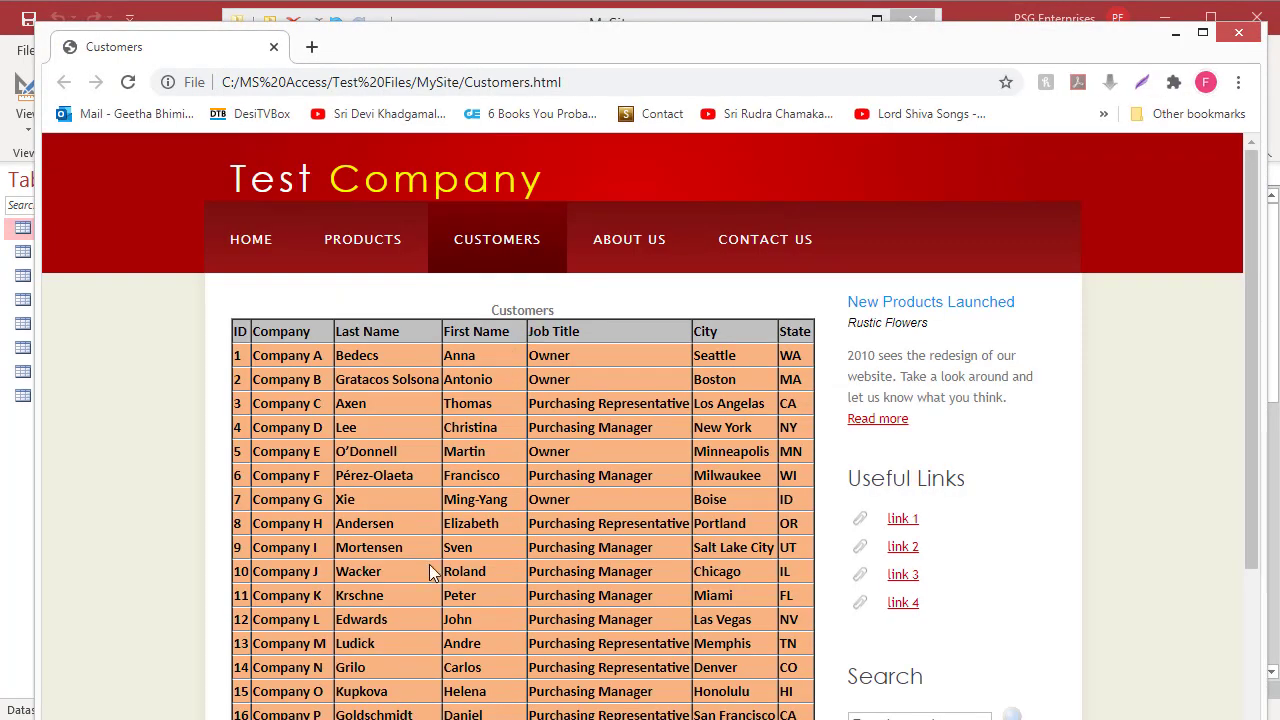
{"action": "mouse_move", "coordinate": [435, 495]}
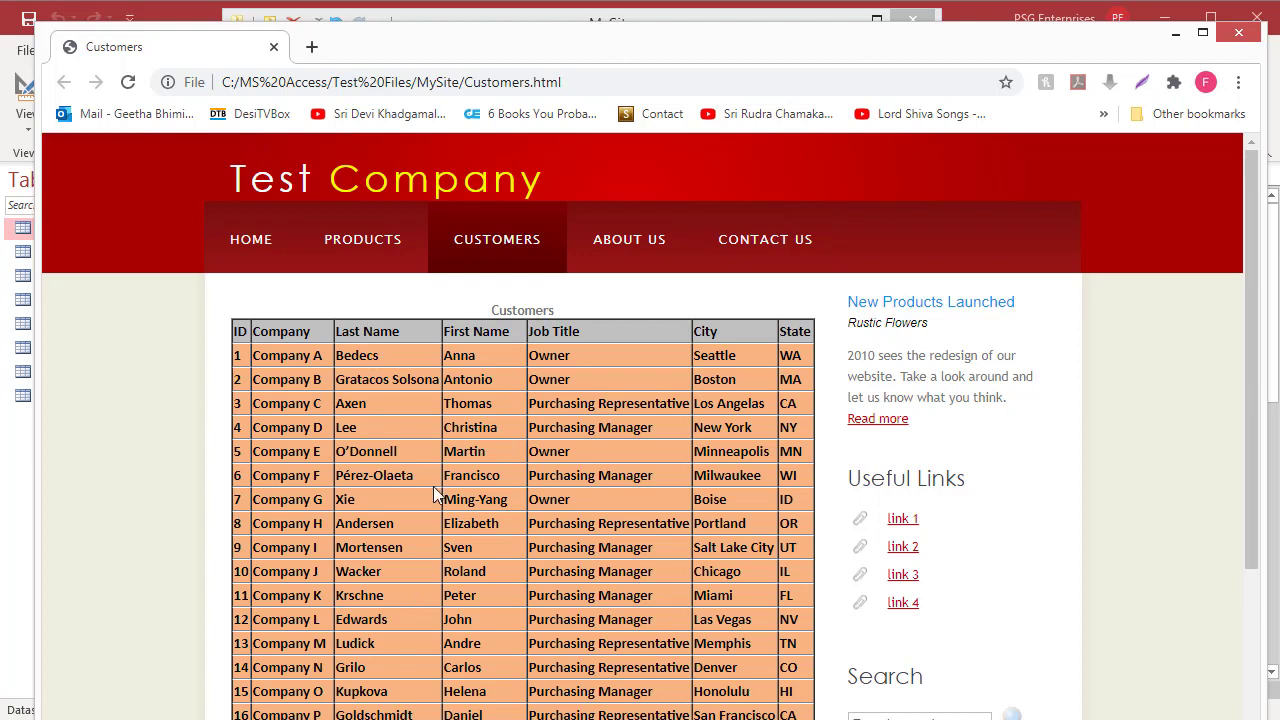
{"action": "mouse_move", "coordinate": [372, 337]}
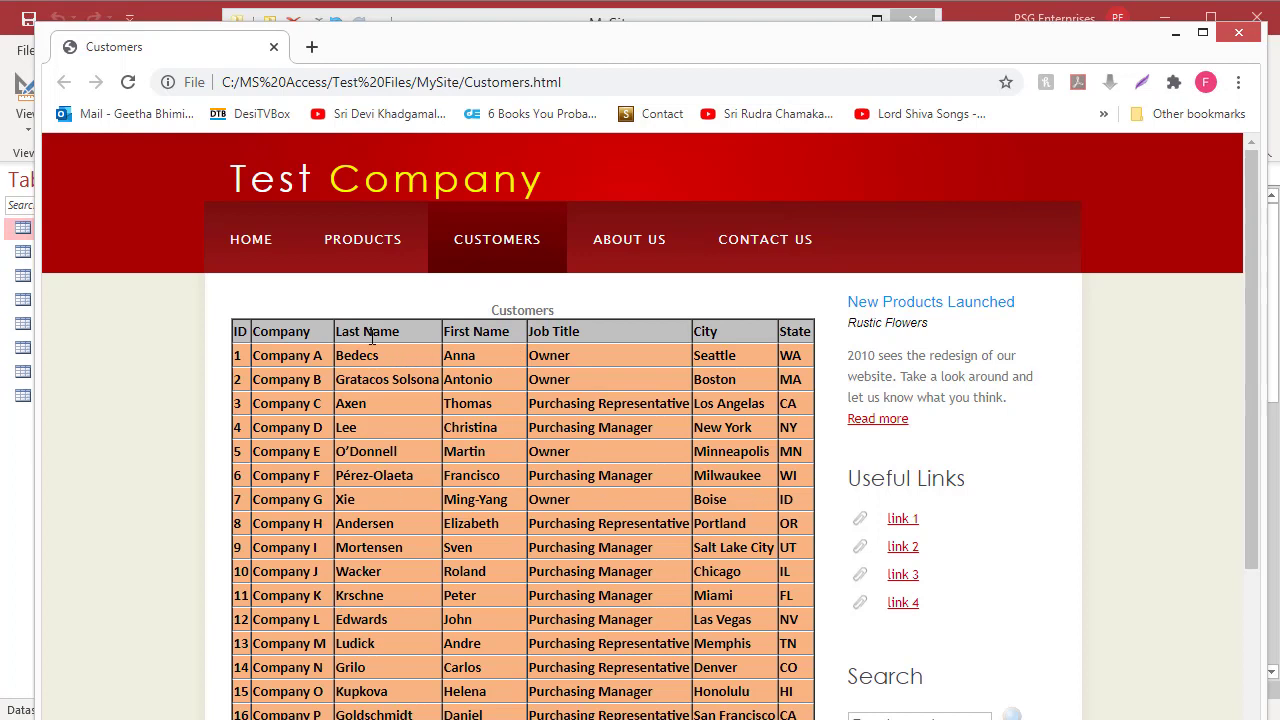
{"action": "mouse_move", "coordinate": [597, 393]}
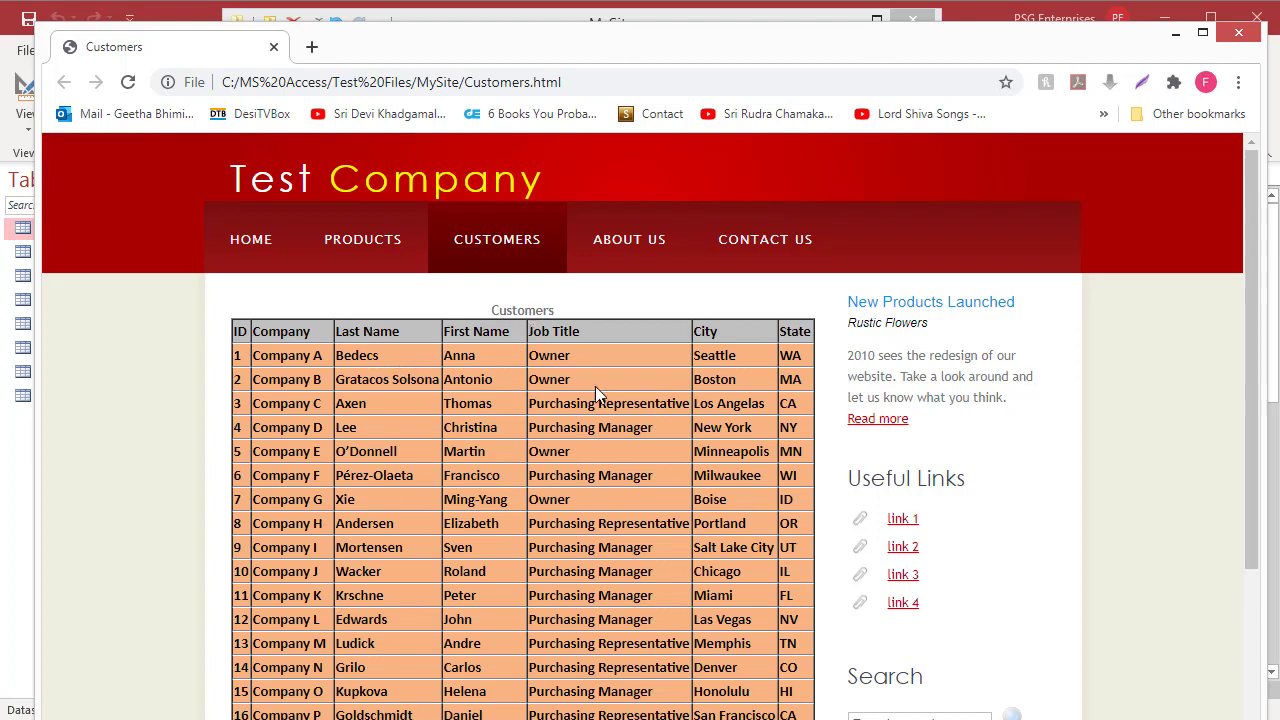